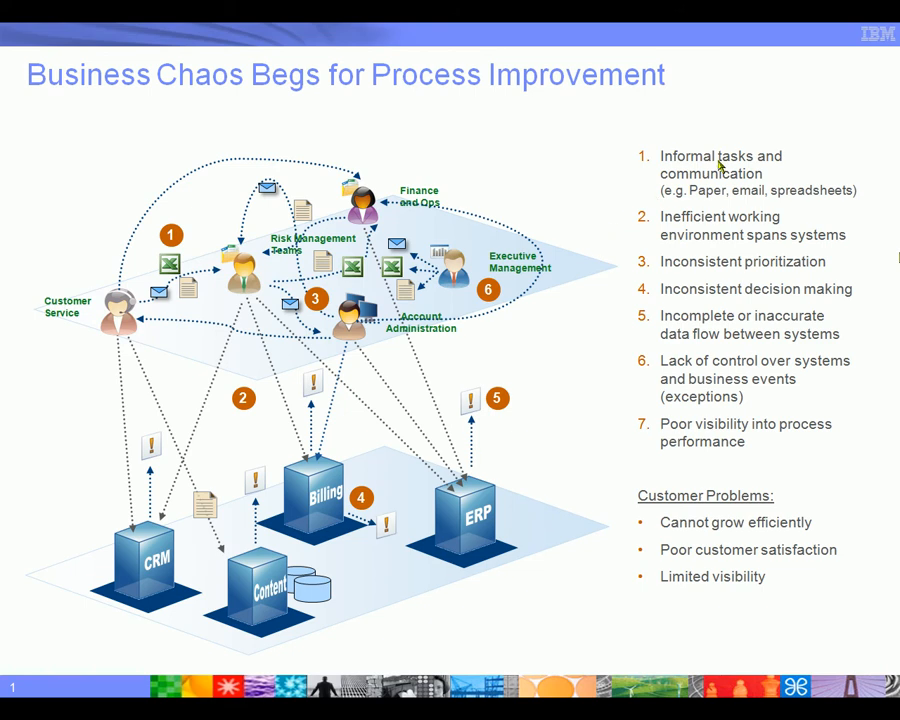
mouse_move(722, 170)
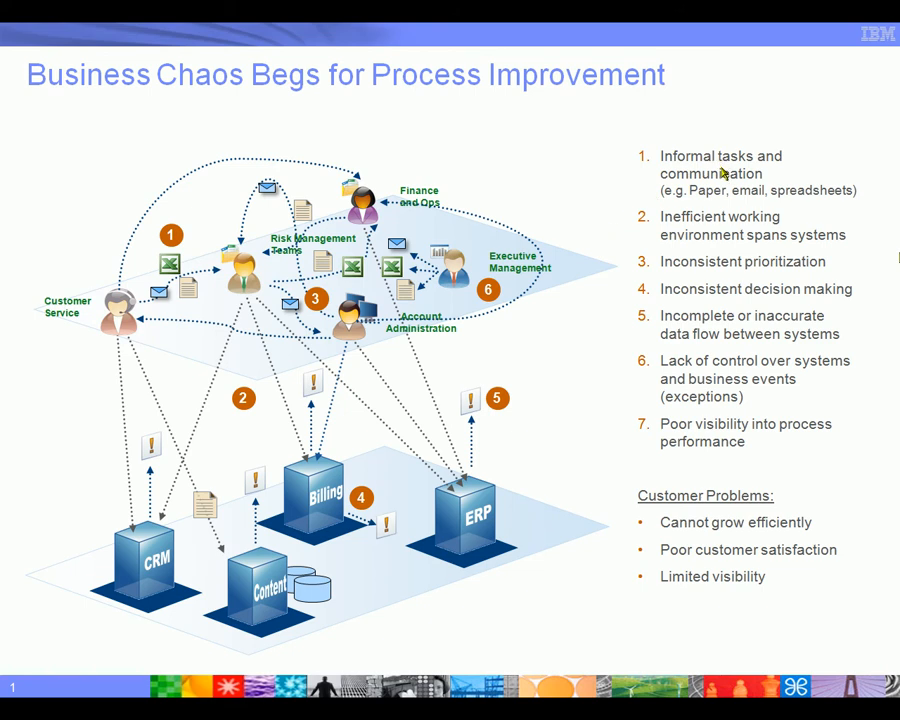
mouse_move(731, 270)
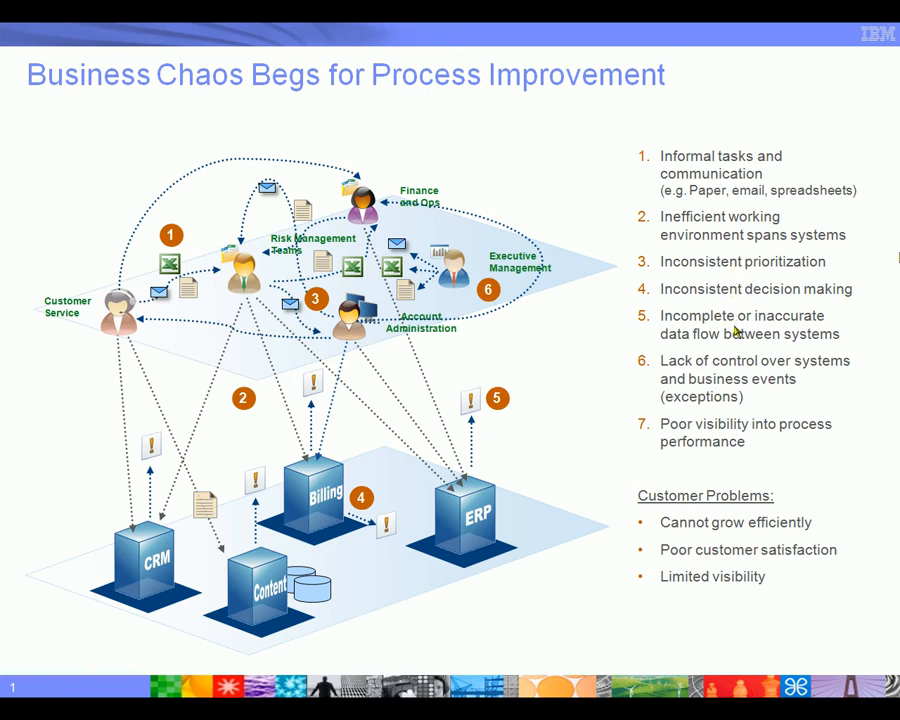
mouse_move(820, 423)
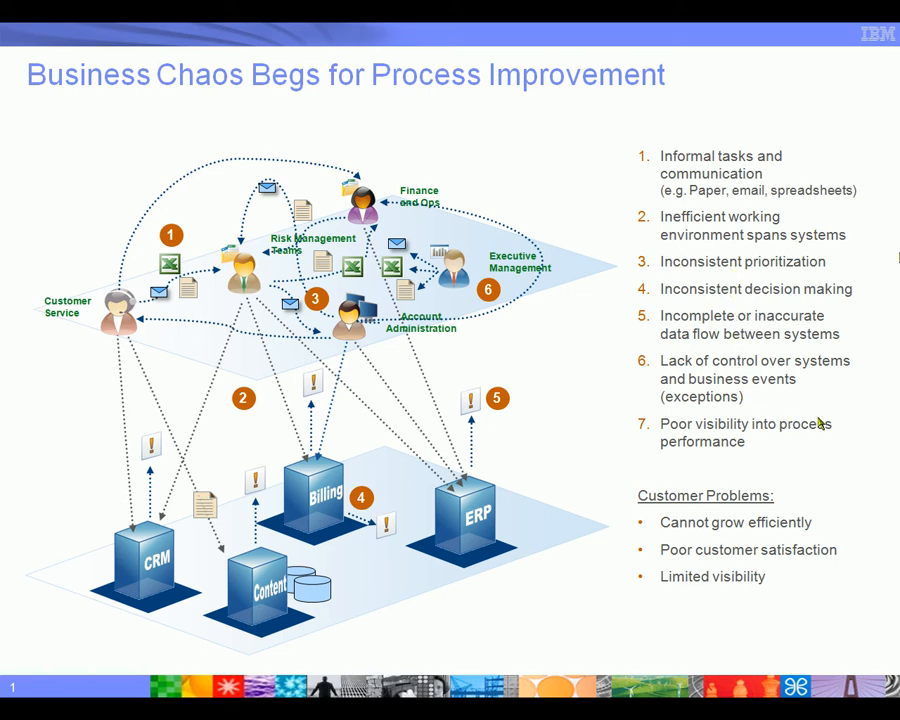
mouse_move(838, 428)
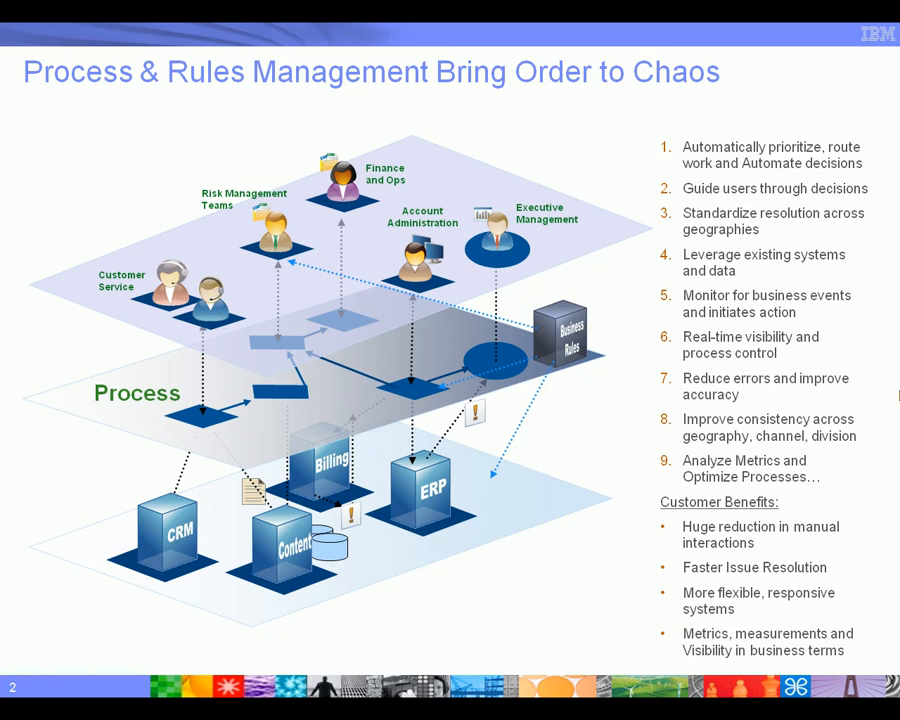
mouse_move(750, 375)
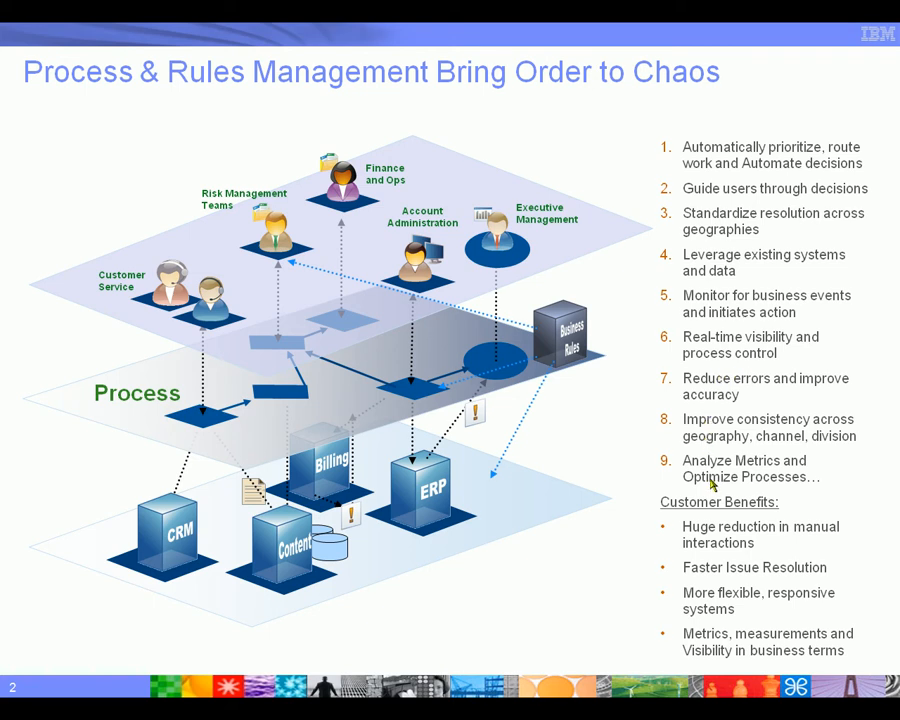
mouse_move(822, 481)
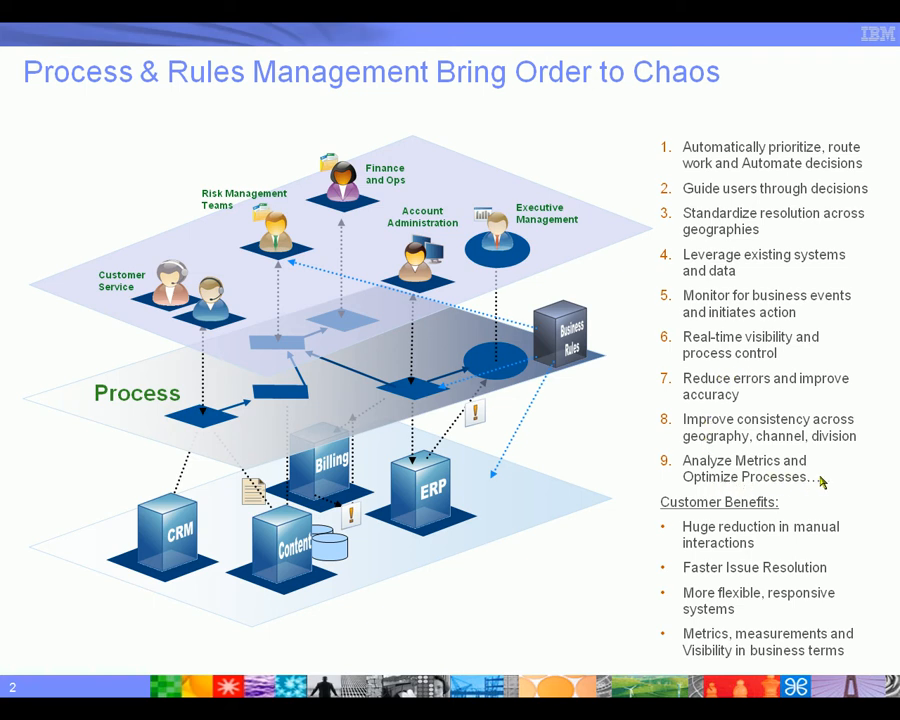
mouse_move(878, 482)
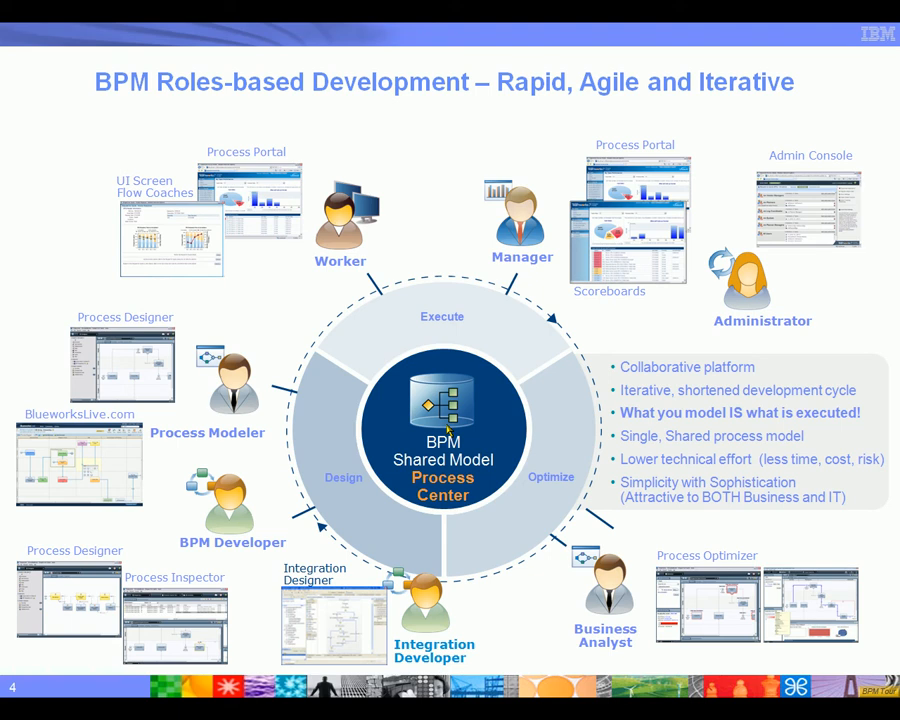
mouse_move(481, 353)
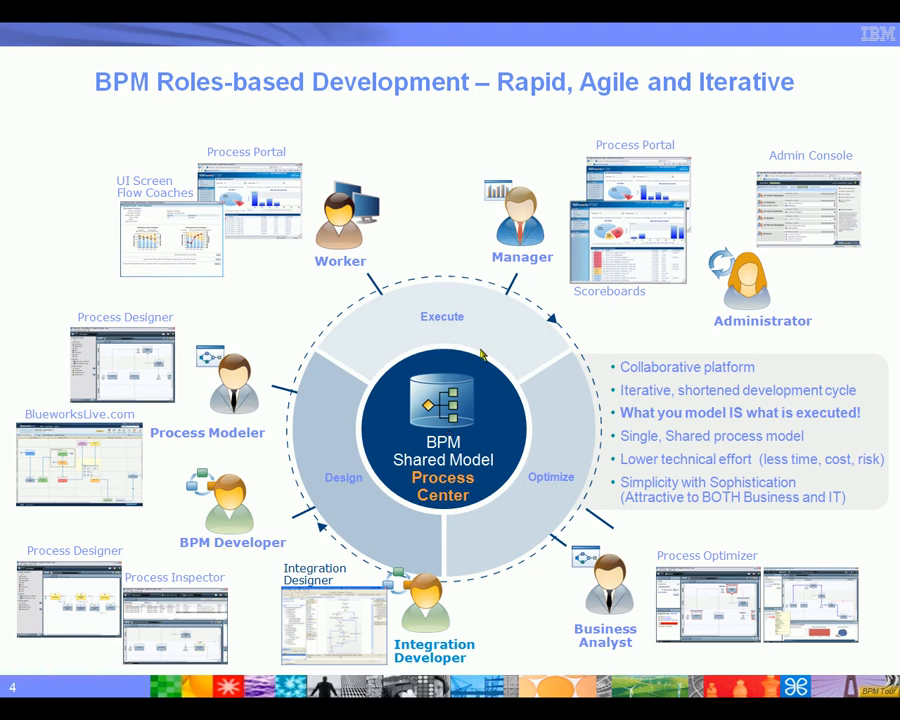
mouse_move(707, 530)
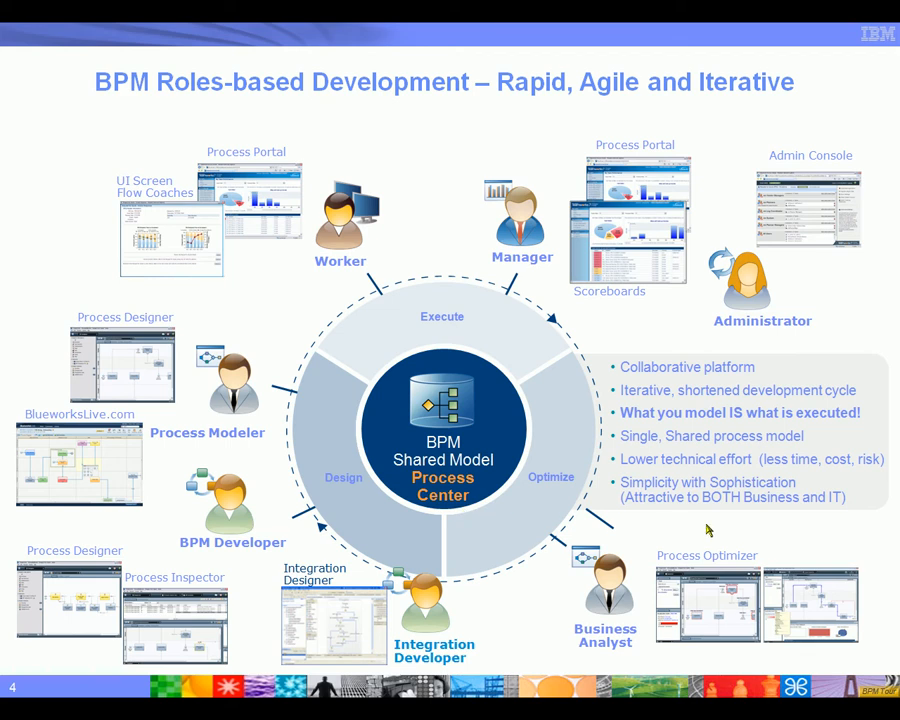
mouse_move(81, 445)
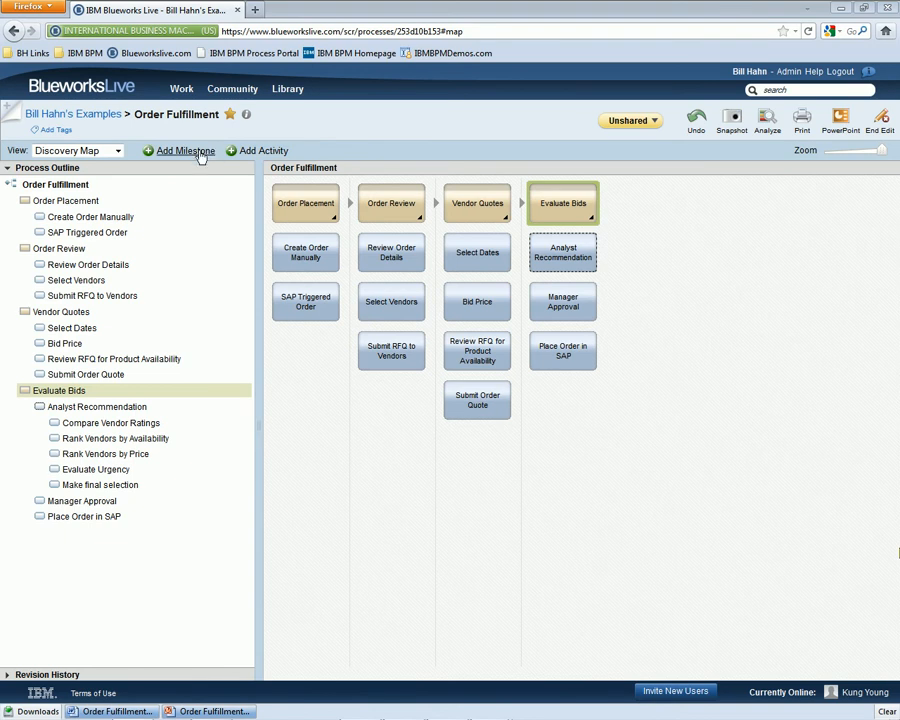
- Add a milestone to Order Fulfillment and scroll through Create Order Manually's details
left_click(184, 150)
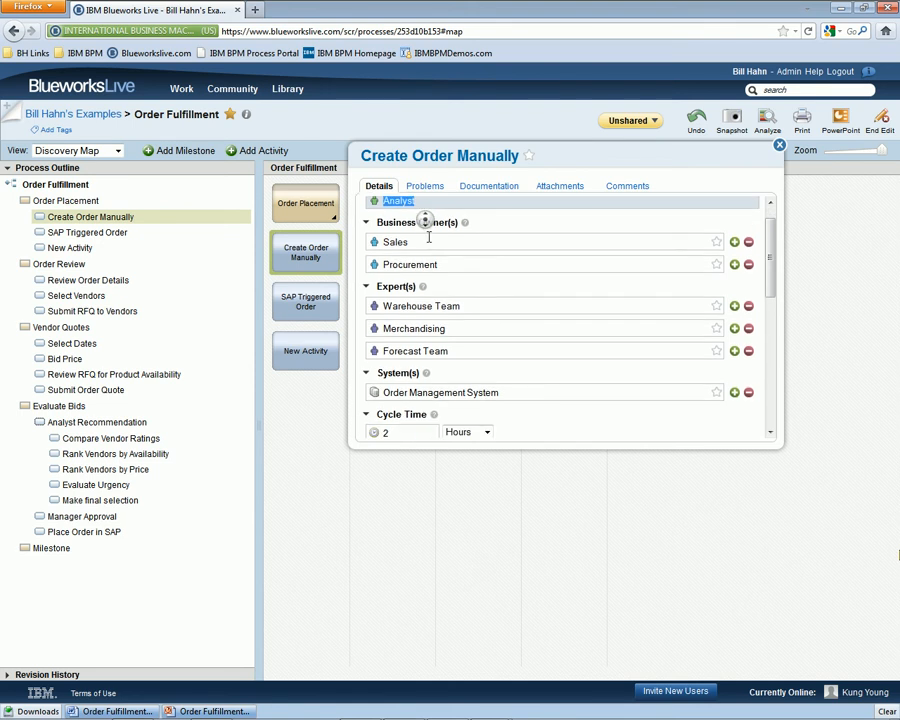
scroll("down", 3)
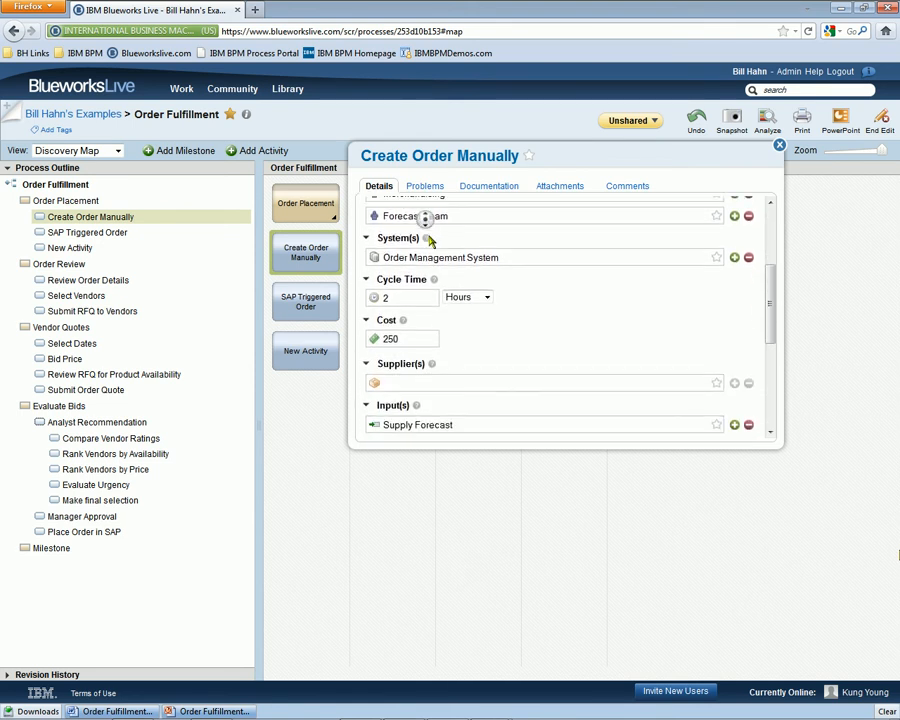
scroll("down", 3)
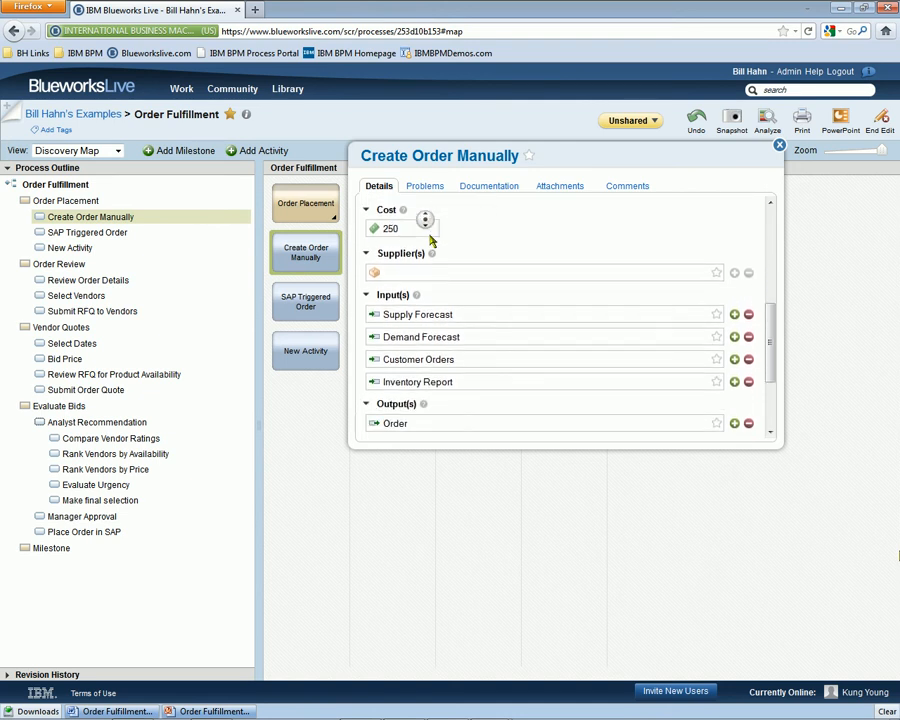
scroll("down", 3)
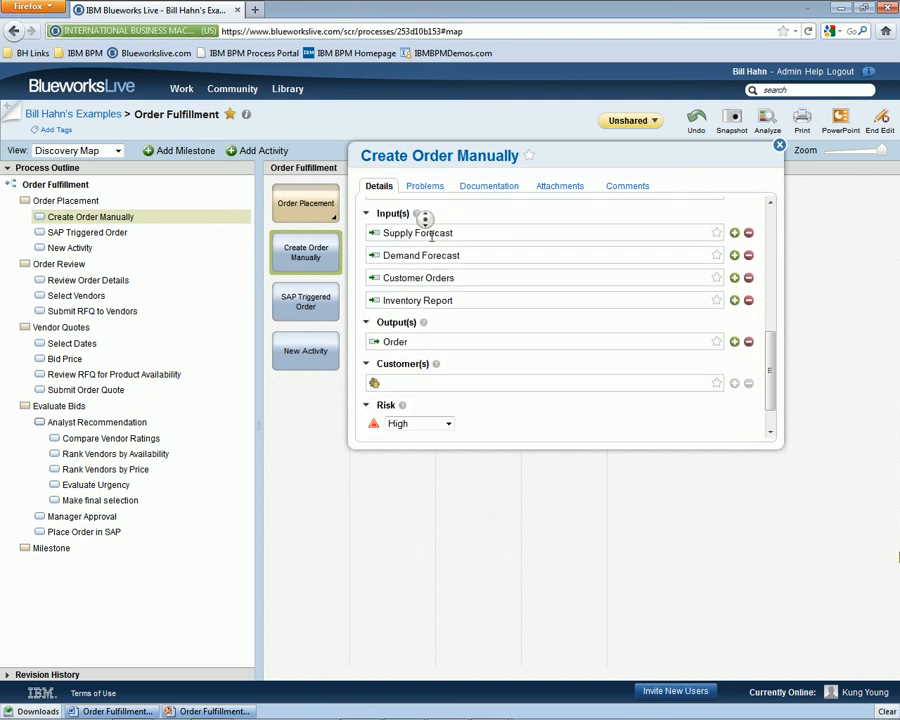
scroll("down", 3)
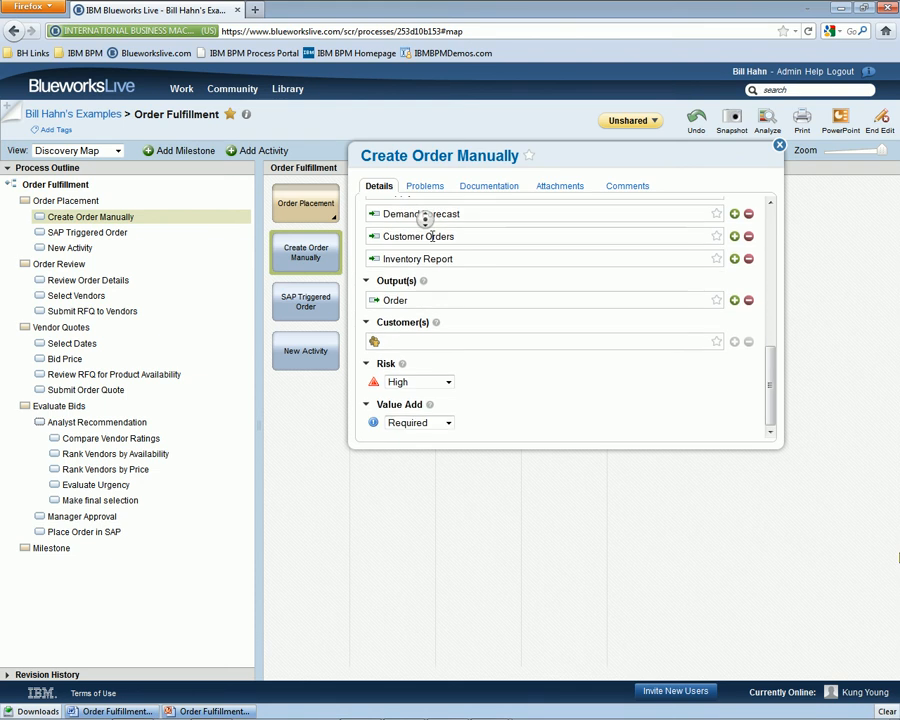
- Review Create Order Manually's problems, documentation and attachments, then close its details
left_click(425, 186)
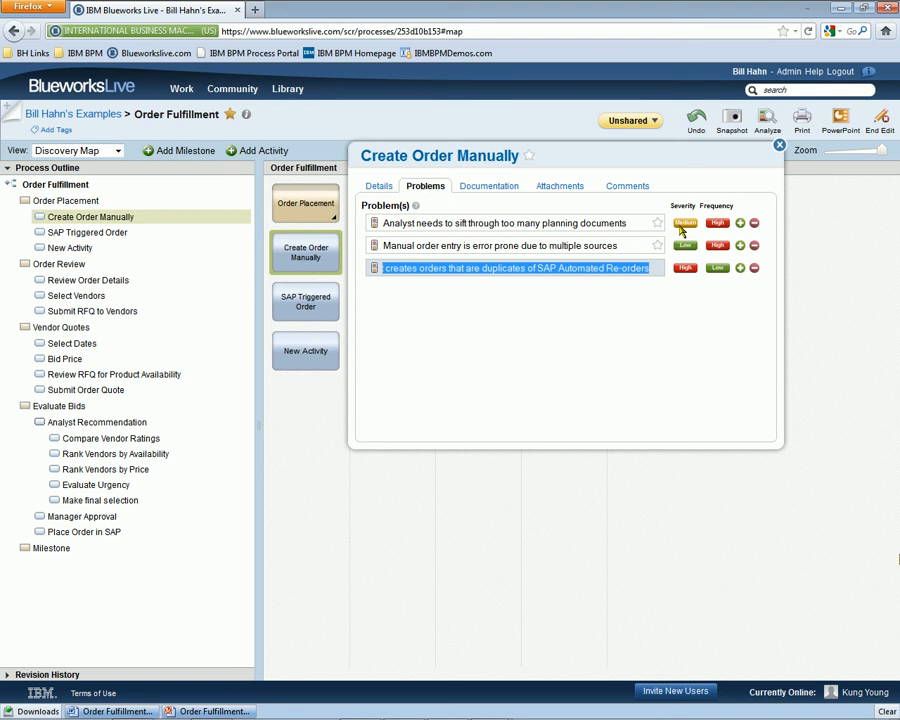
left_click(684, 222)
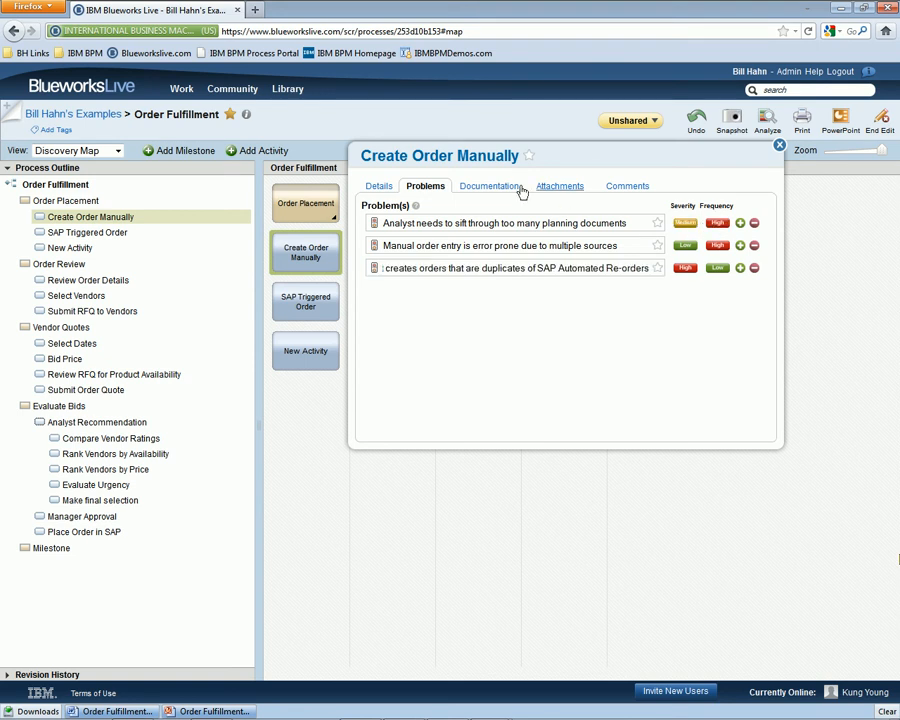
left_click(489, 185)
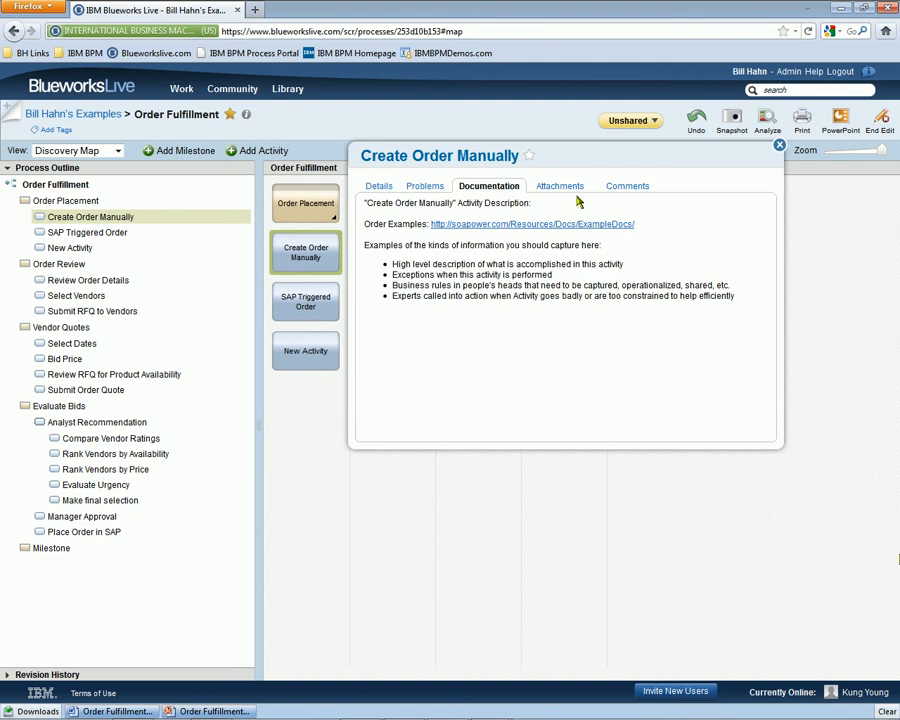
left_click(559, 185)
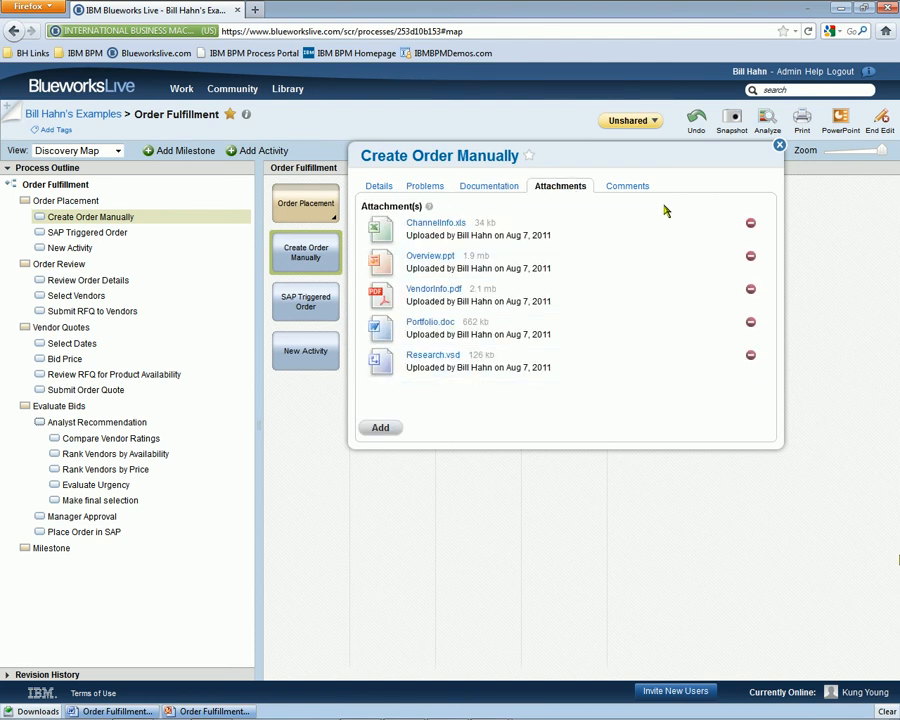
left_click(627, 185)
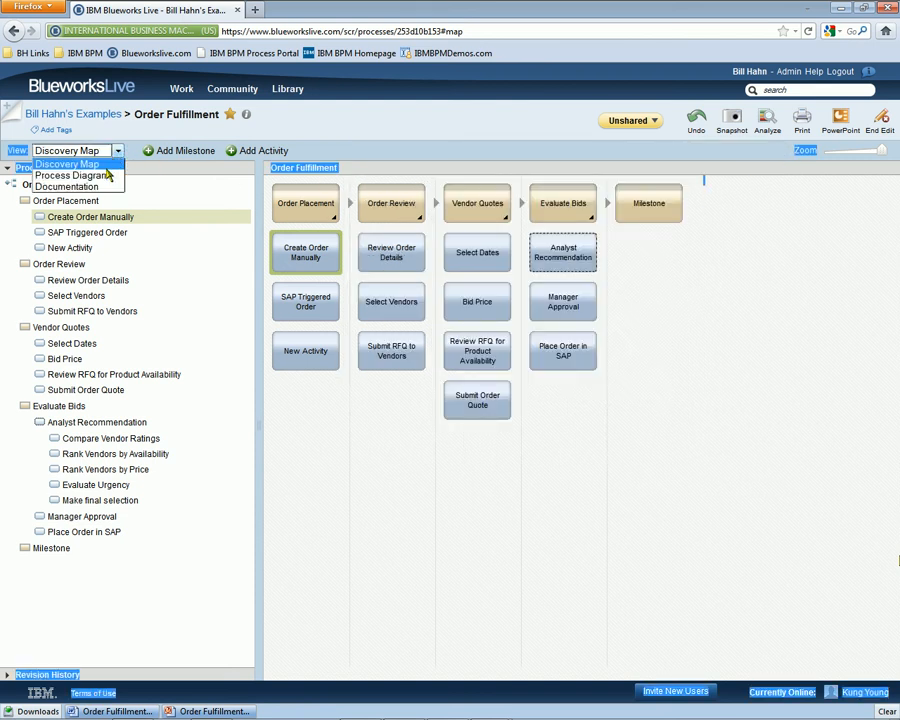
- Show the swimlane Process Diagram, move New Activity into the Manager lane, then delete it
left_click(67, 175)
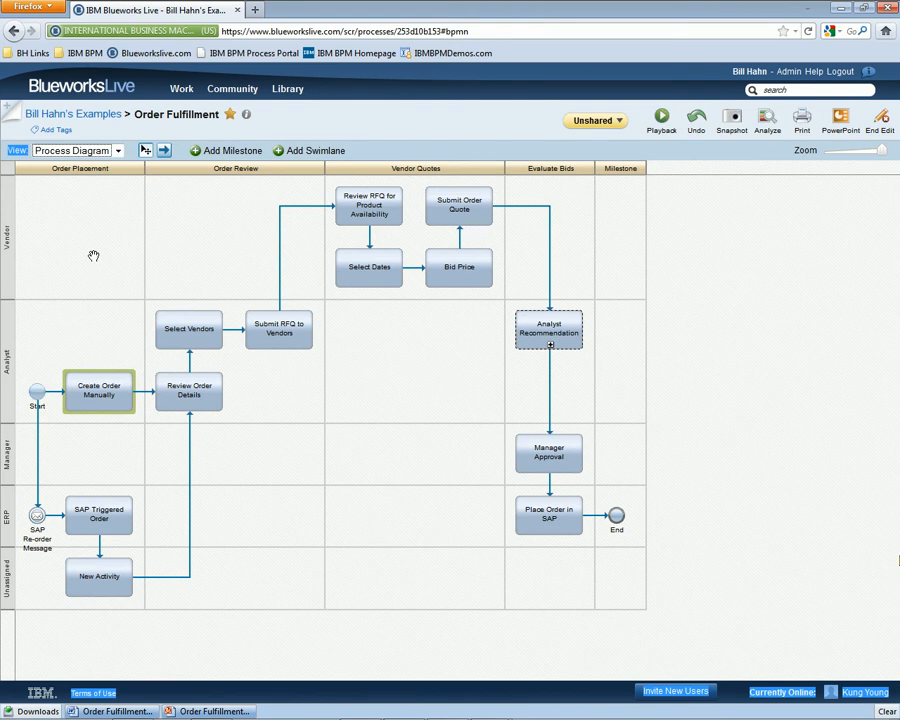
mouse_move(74, 347)
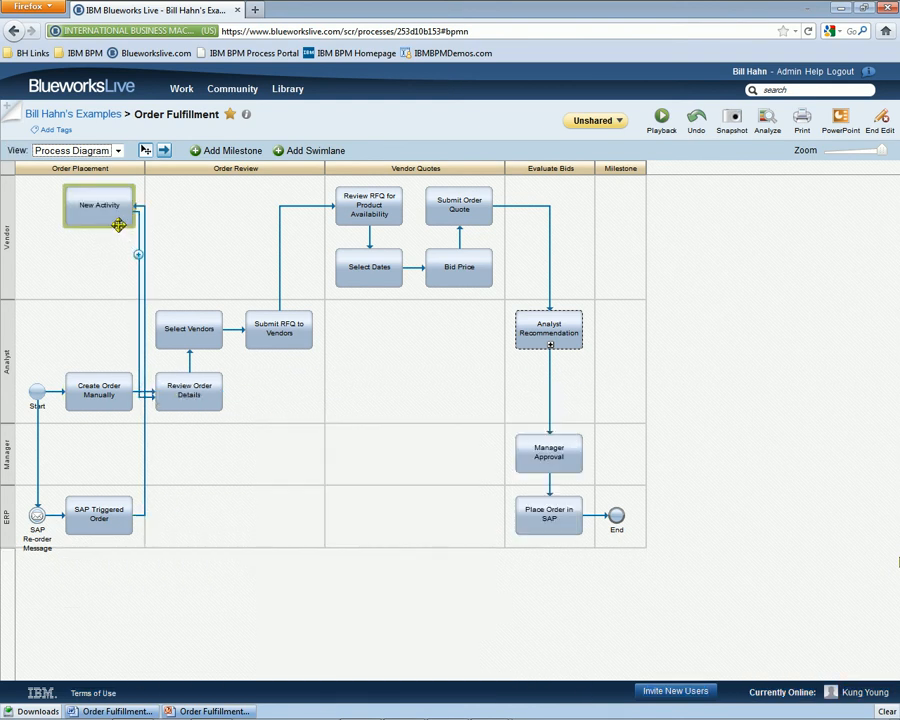
left_click_drag(100, 205, 105, 470)
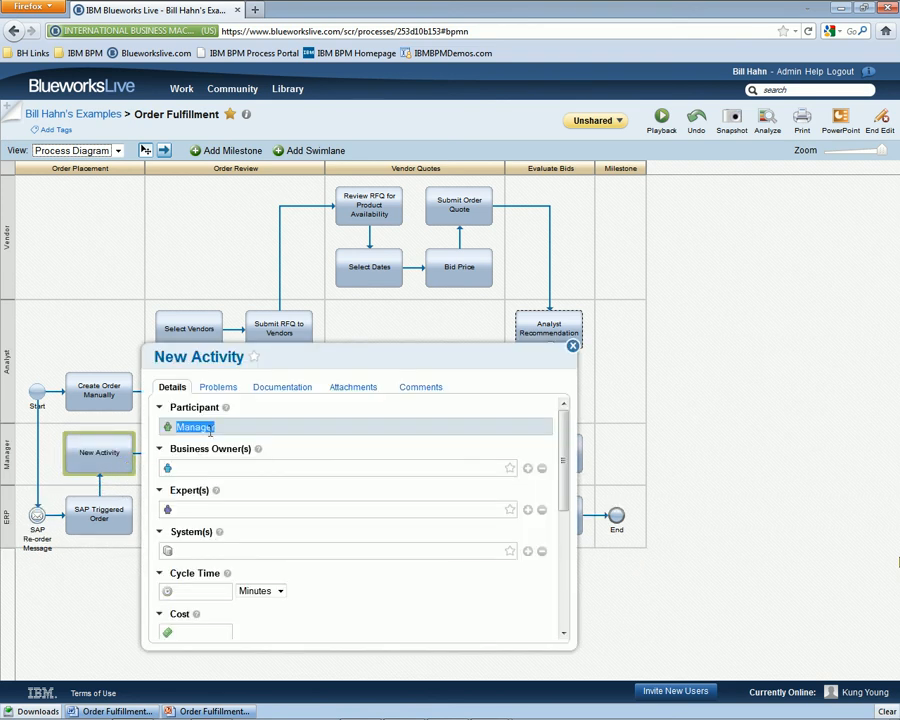
left_click(572, 346)
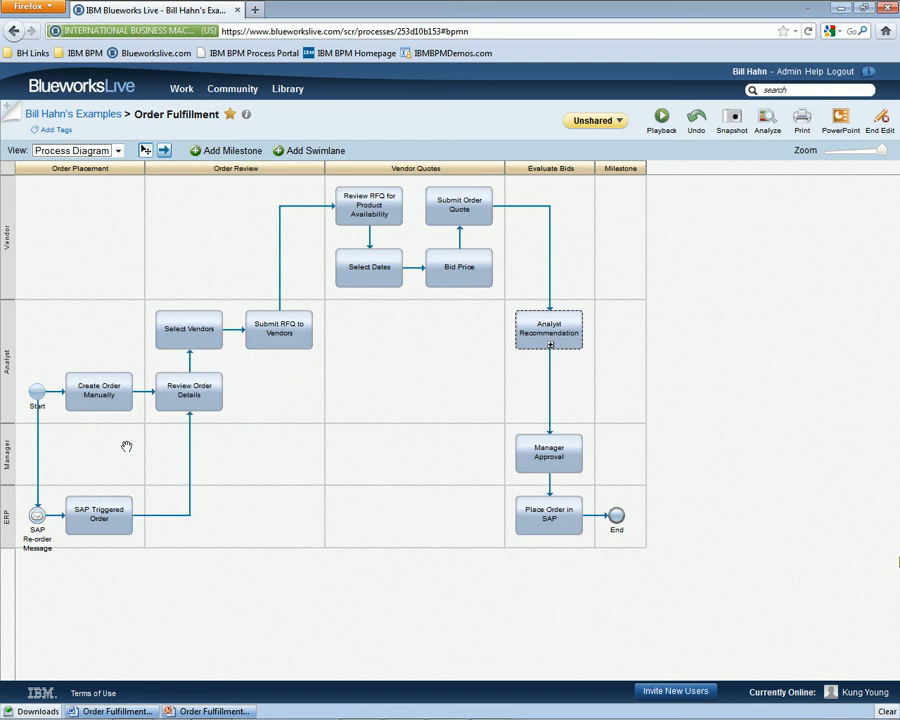
double_click(548, 327)
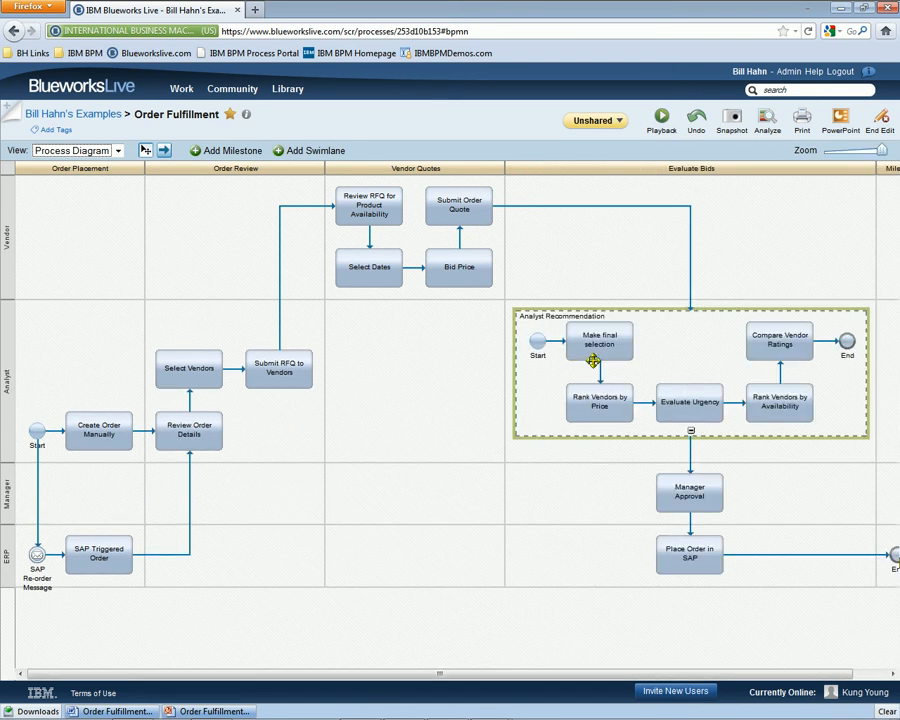
mouse_move(688, 430)
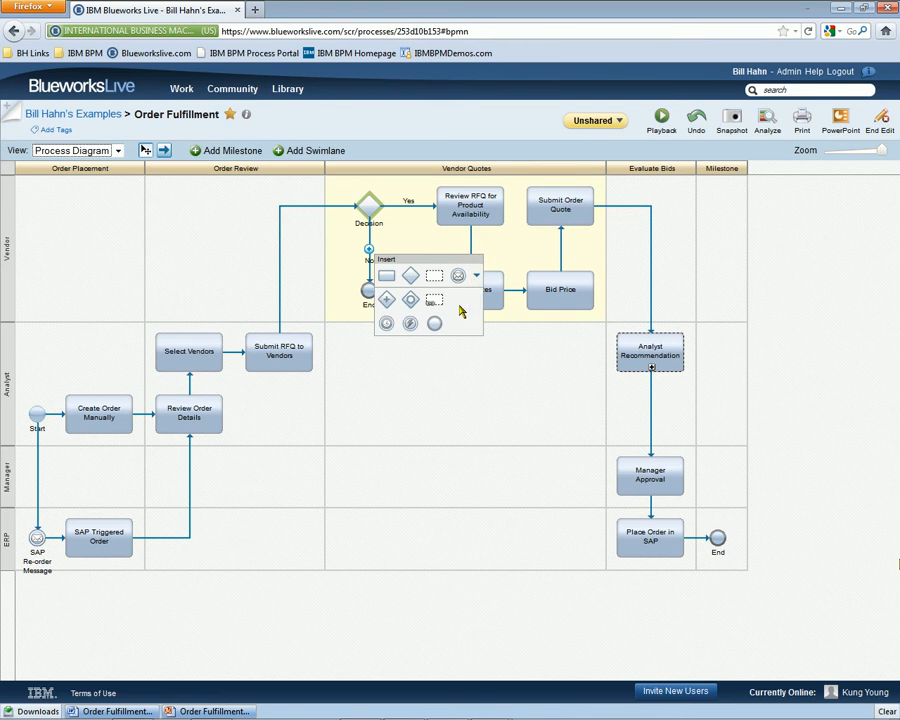
mouse_move(386, 299)
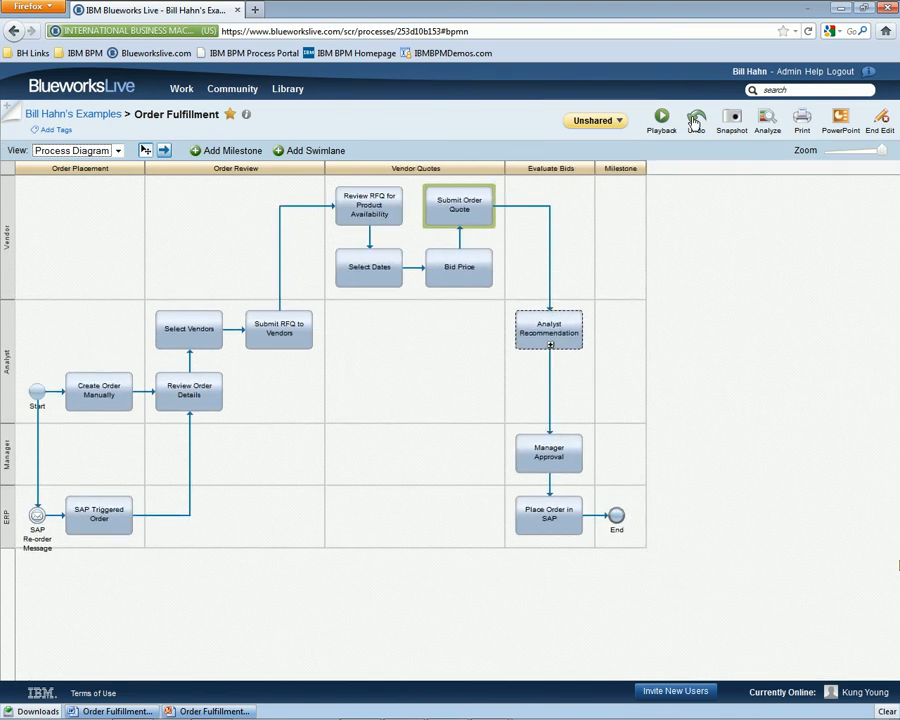
- Scroll the Documentation view's activity details and open the Word export
left_click(76, 150)
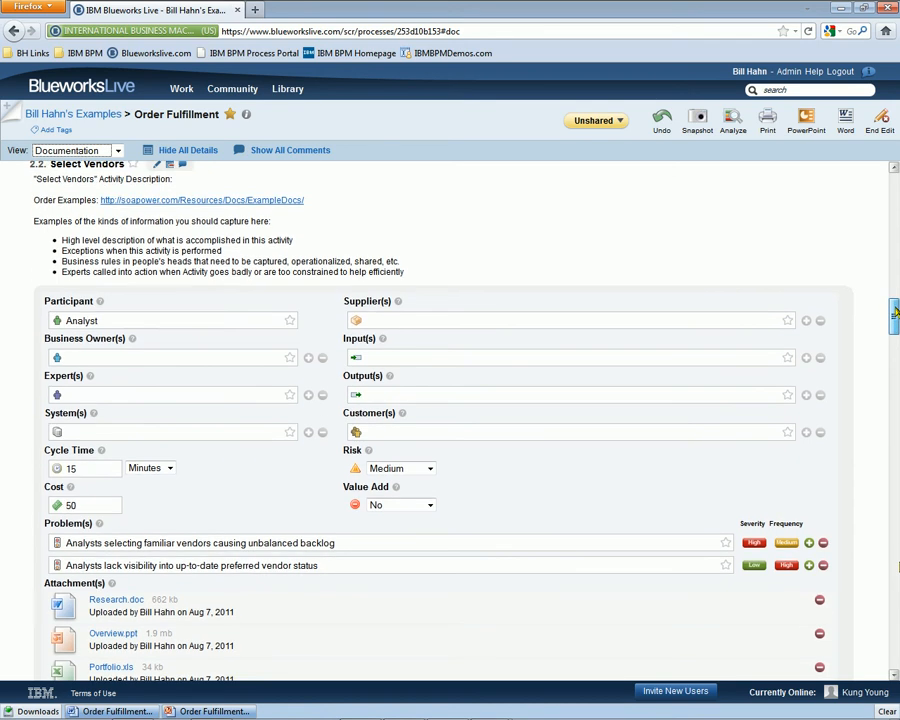
scroll("down", 3)
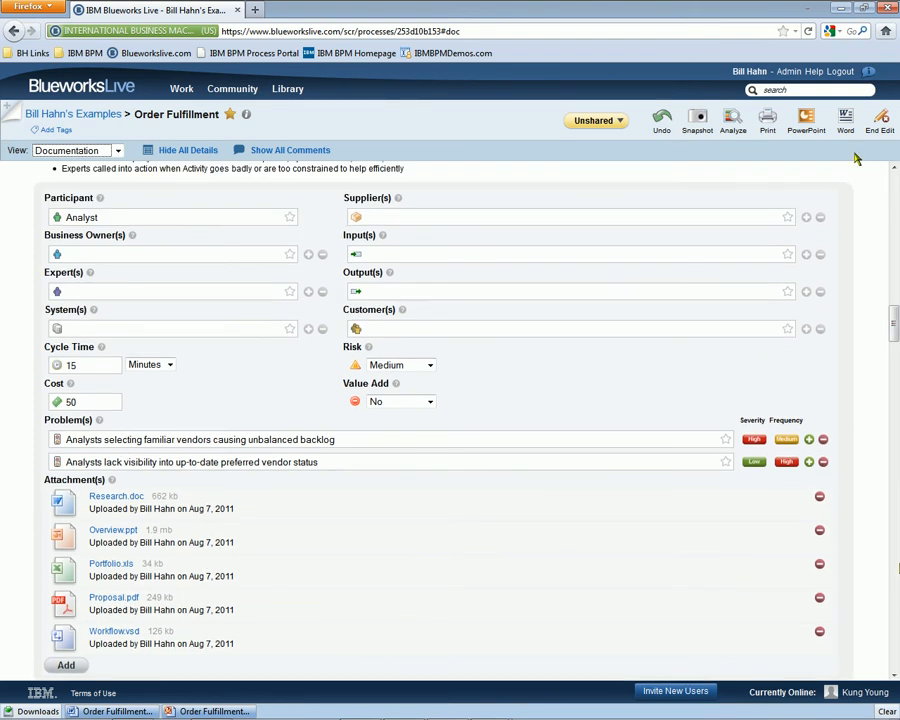
left_click(845, 122)
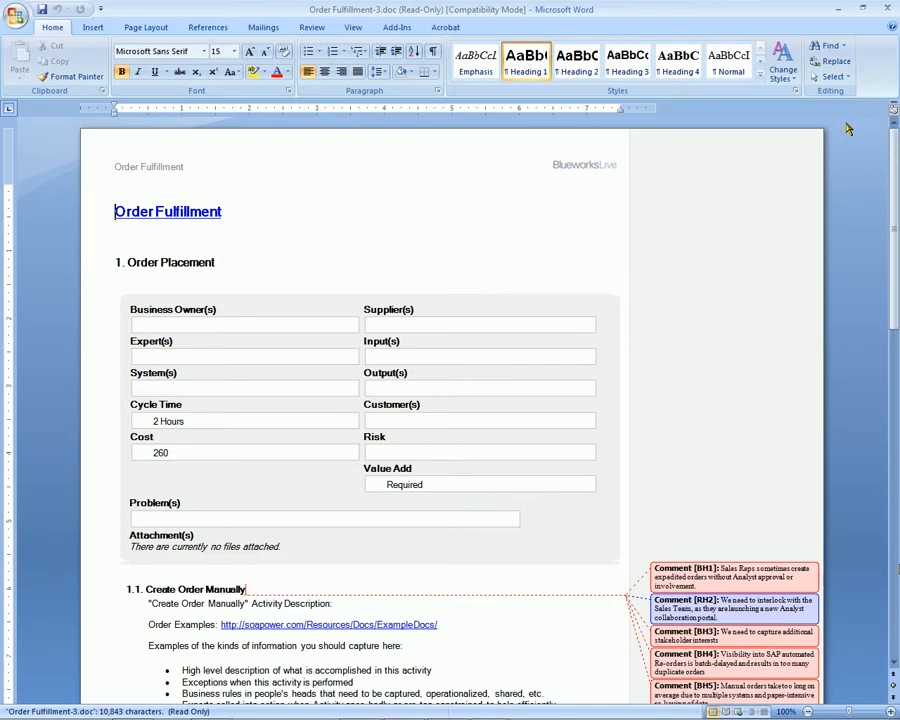
- Scroll the Word export through Create Order Manually's participants, problems and attachments
scroll("down", 3)
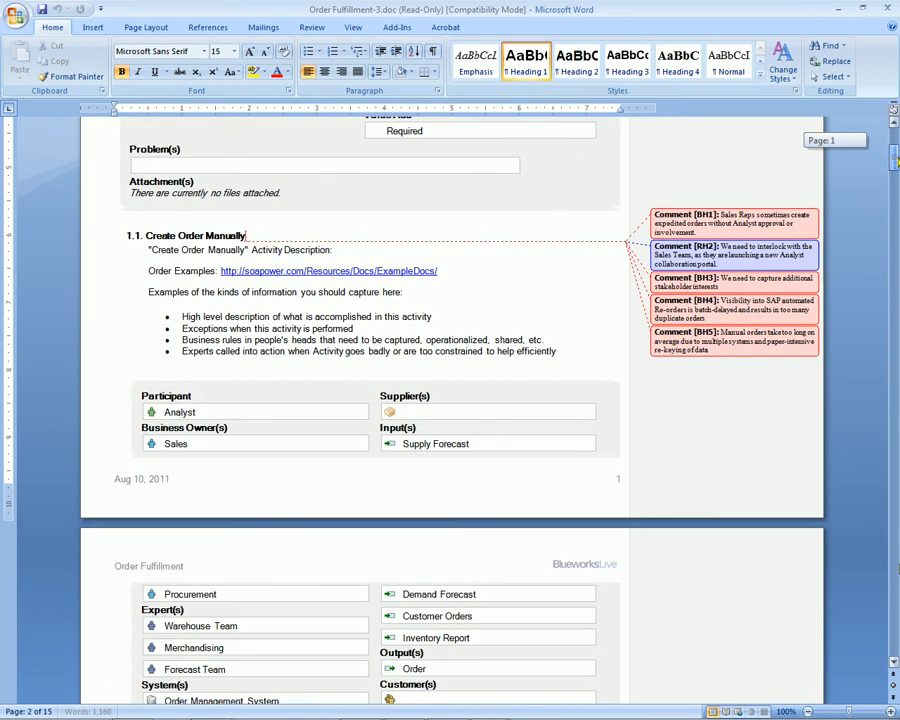
scroll("down", 3)
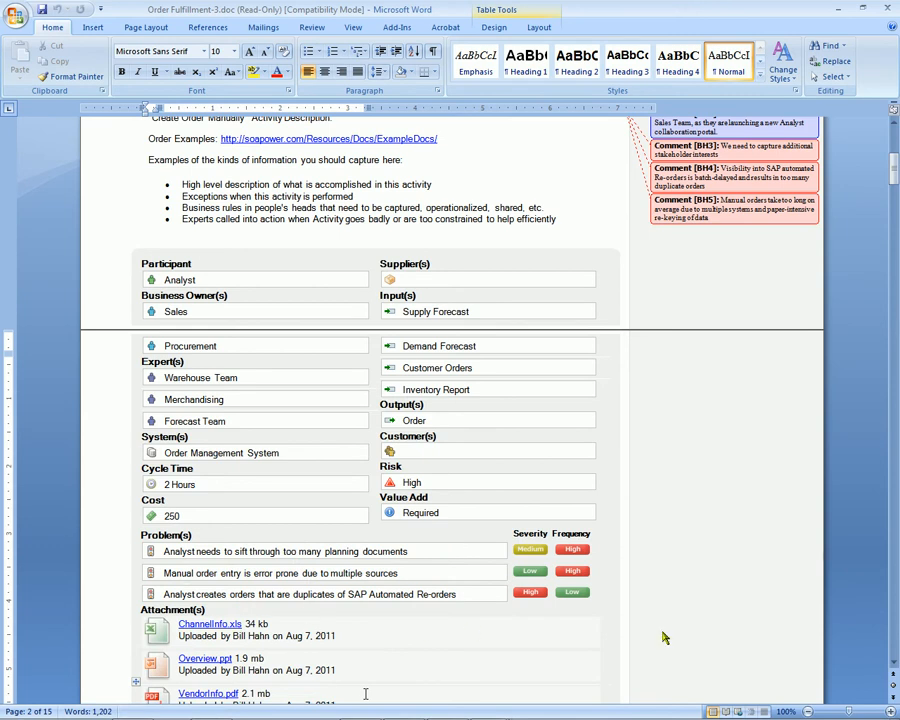
scroll("up", 3)
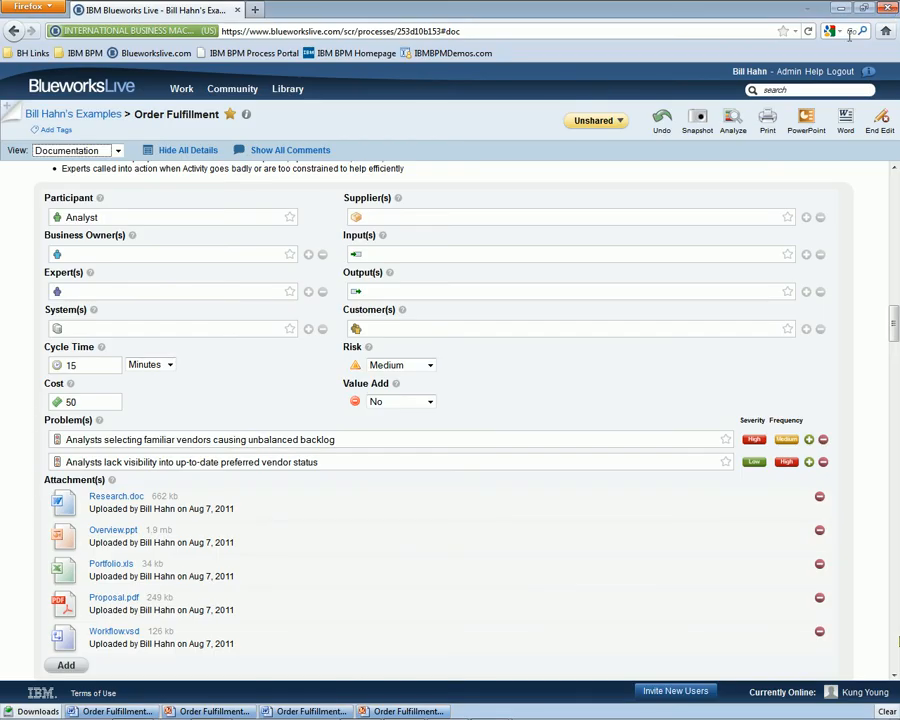
- Switch to the Discovery Map and start Analyze mode on Order Fulfillment
left_click(75, 150)
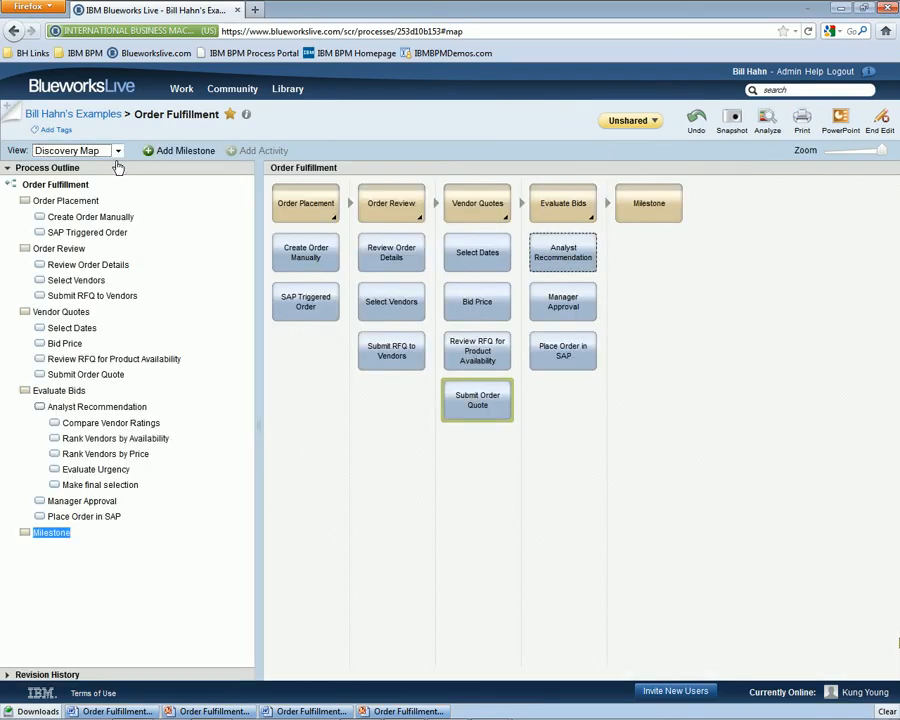
left_click(766, 140)
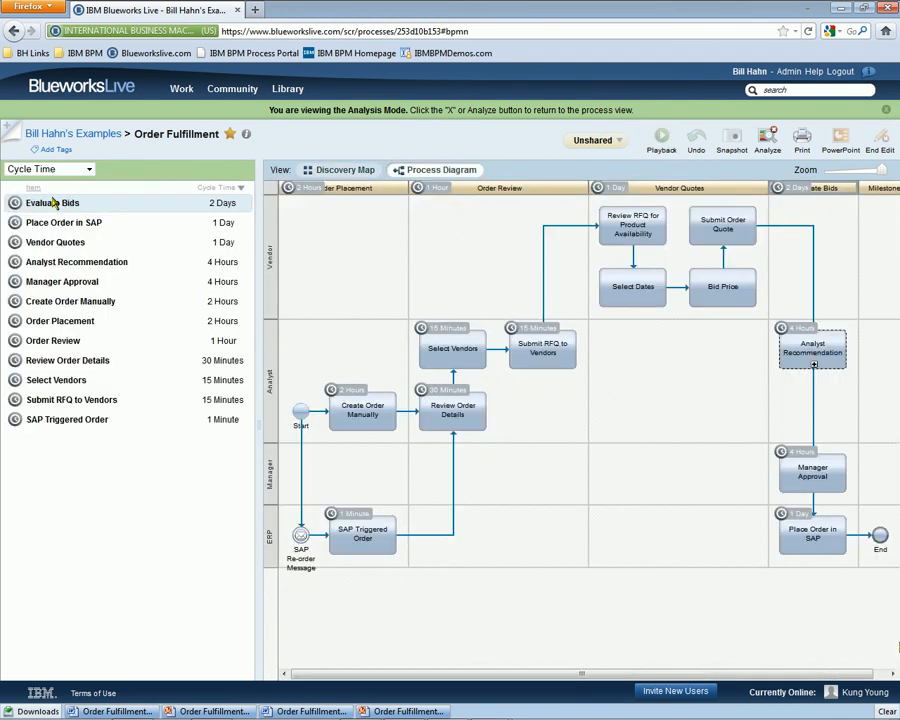
left_click(344, 169)
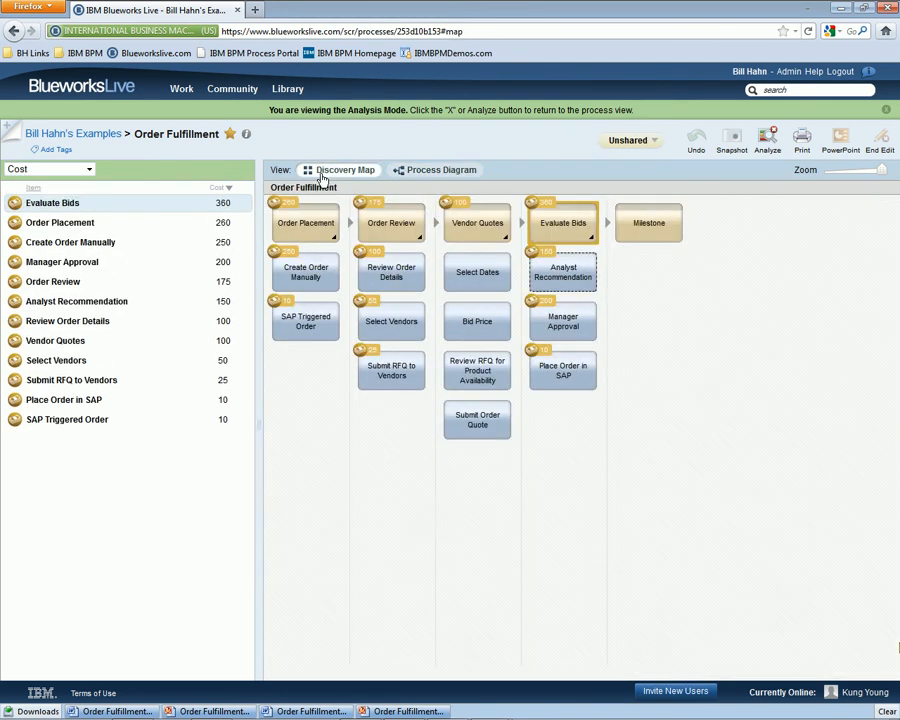
- Analyse the activities by value add and by file attachments
left_click(48, 168)
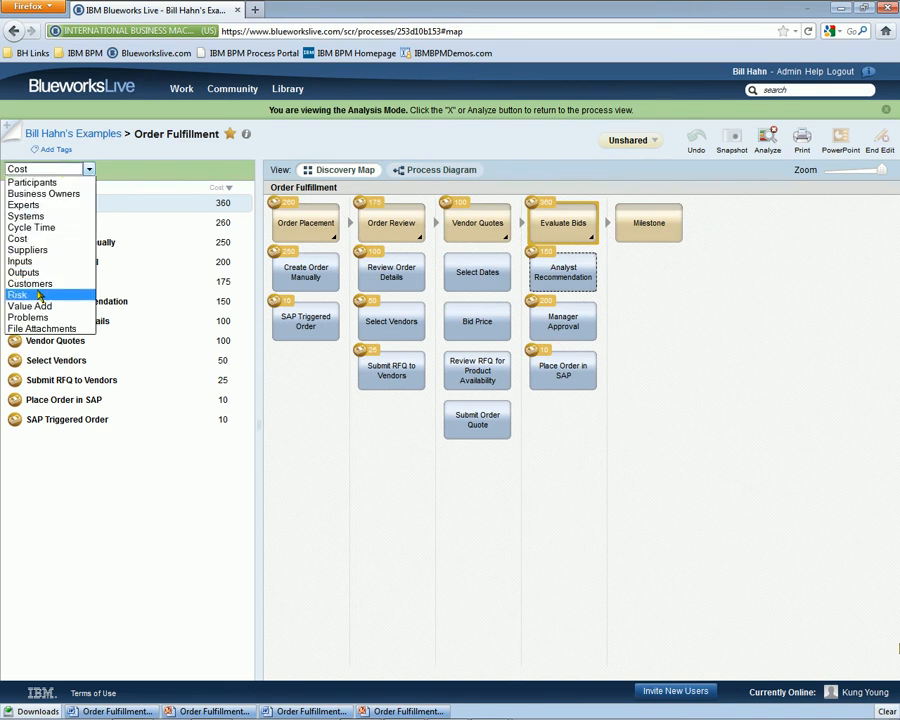
left_click(18, 294)
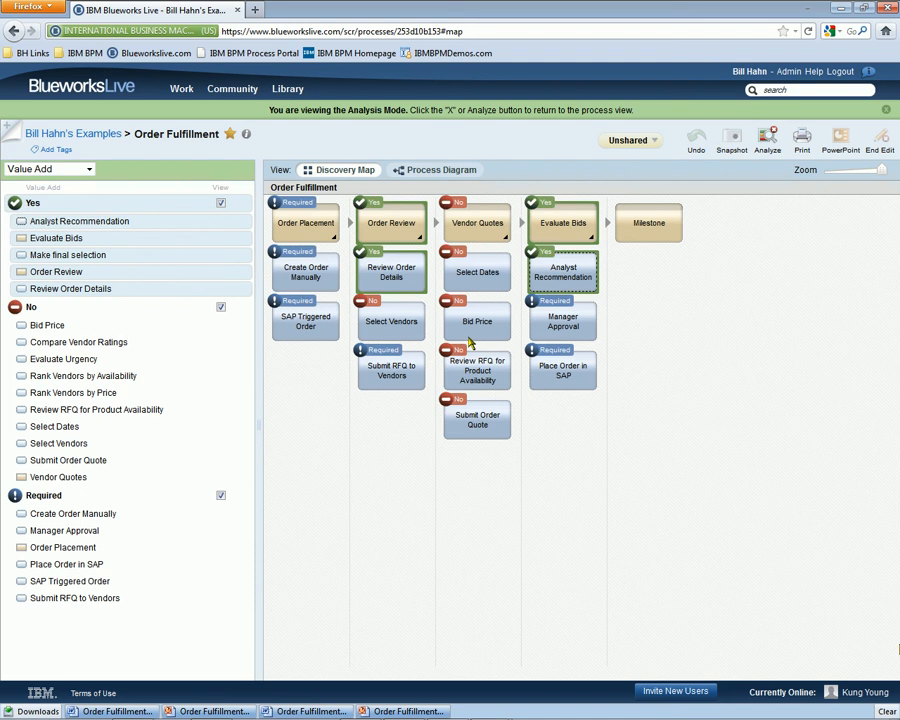
mouse_move(401, 460)
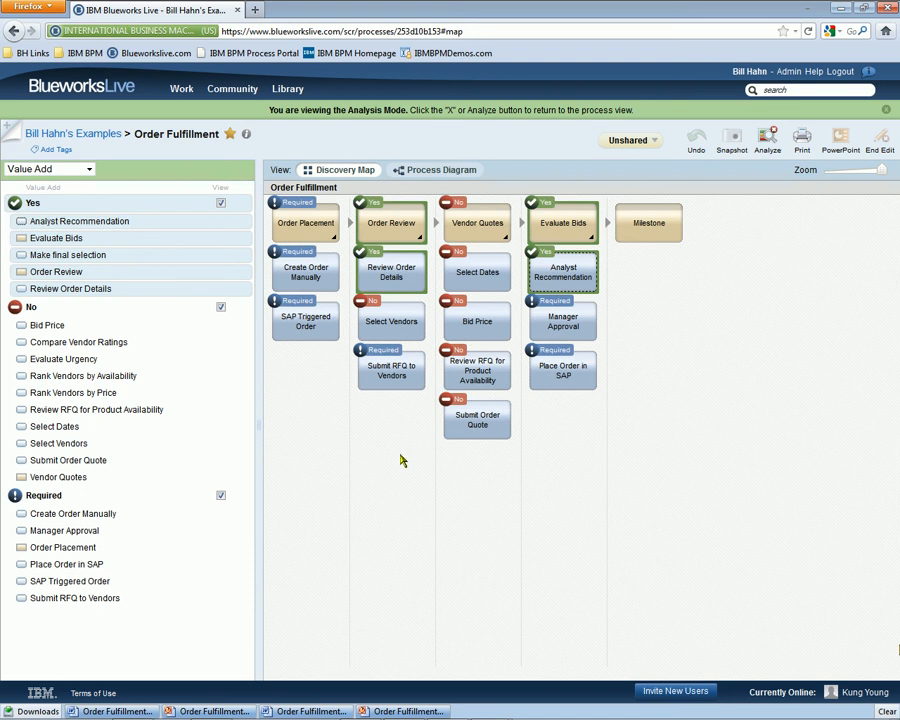
left_click(48, 168)
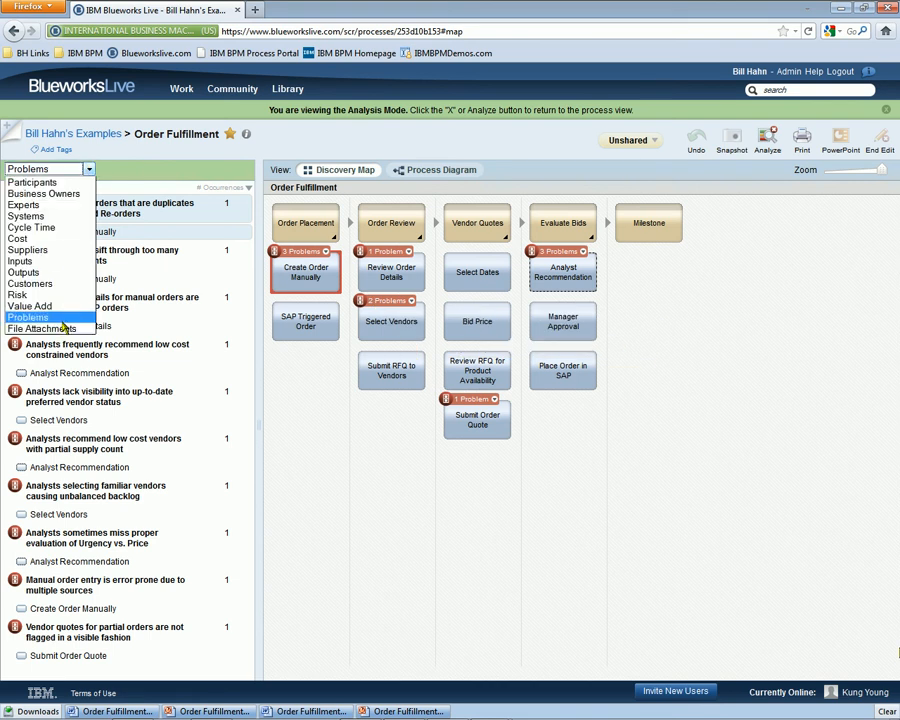
left_click(48, 328)
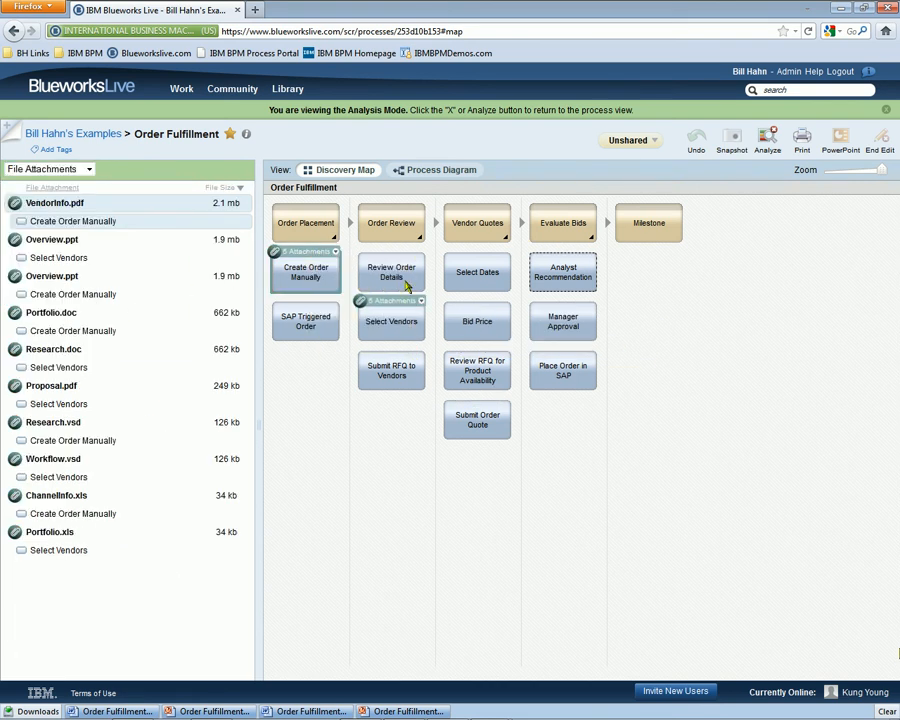
left_click(48, 168)
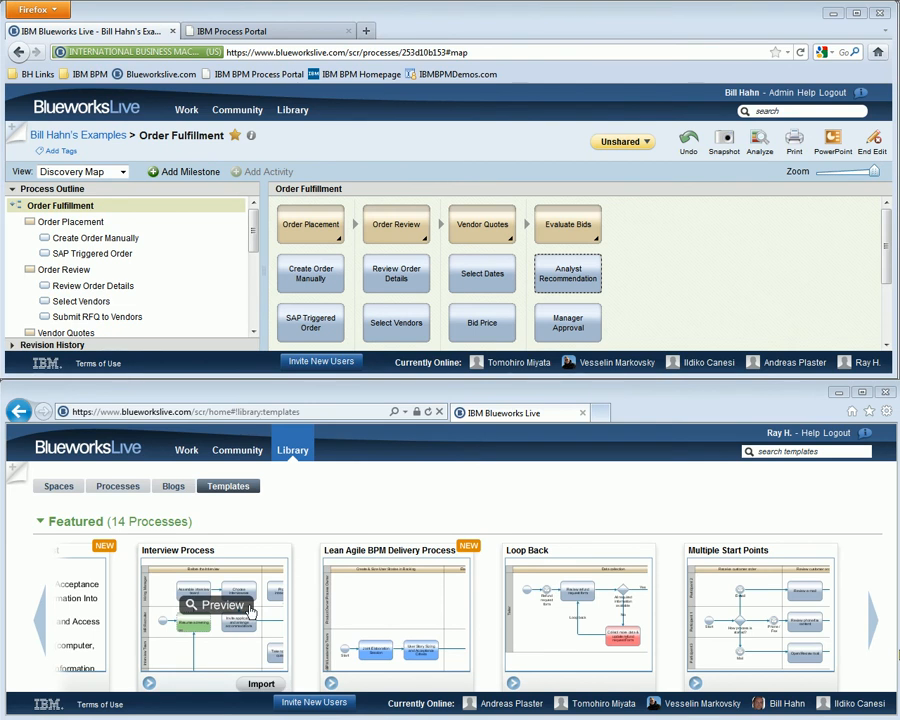
- Preview the Interview Process template as a diagram, then close the preview
left_click(216, 604)
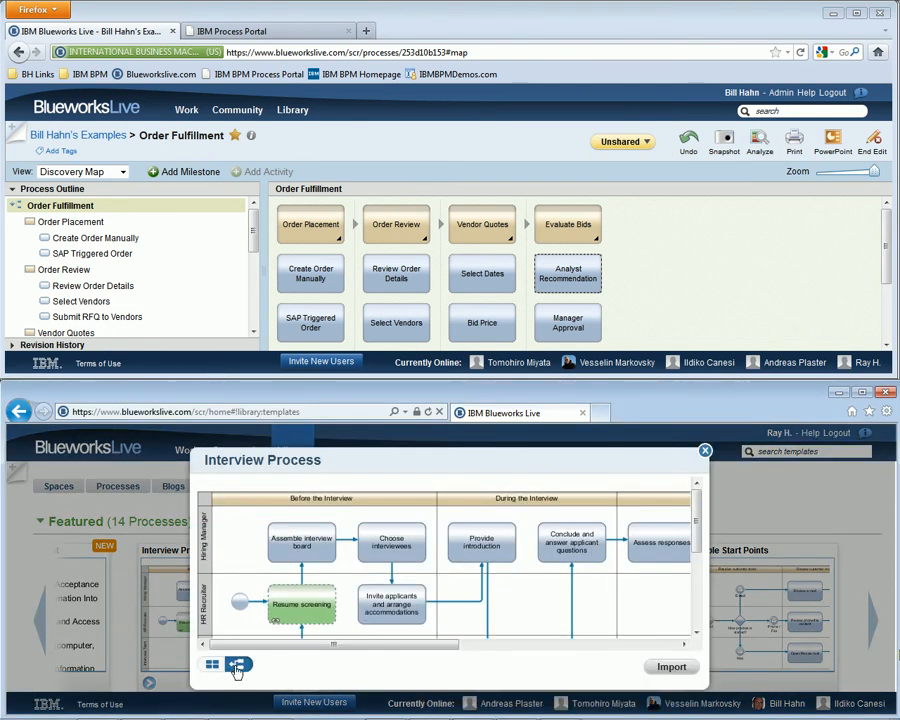
left_click(238, 664)
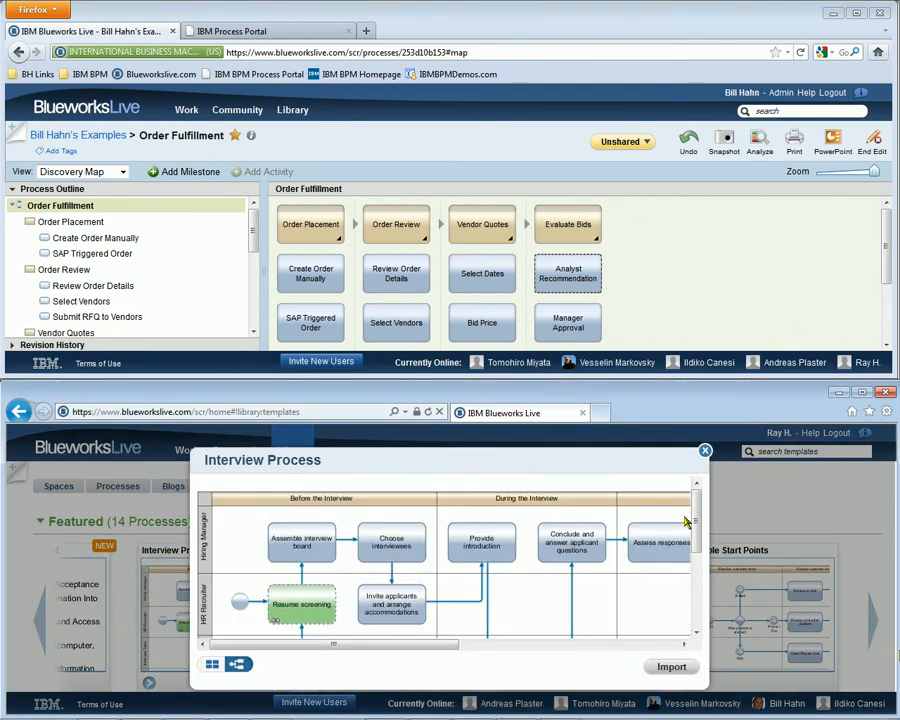
left_click(705, 450)
type("Hello Ray. Join")
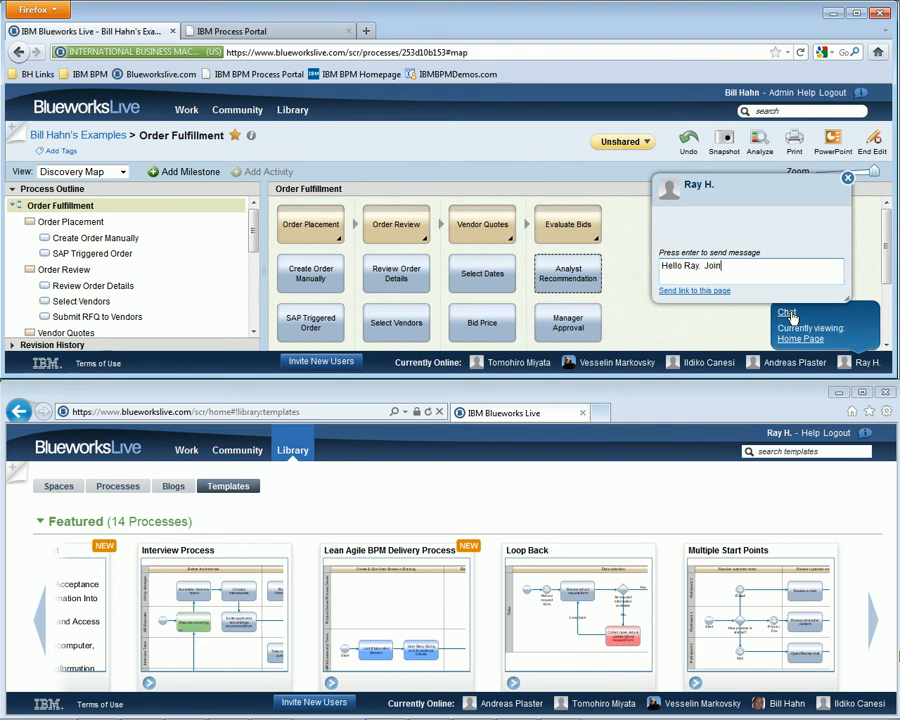
- Send a chat invitation and share the Order Fulfillment link for real-time co-editing
key("Return")
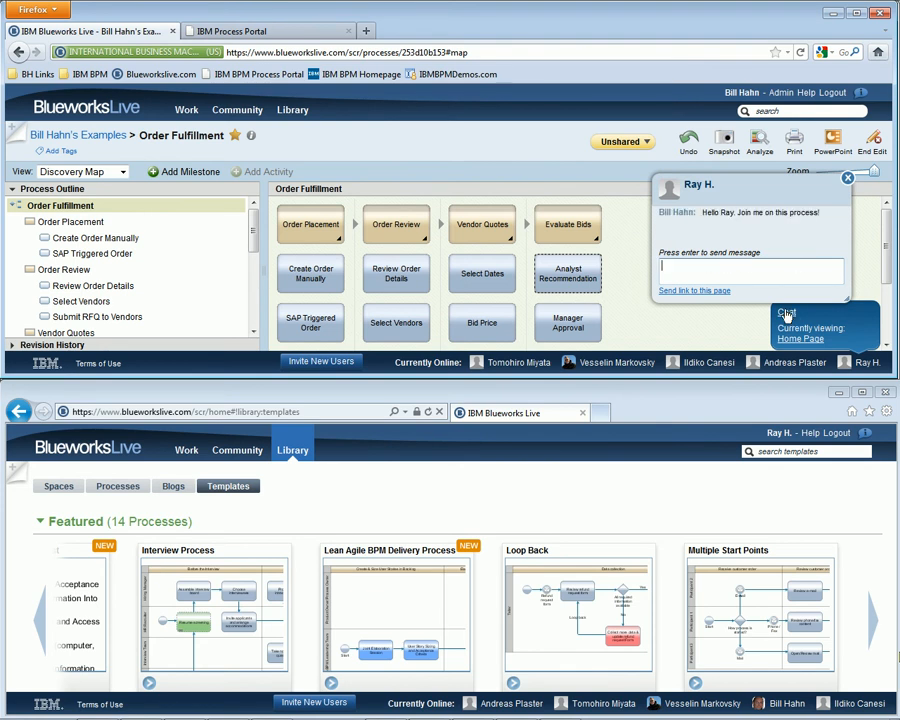
left_click(693, 290)
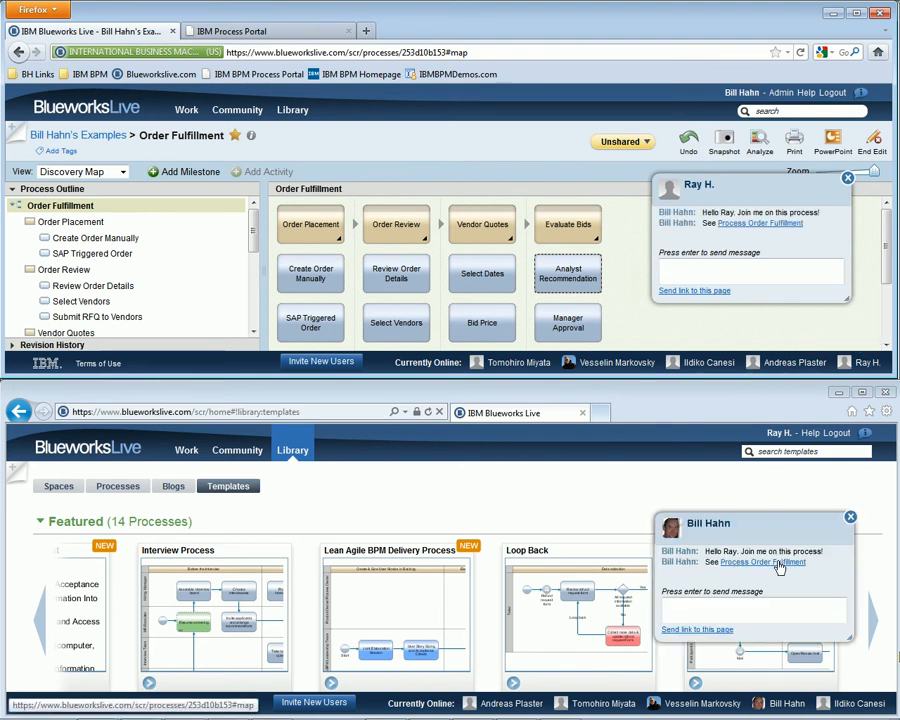
left_click(762, 562)
type("It's great to be able to collaborate")
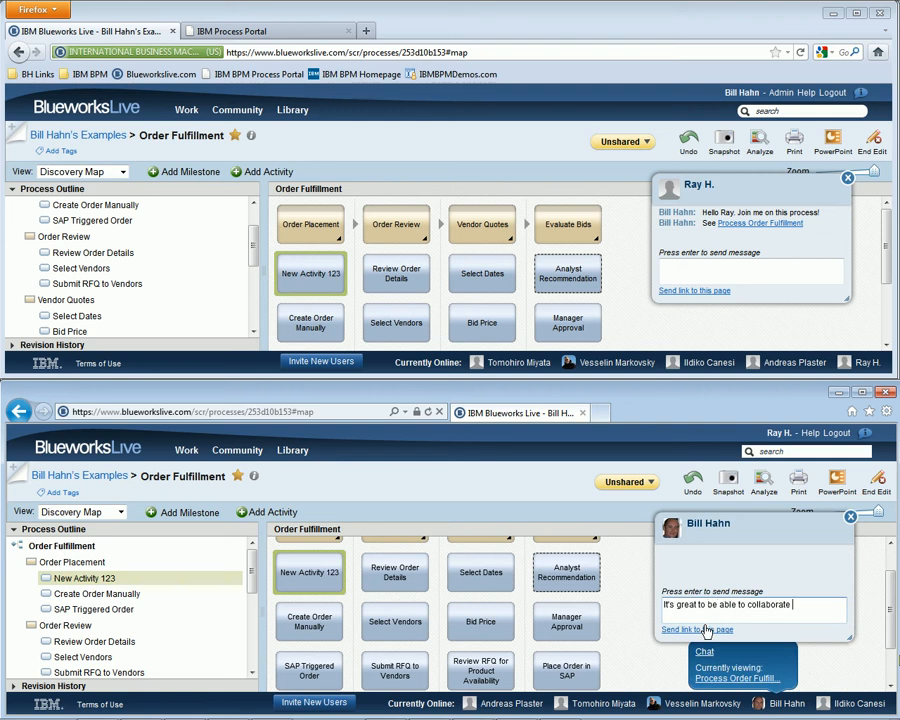
type("\"real-time\" on Blueworks")
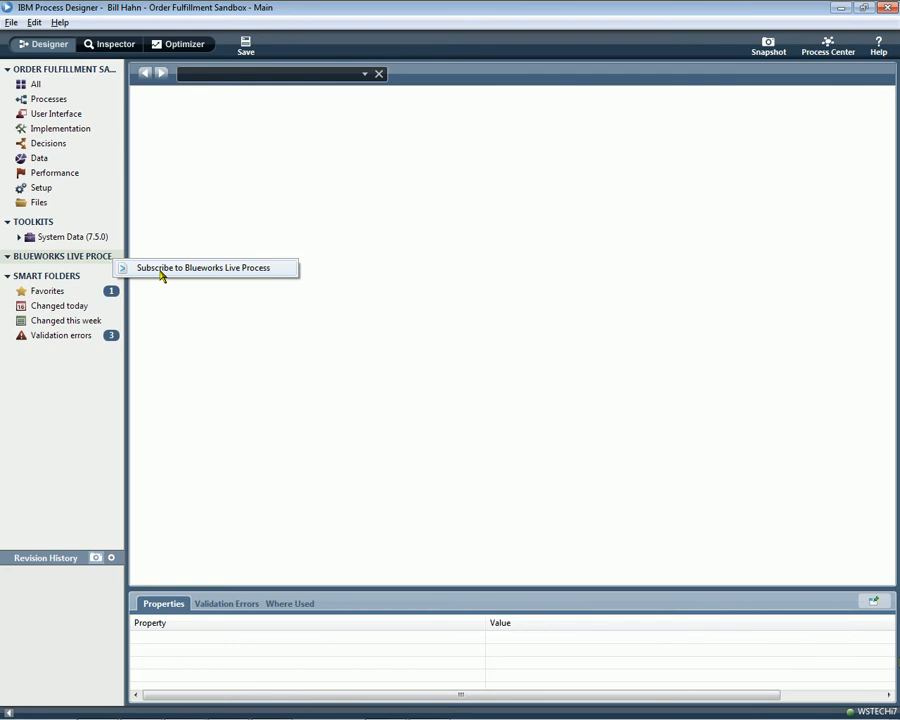
- Subscribe to Blueworks Live's Order Fulfillment process and expand the Order Fulfillment1 subscription
left_click(203, 267)
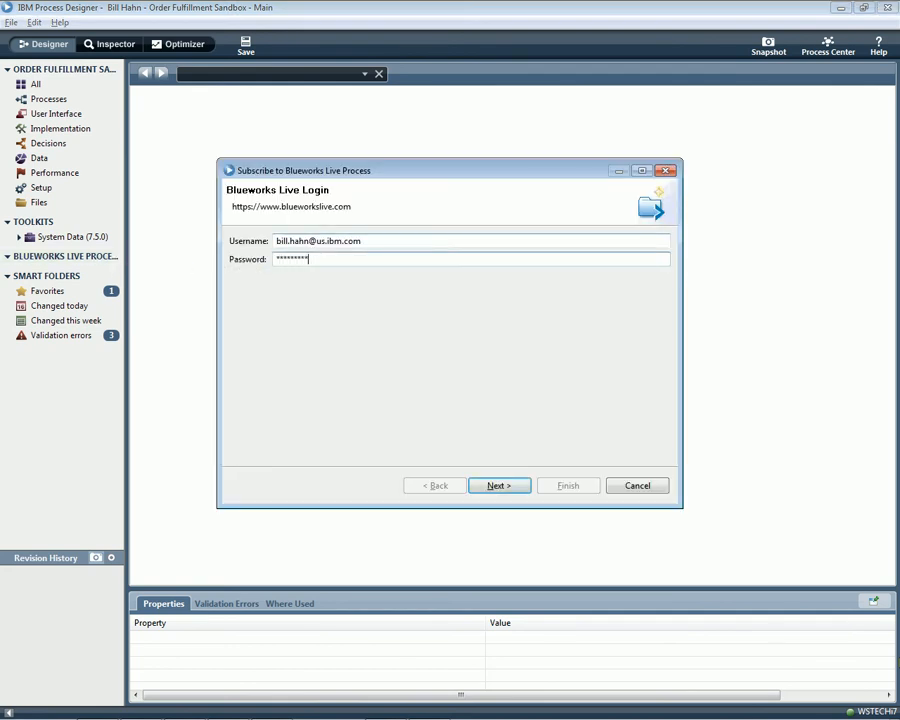
left_click(499, 485)
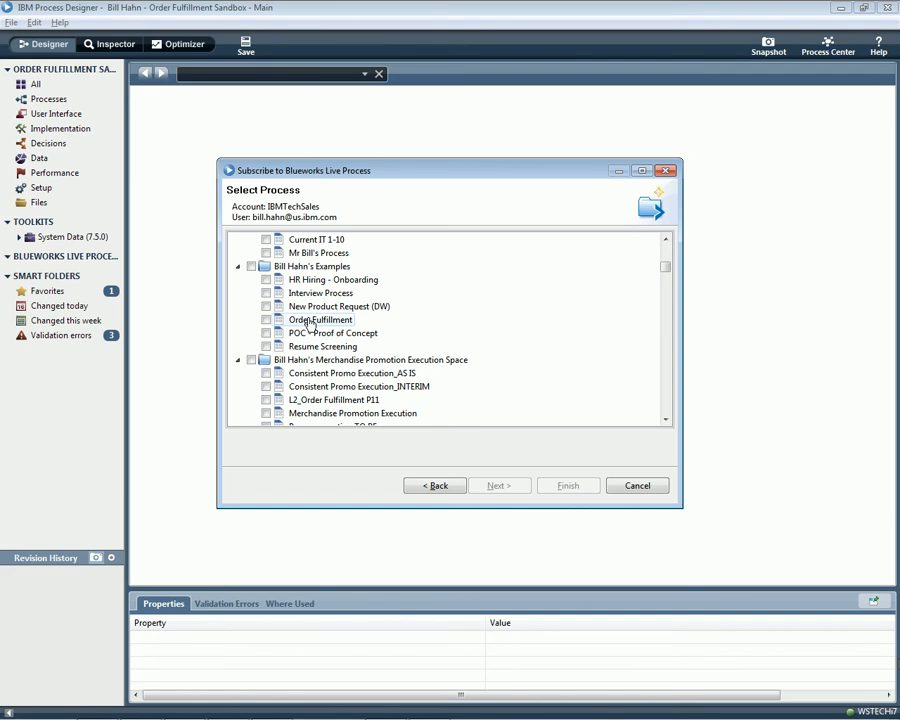
left_click(266, 319)
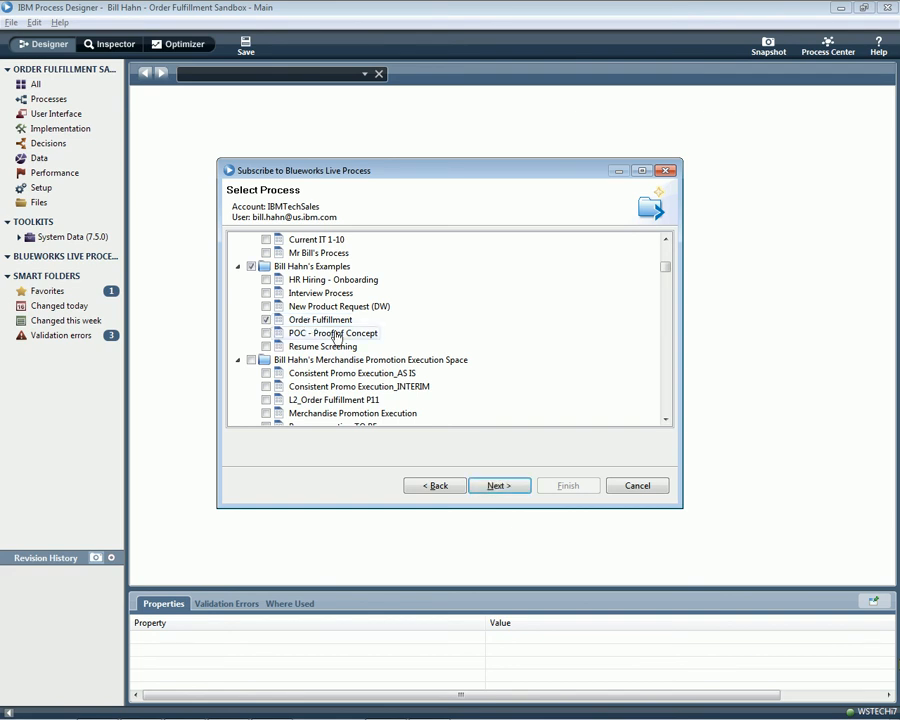
left_click(499, 485)
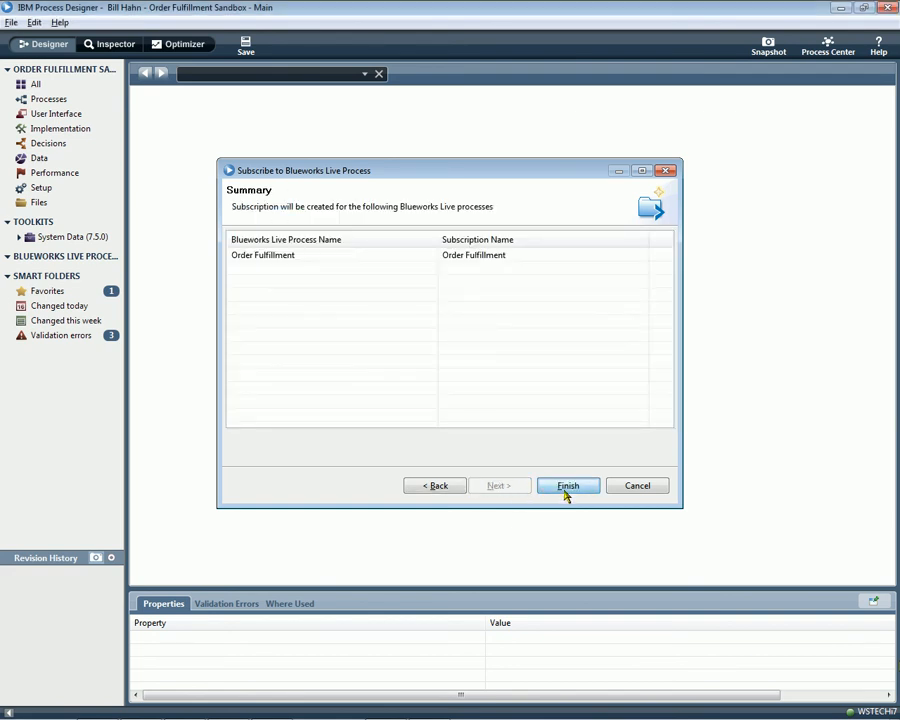
left_click(567, 485)
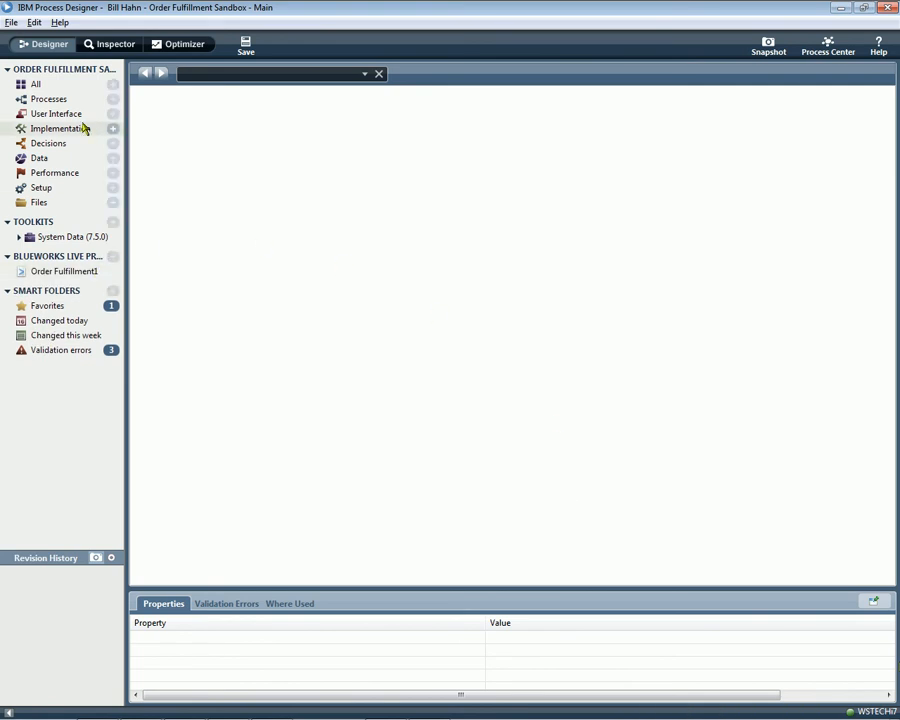
left_click(64, 271)
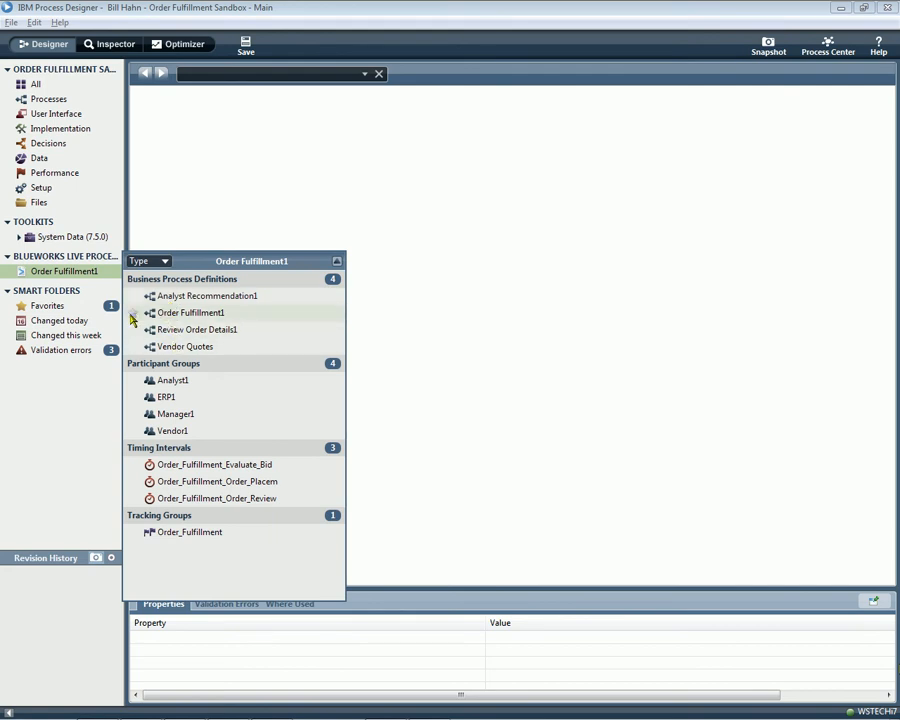
- Open the Order Fulfillment1 diagram, straighten the Review Order Details flow, and inspect the steps
double_click(190, 312)
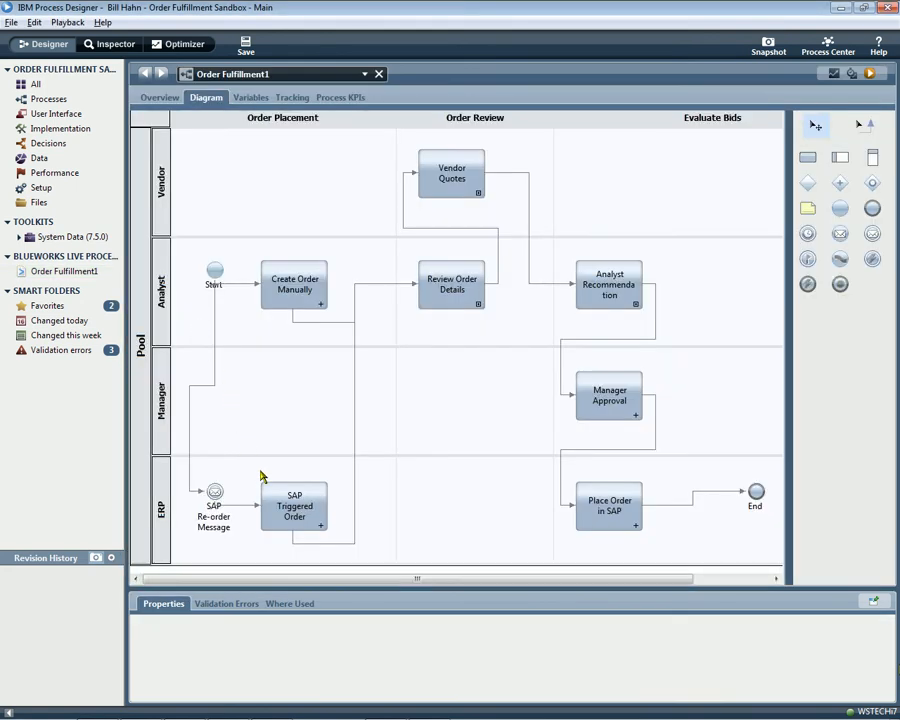
left_click(294, 540)
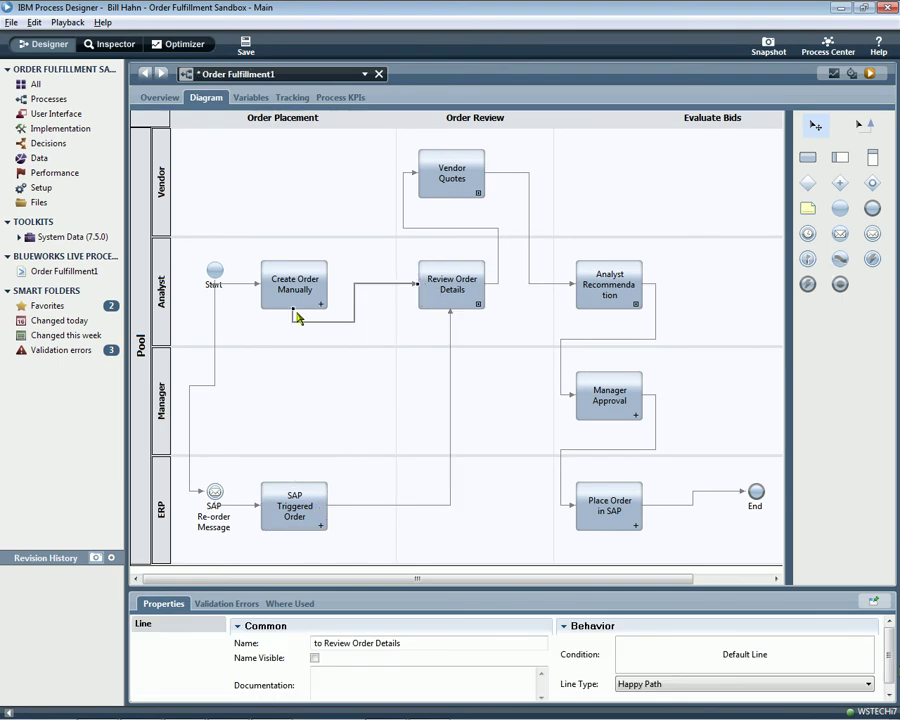
left_click(294, 284)
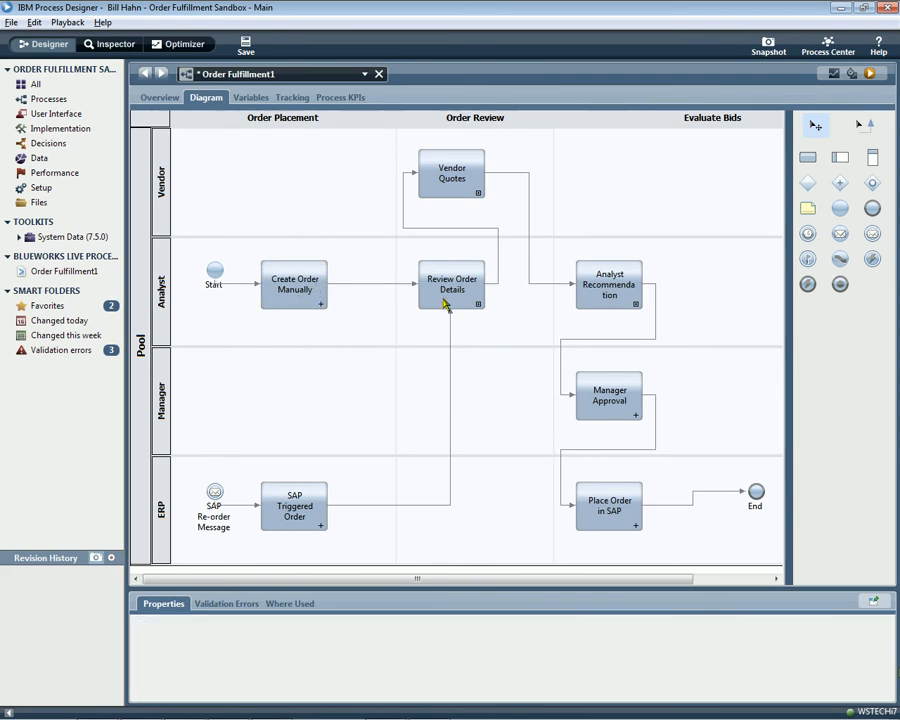
double_click(452, 284)
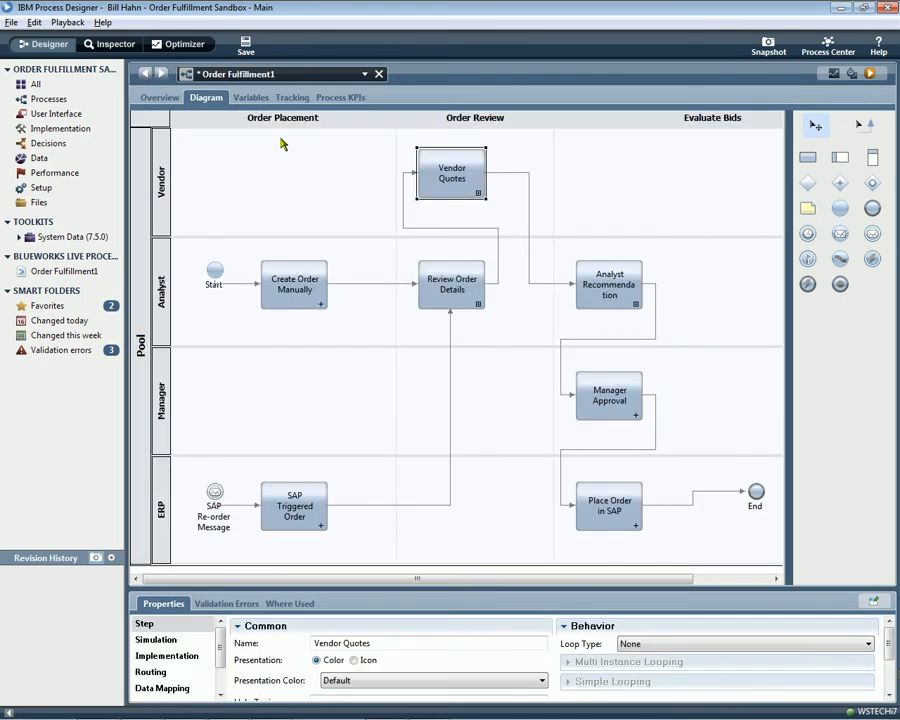
double_click(608, 284)
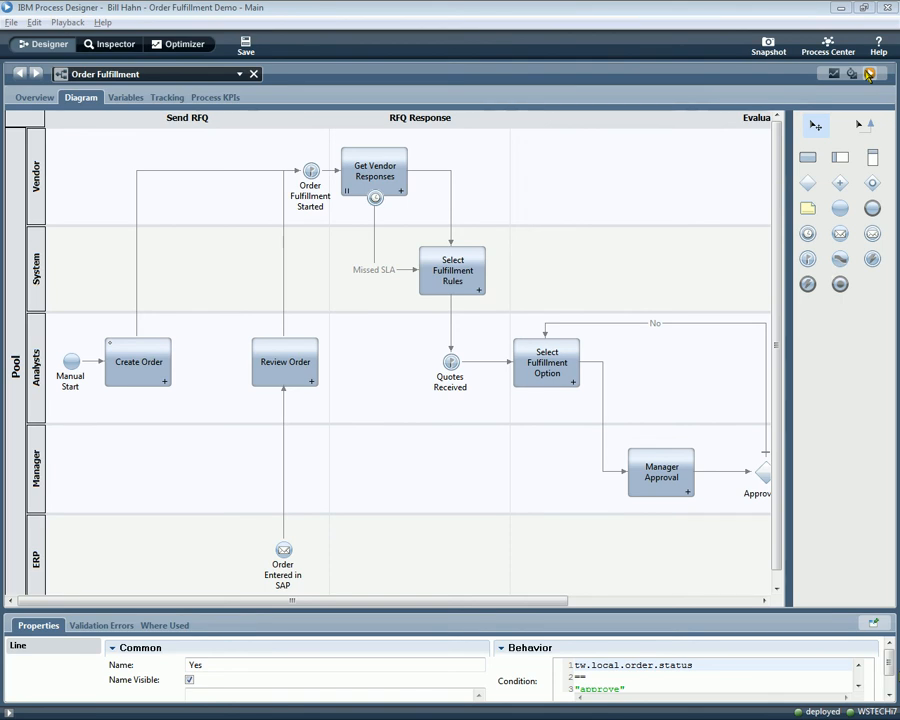
mouse_move(870, 73)
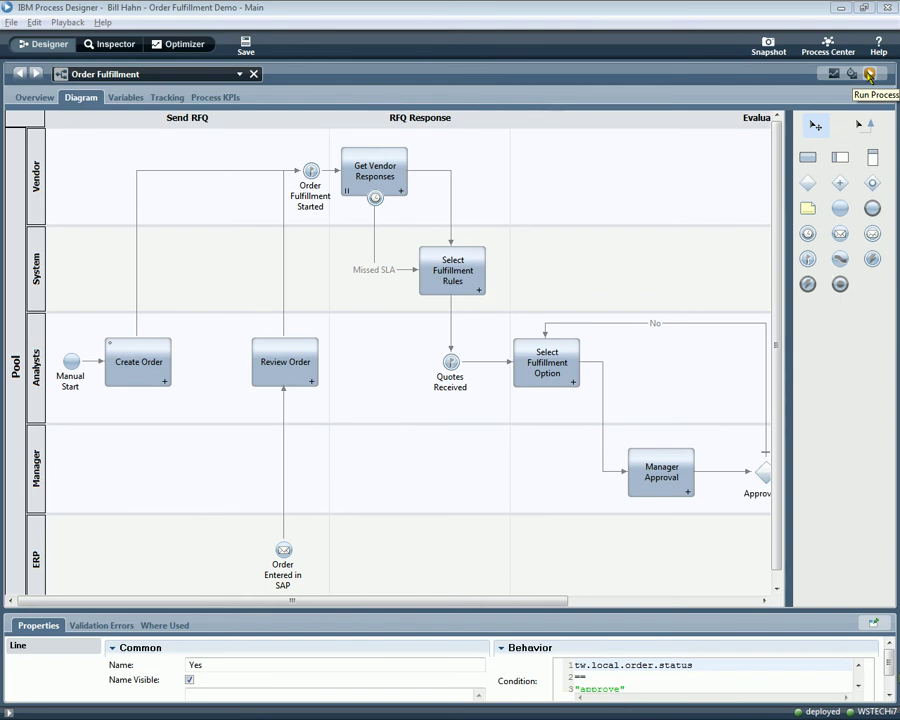
- Run Order Fulfillment to create instance 305 at Create Order, then return to Designer
left_click(875, 94)
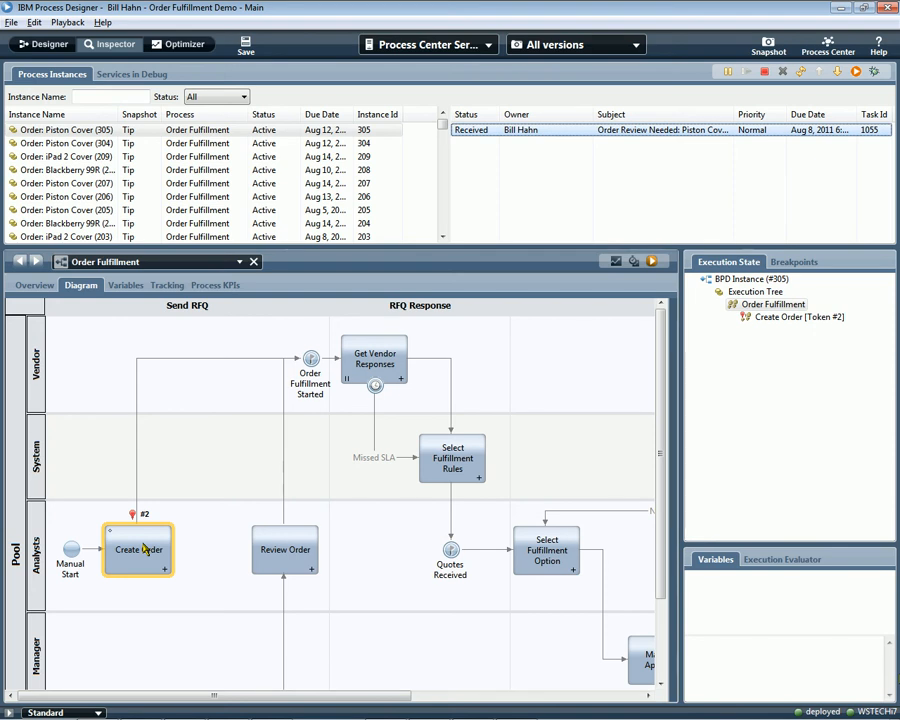
mouse_move(588, 243)
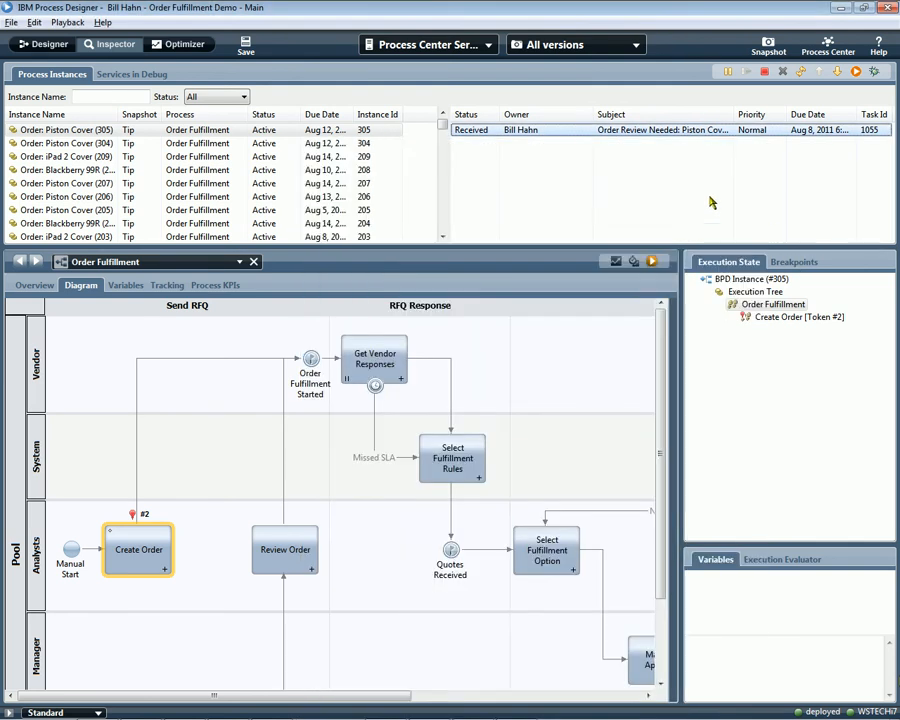
left_click(49, 44)
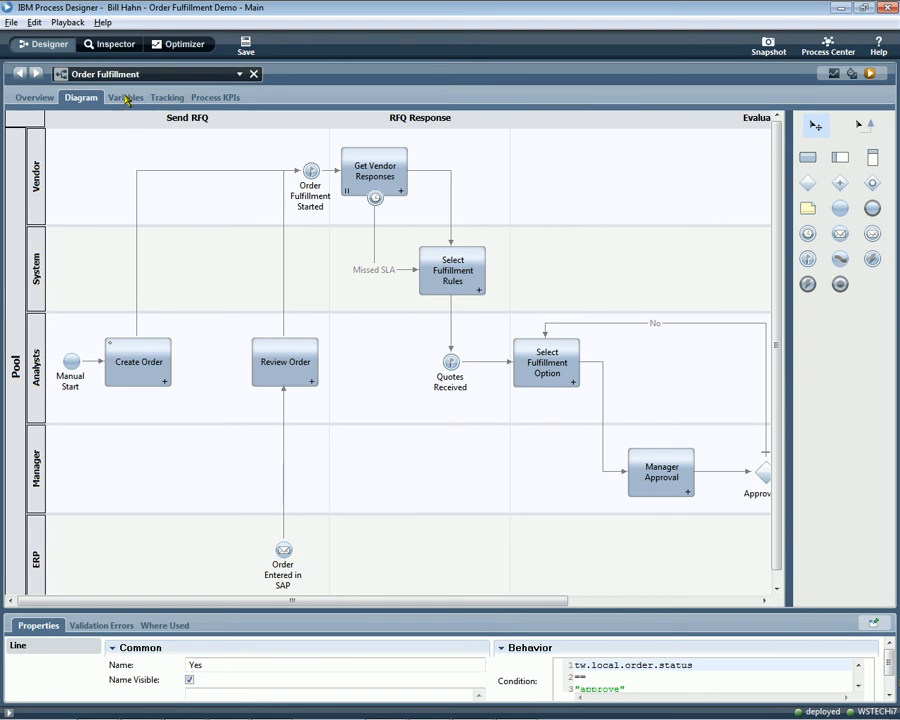
- Open Variables and expand the order variable and its selectedVendorResponse field
left_click(122, 97)
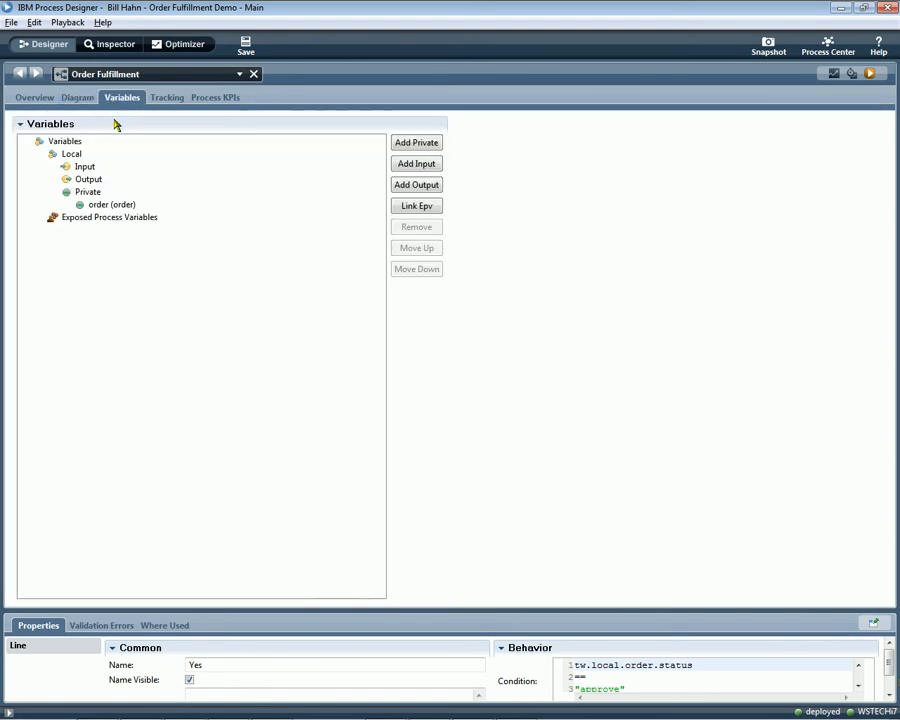
left_click(80, 204)
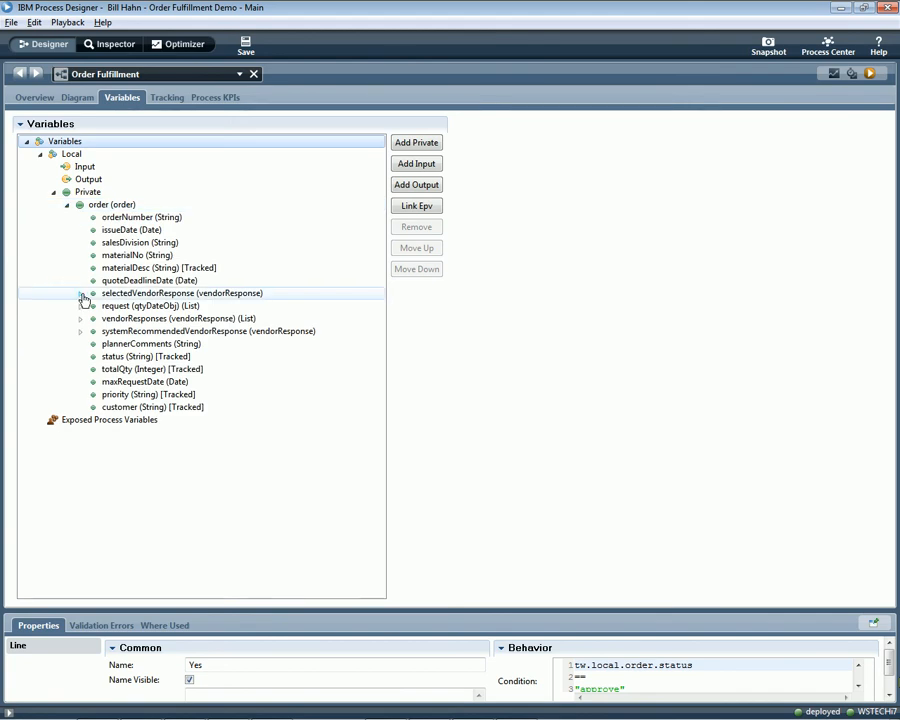
left_click(81, 97)
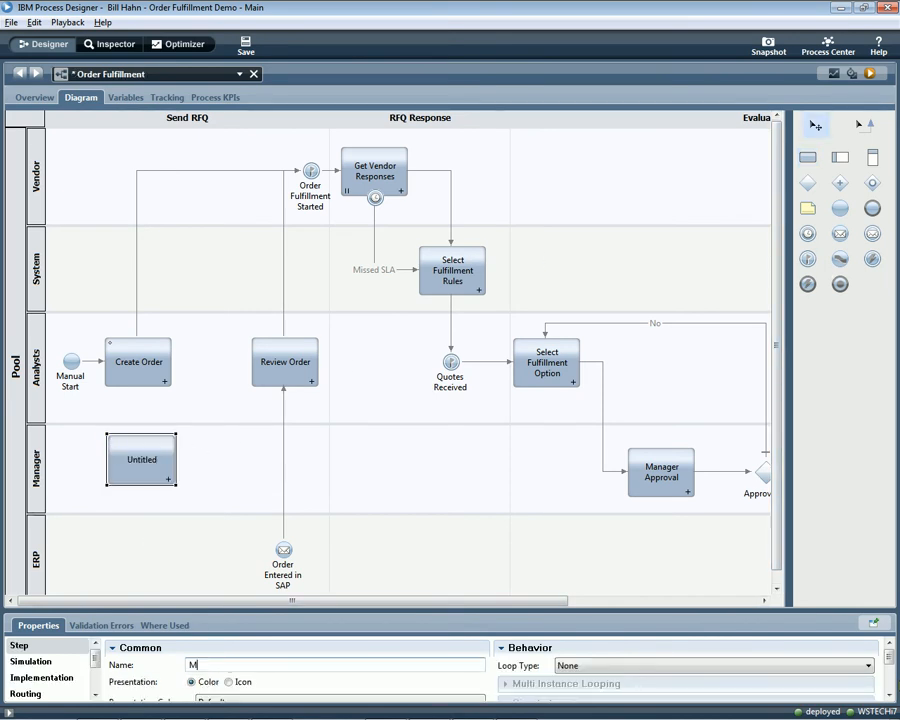
- Name the Manager lane activity 'Manager Activity' and create its human service via the Activity Wizard
type("Manager Activity")
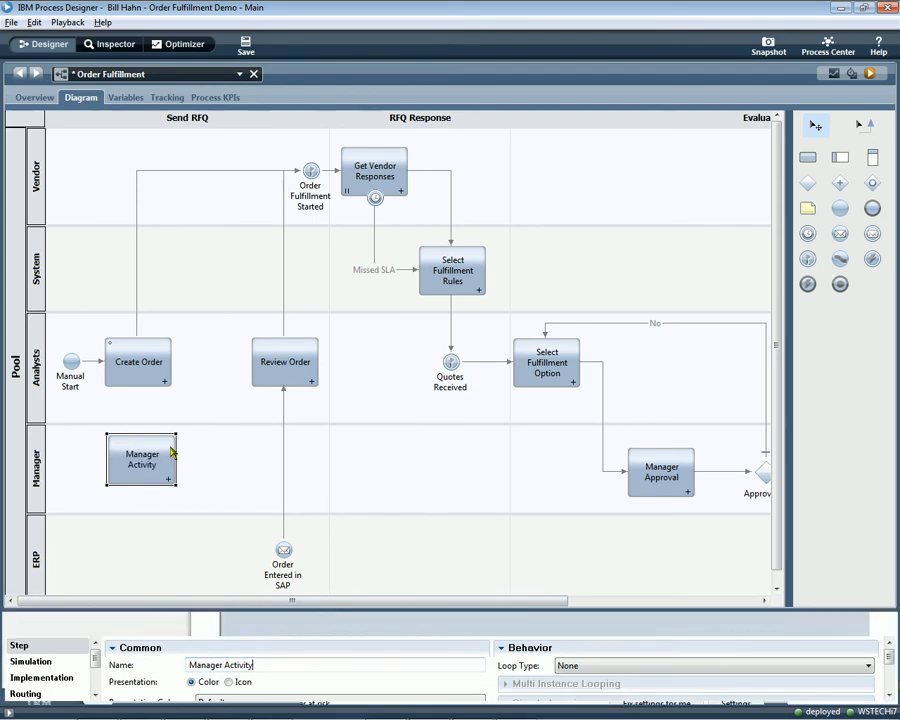
double_click(141, 459)
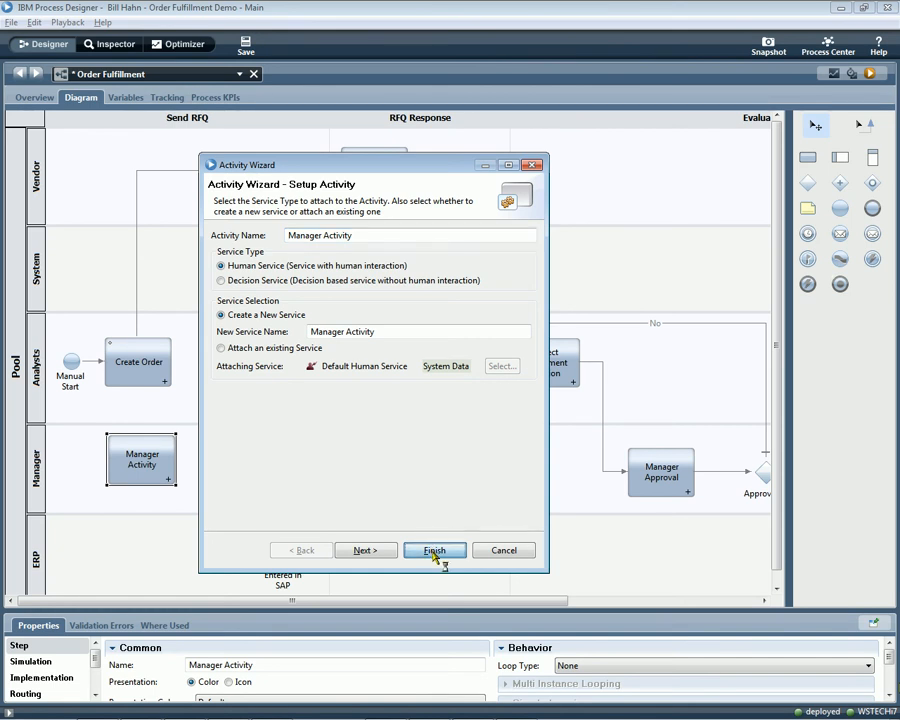
left_click(434, 550)
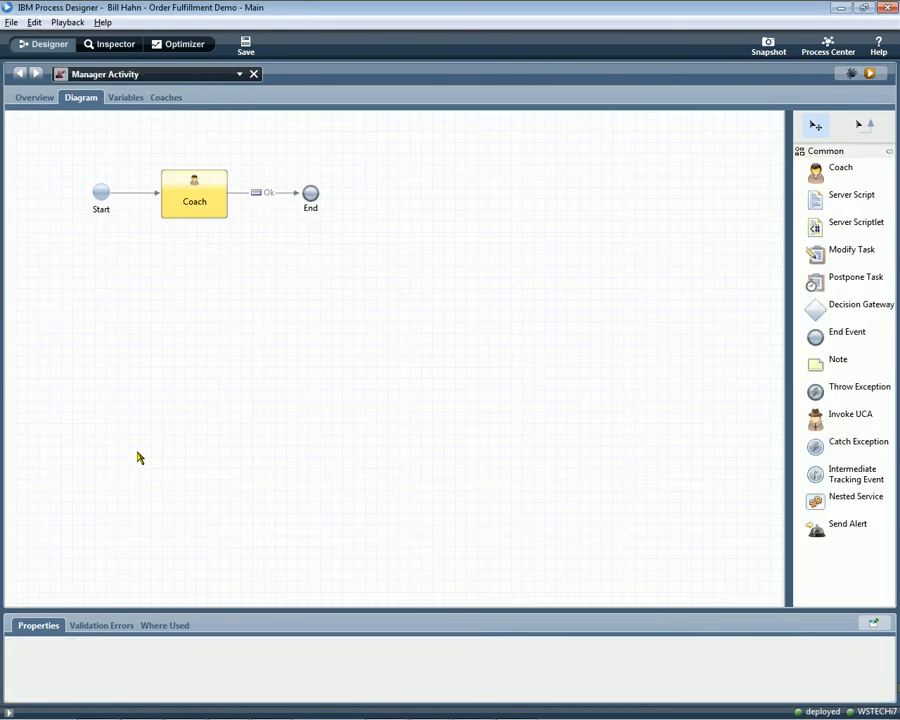
- Rename the Coach step to '1st Screen', rearrange its order fields, and preview it
left_click(194, 193)
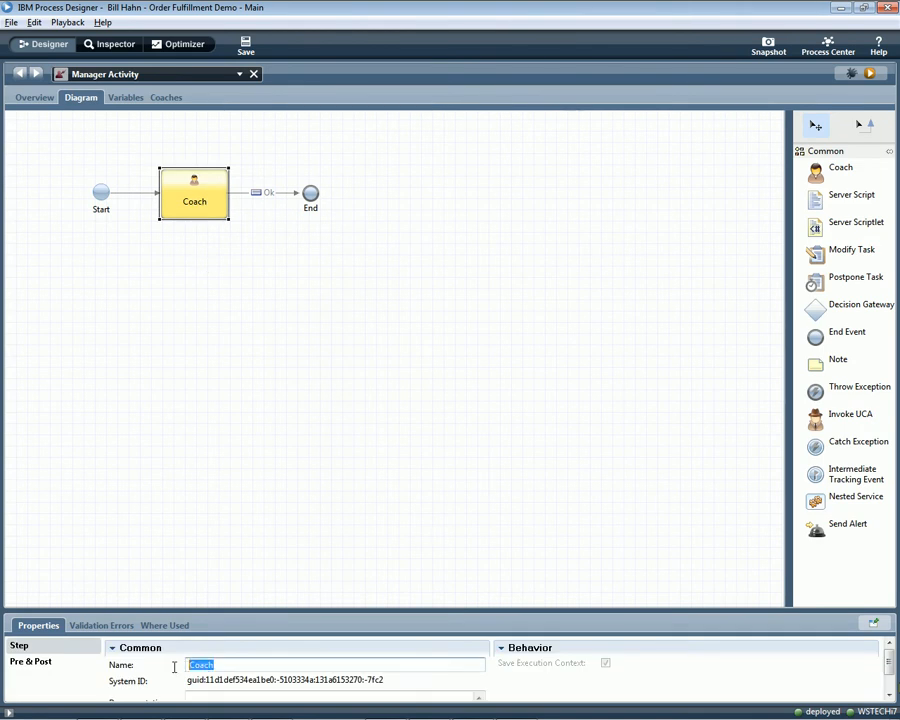
type("1st Screen")
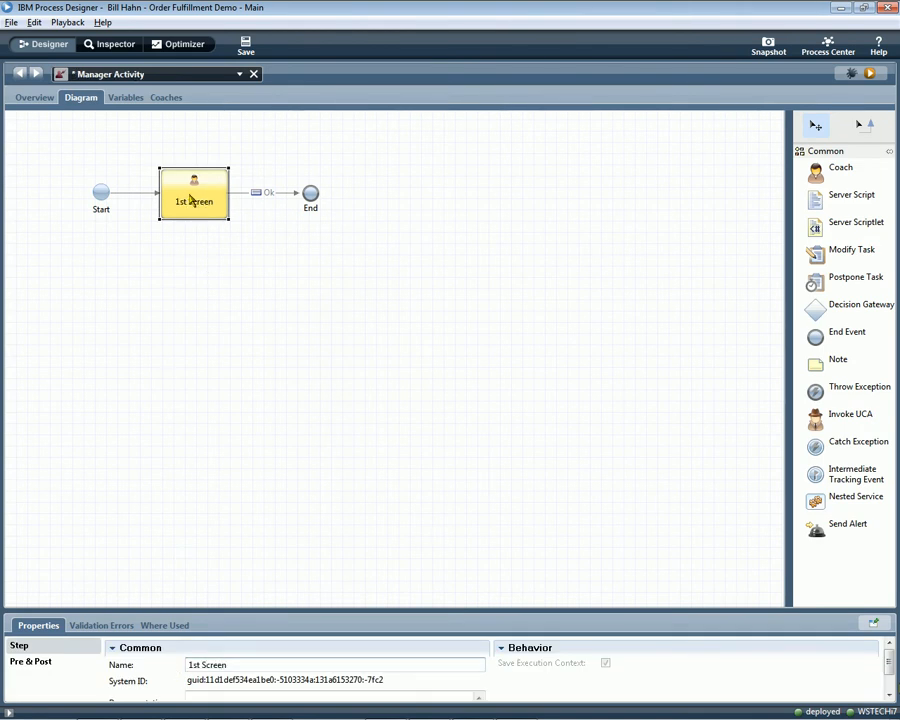
left_click(162, 97)
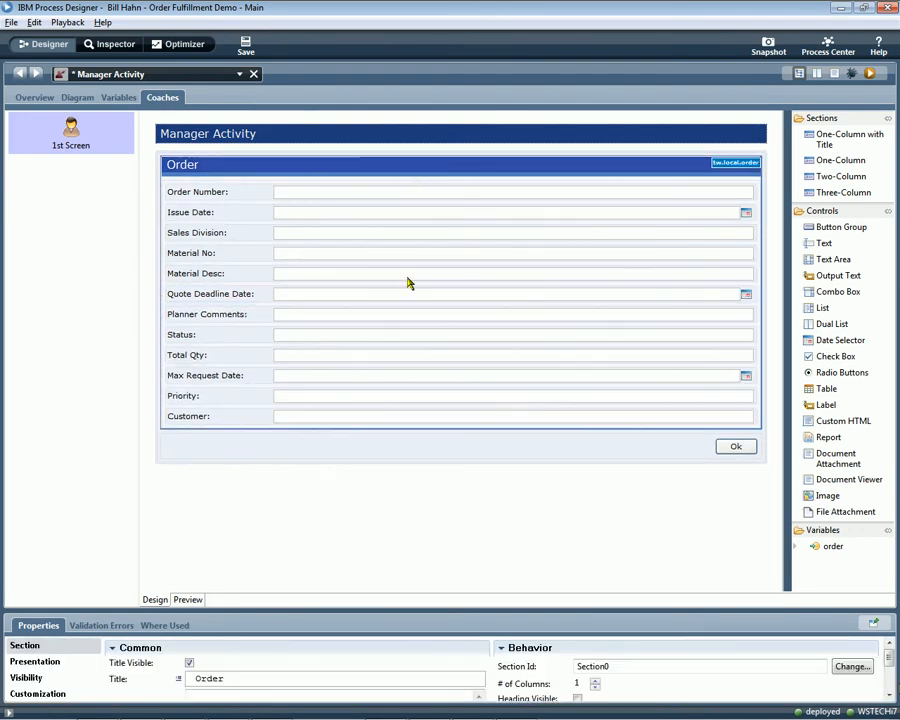
left_click_drag(448, 618, 448, 565)
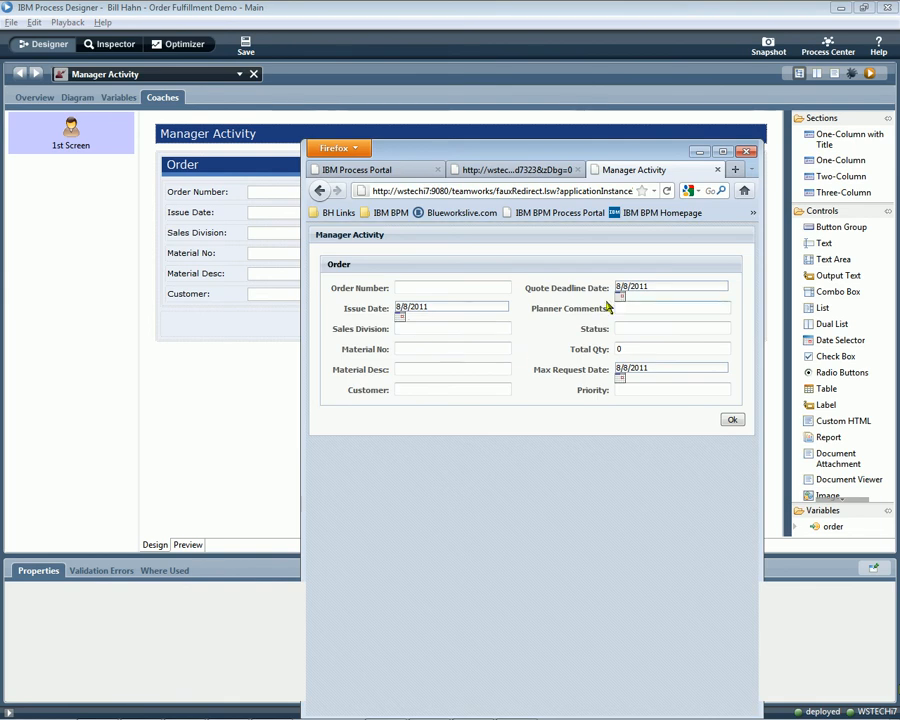
left_click(746, 151)
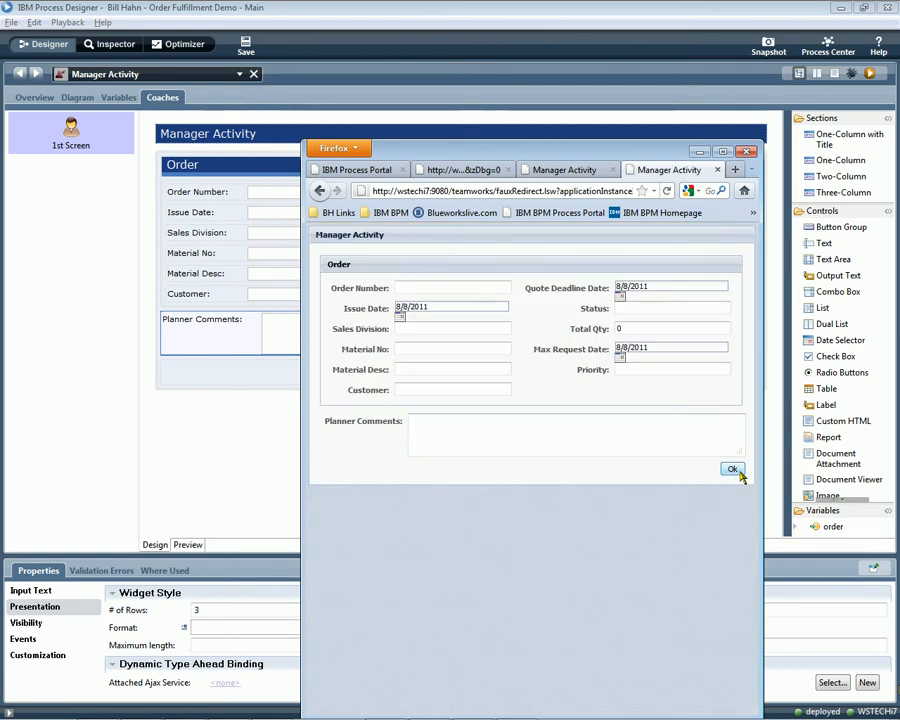
mouse_move(731, 69)
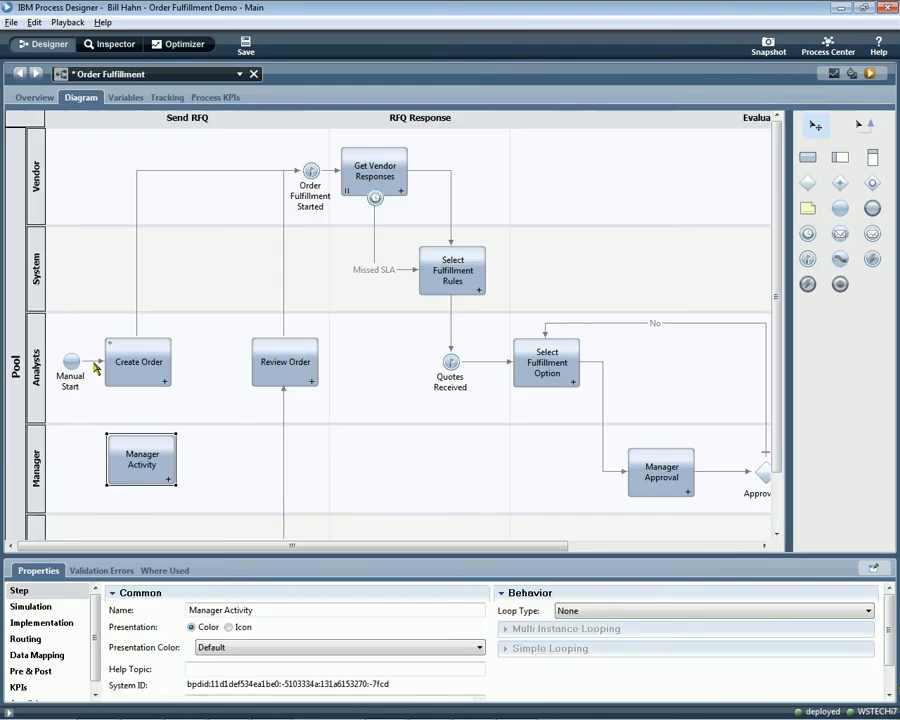
- Wire Manager Activity between Manual Start and Create Order, then run a new instance
left_click(100, 365)
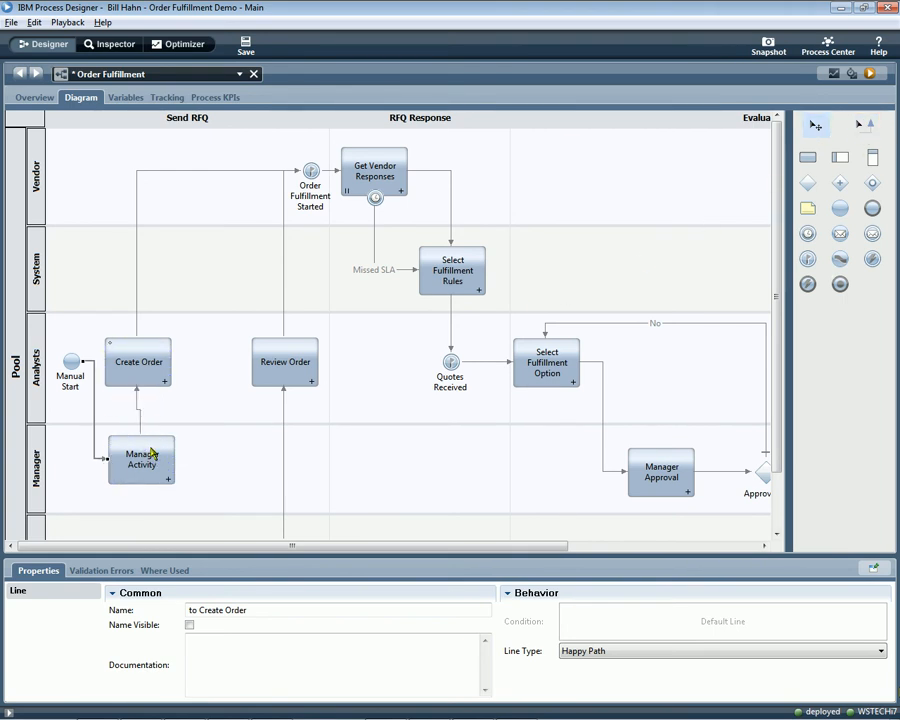
left_click(140, 459)
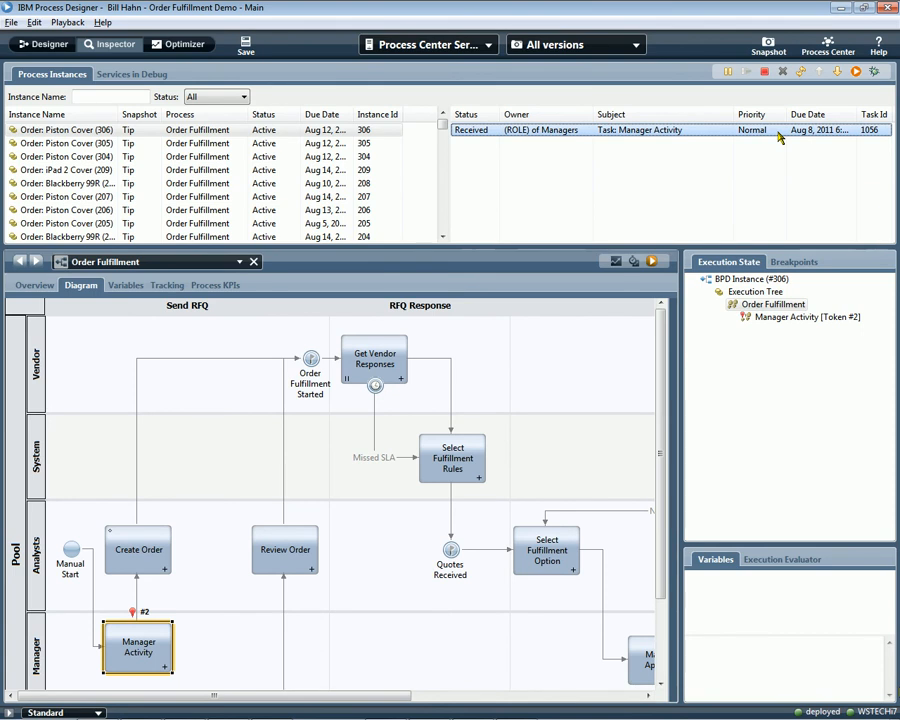
- Complete the Manager Activity task as the manager with comment 'Hello from Manager!!'
left_click(855, 71)
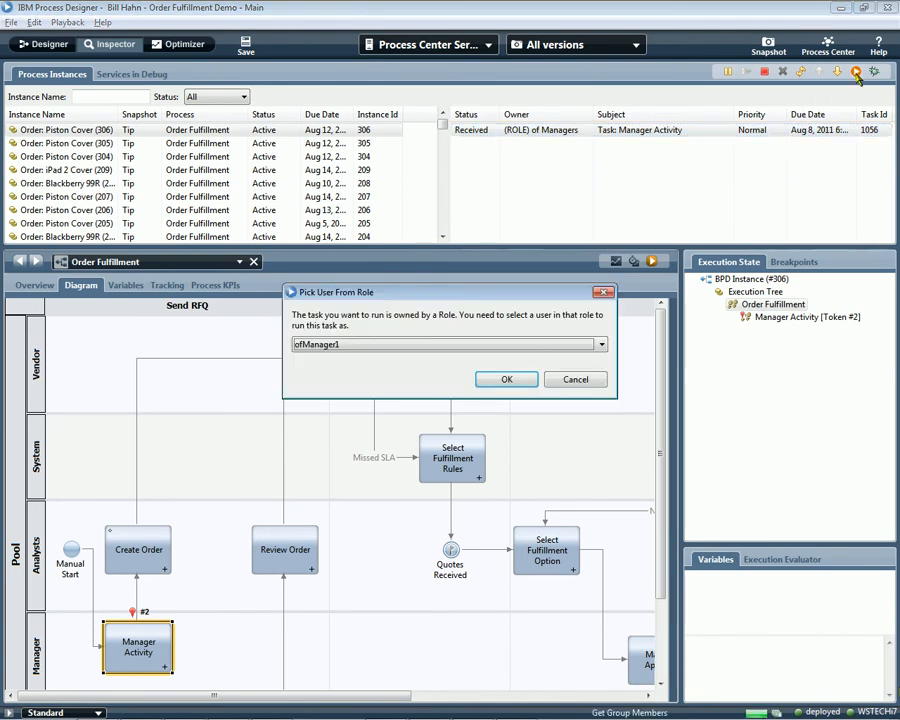
left_click(506, 379)
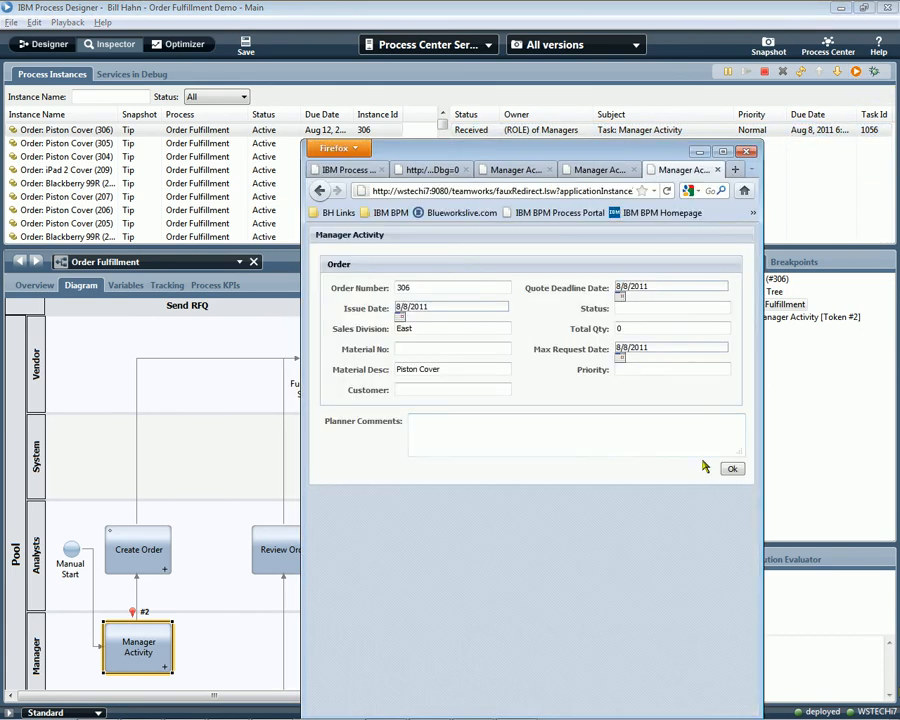
type("Hello from Manager!!")
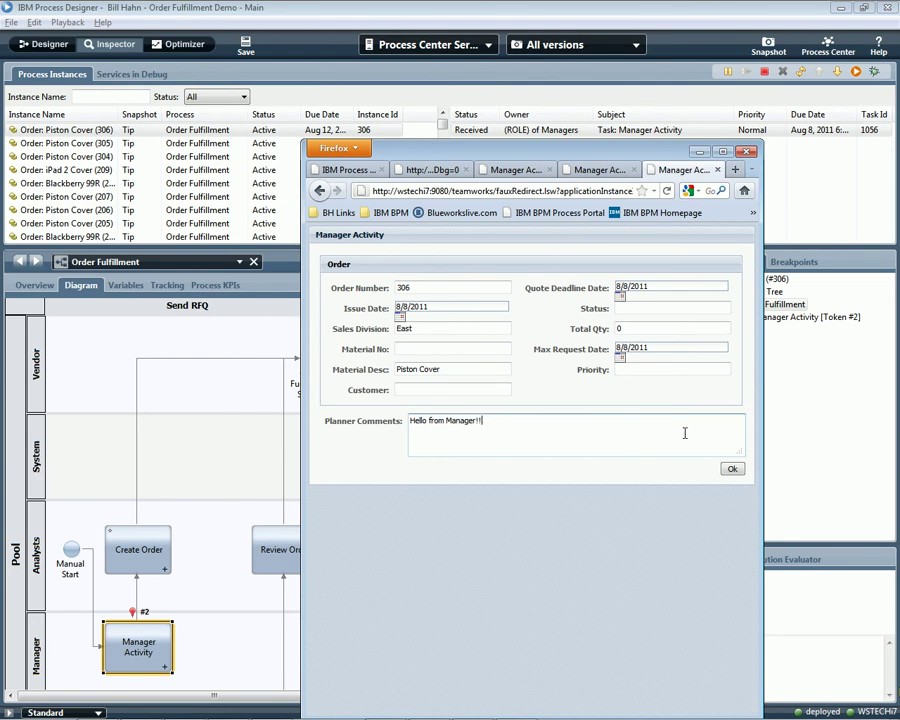
left_click(732, 468)
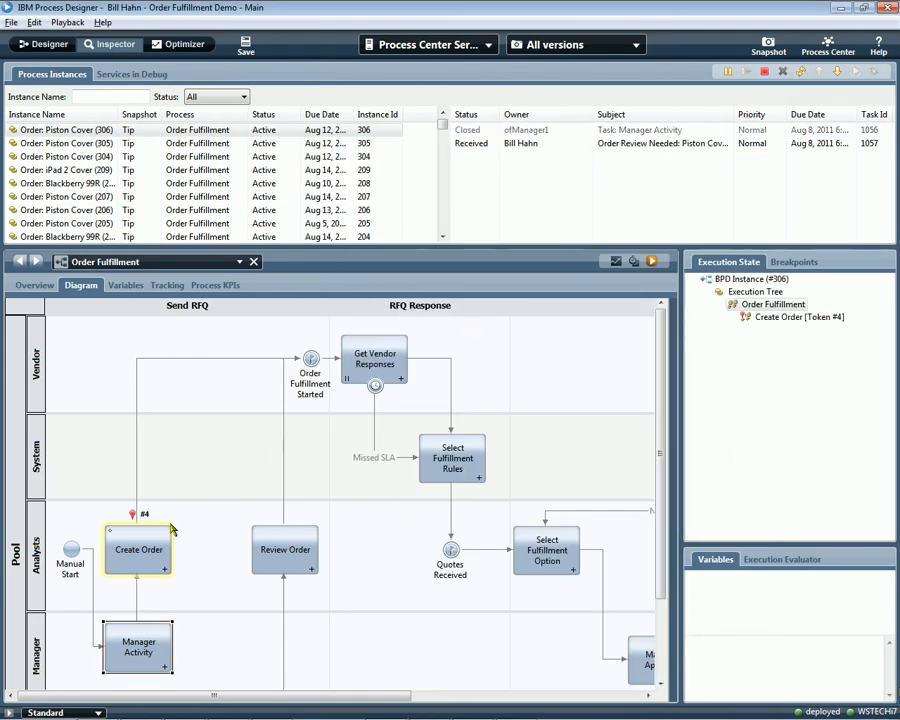
- Run the next order review task to see the comment, then return to Designer
left_click(855, 71)
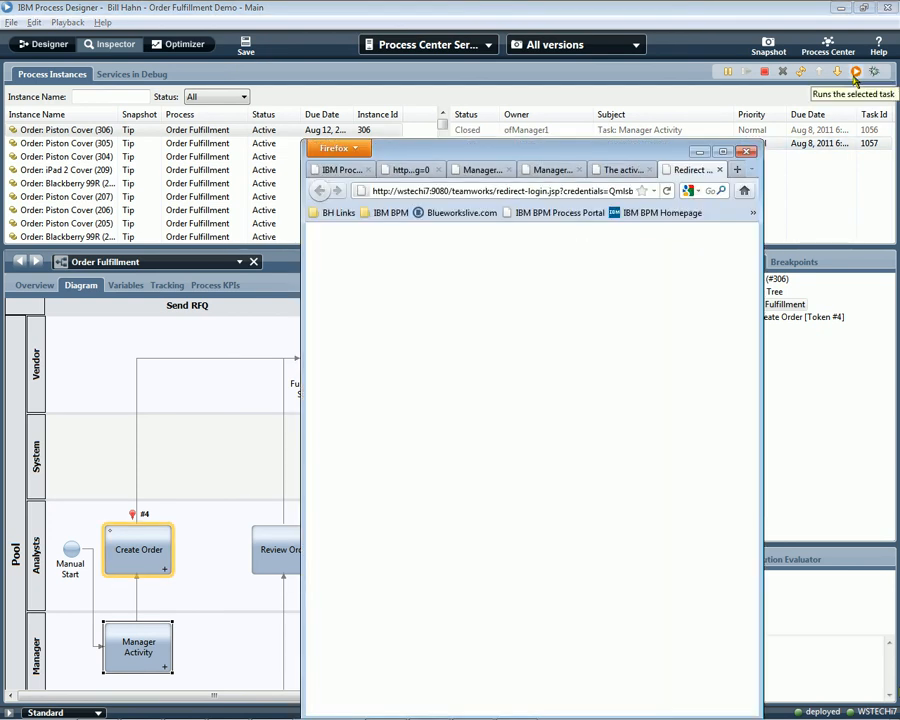
left_click(855, 71)
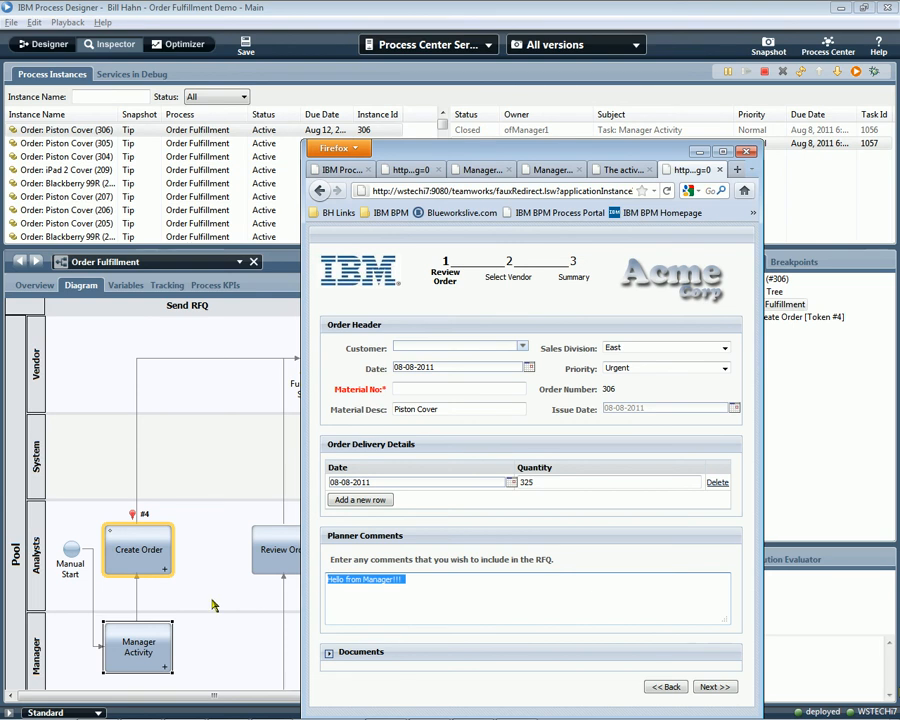
mouse_move(795, 251)
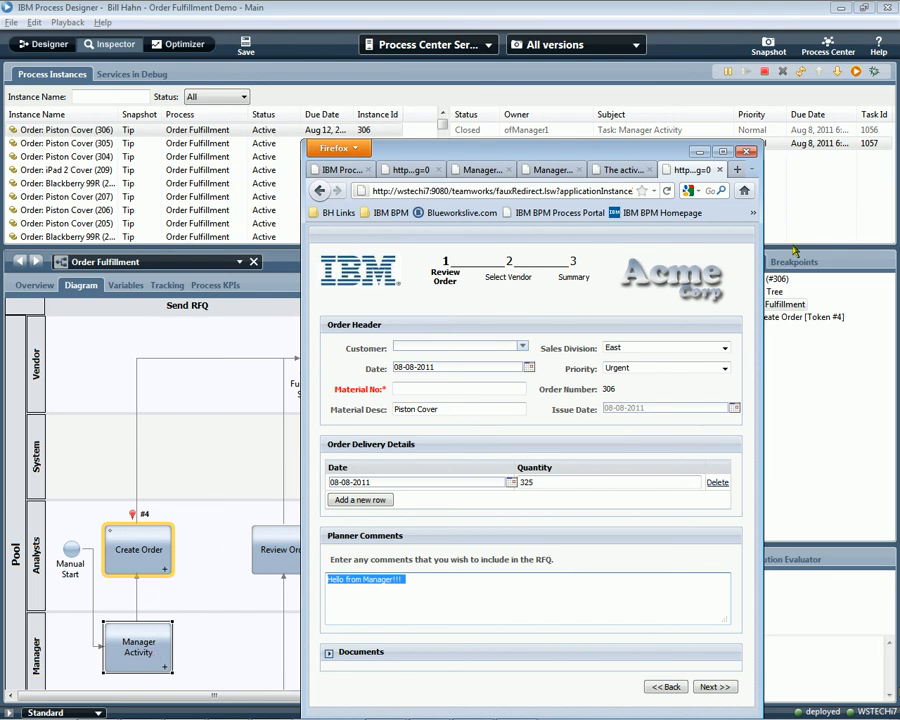
left_click(746, 151)
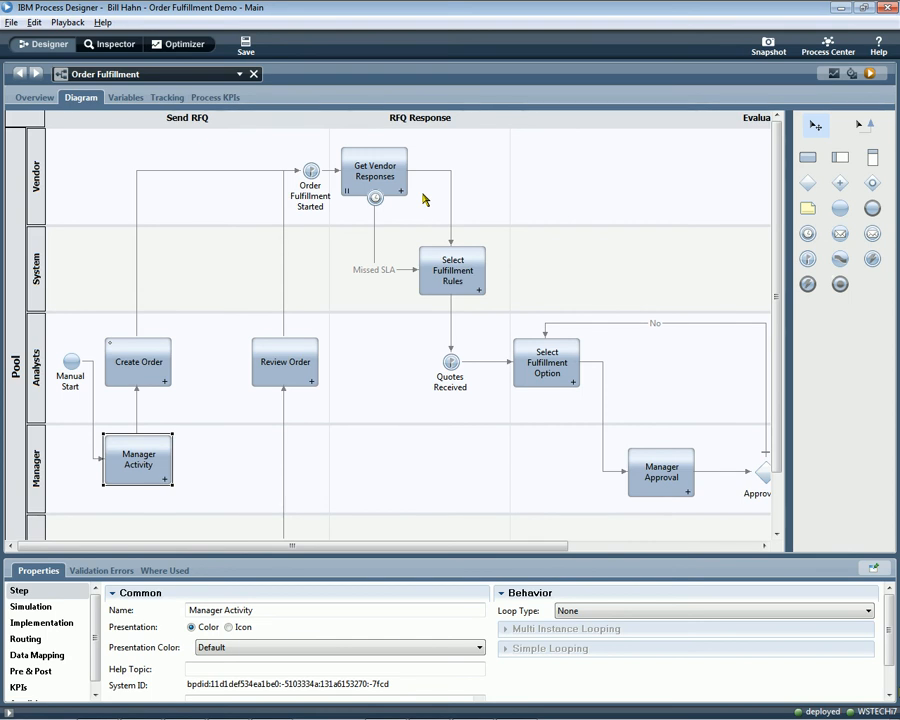
mouse_move(463, 72)
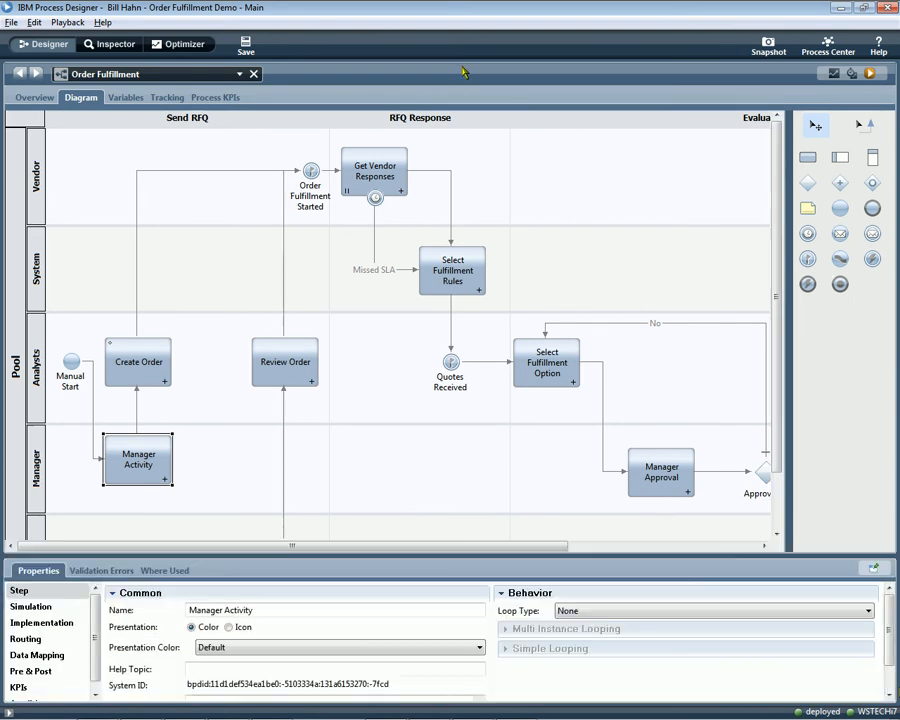
- Check Manager Activity's service, go back, then inspect Create Order's Get Available Vendors step
double_click(137, 459)
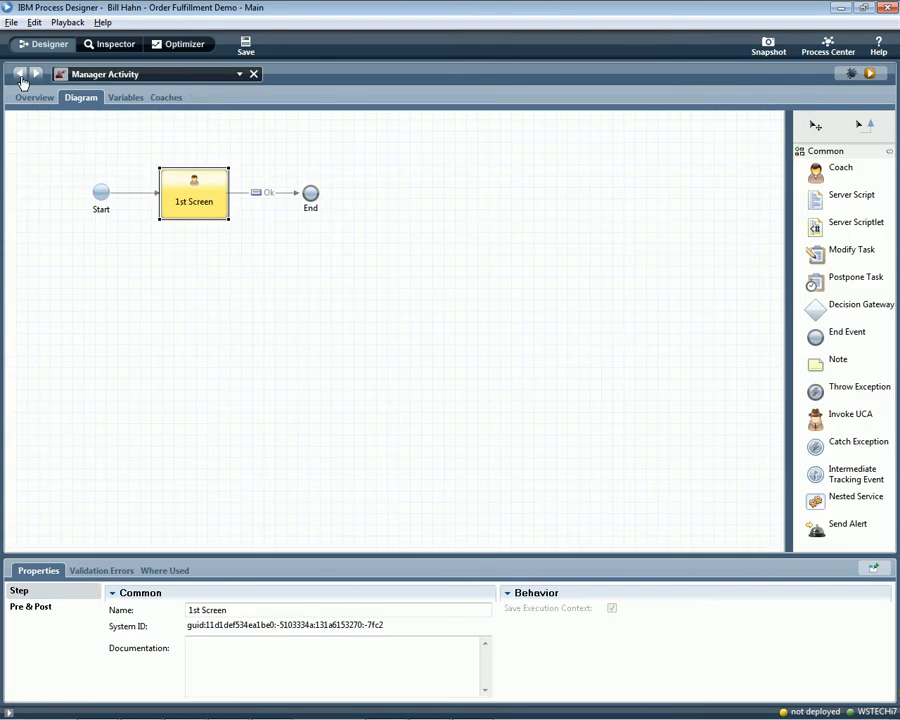
left_click(19, 73)
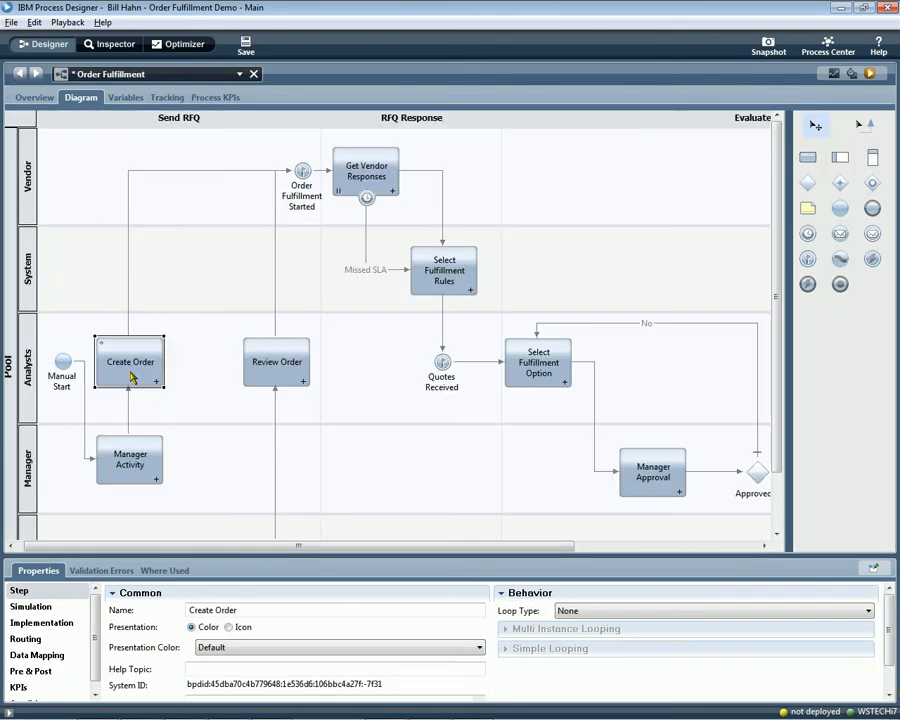
double_click(130, 362)
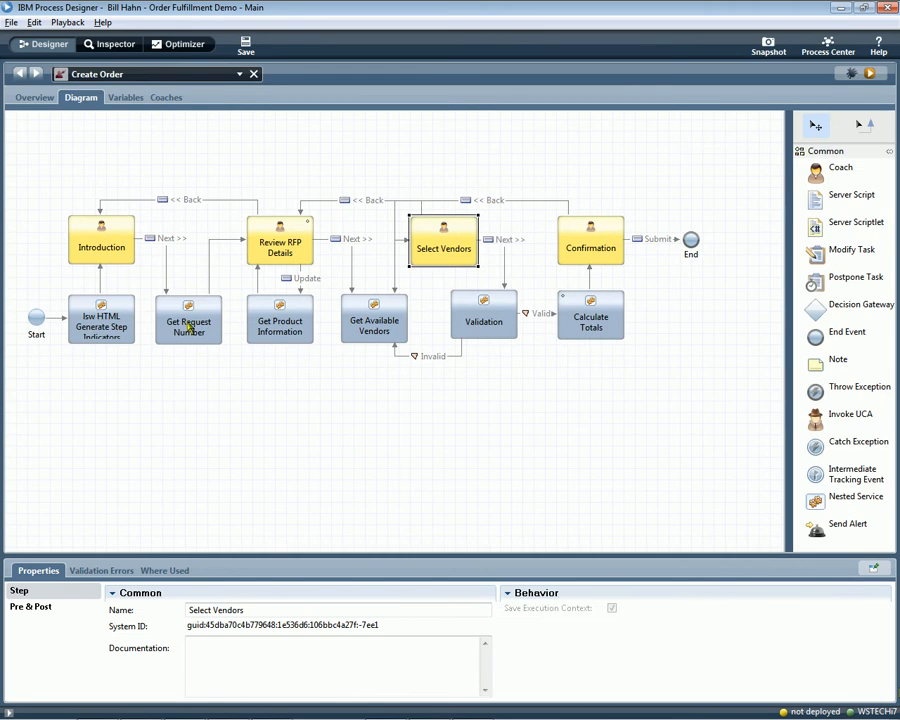
left_click(373, 320)
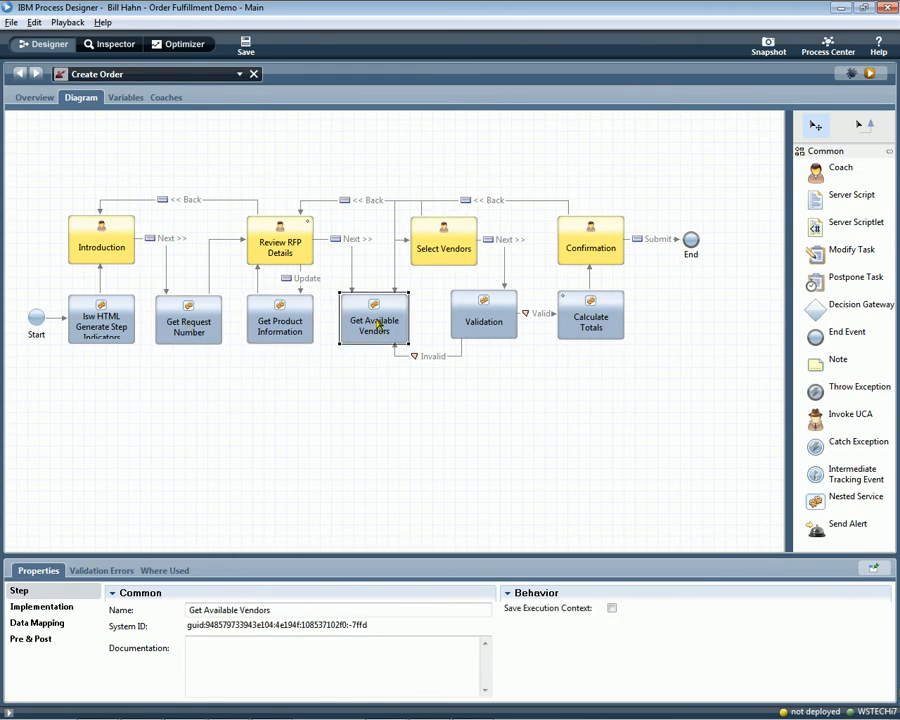
mouse_move(390, 318)
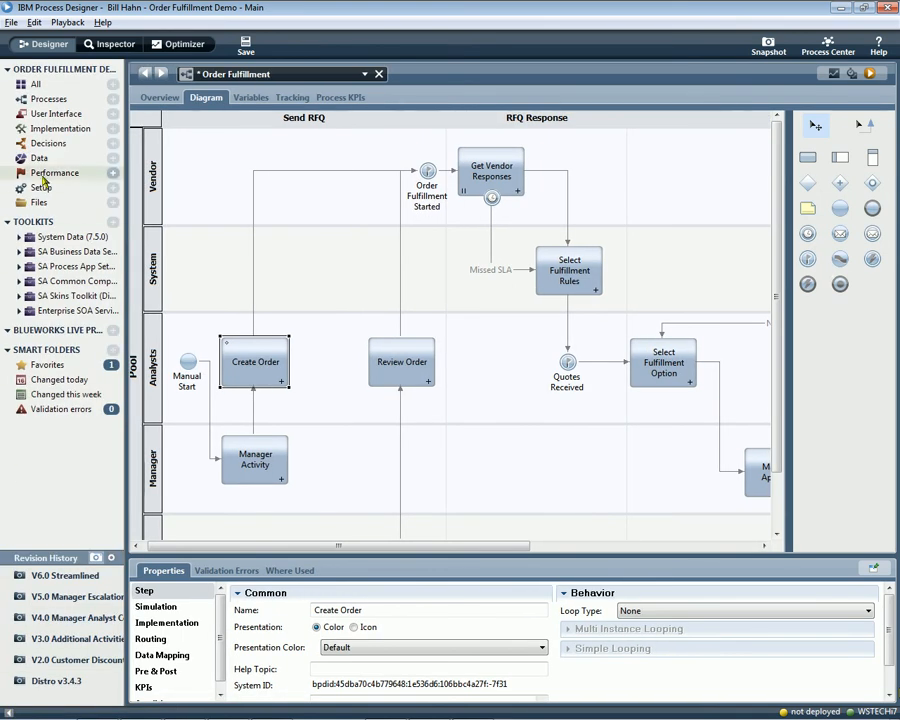
- Filter the library's Implementation services by 'get' and work with the matching results
left_click(61, 128)
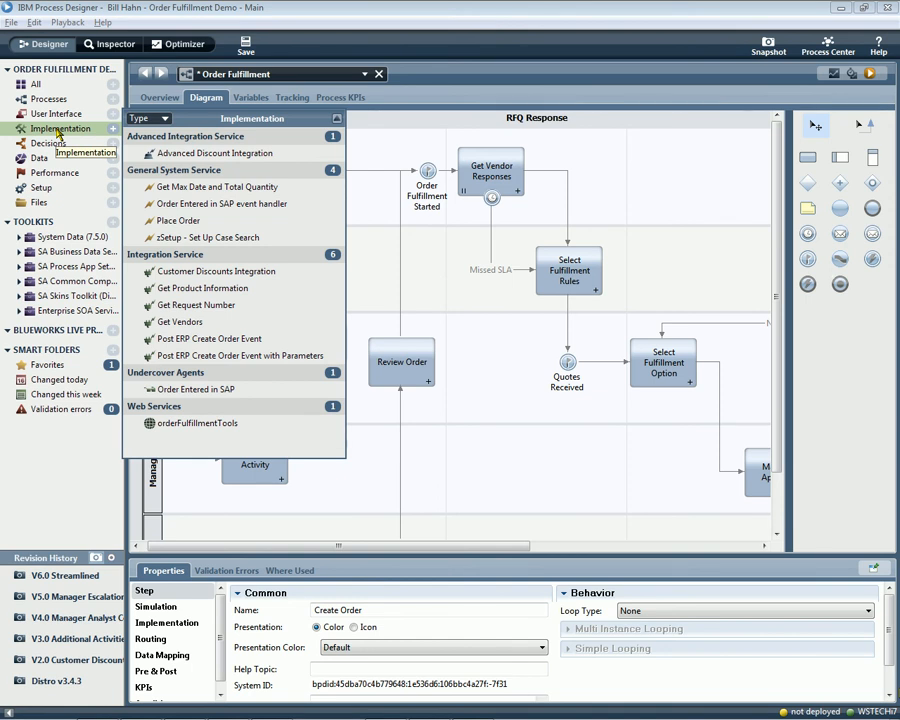
type("get")
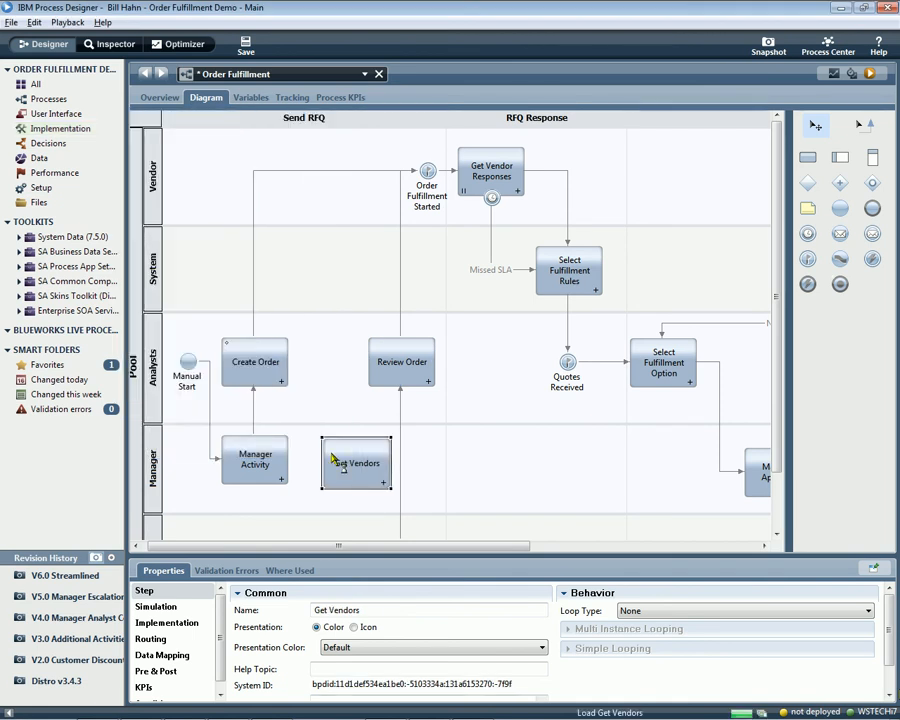
double_click(357, 463)
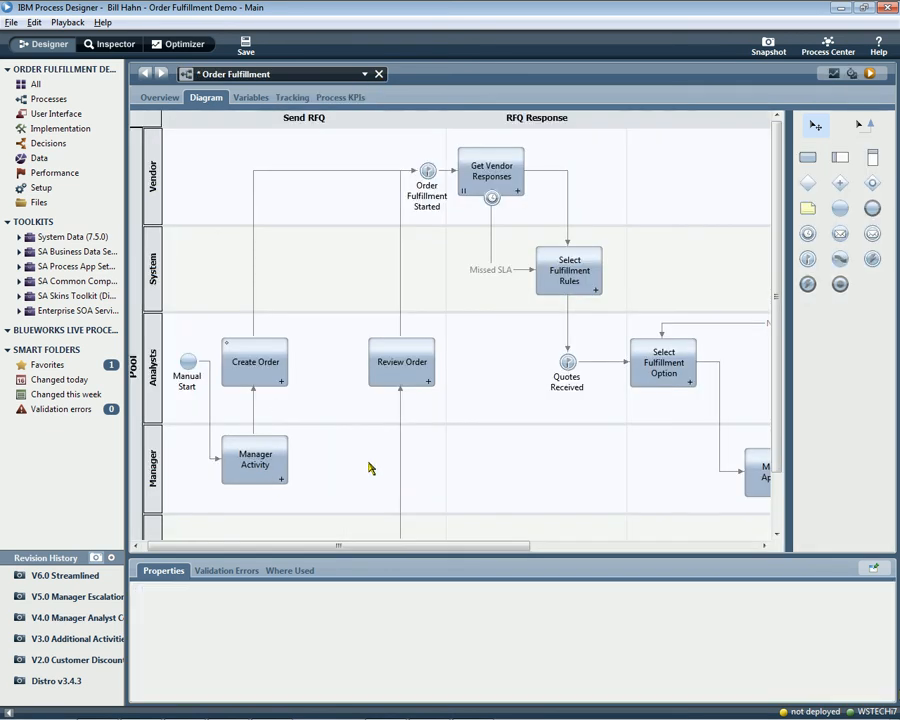
left_click(255, 362)
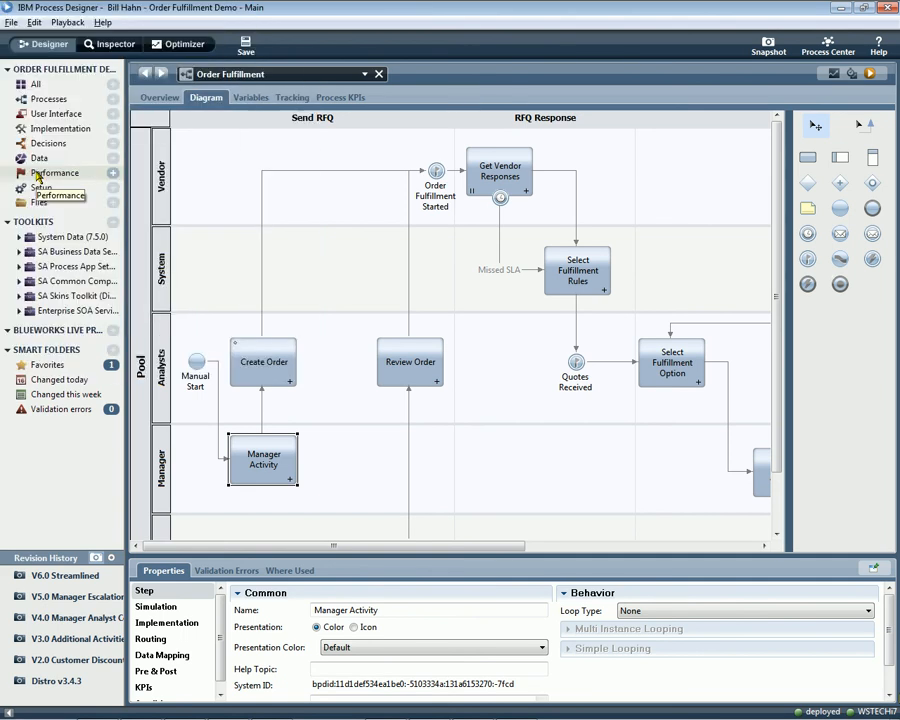
- Browse Performance artifacts, then list all items in the expanded Enterprise SOA toolkit
left_click(55, 172)
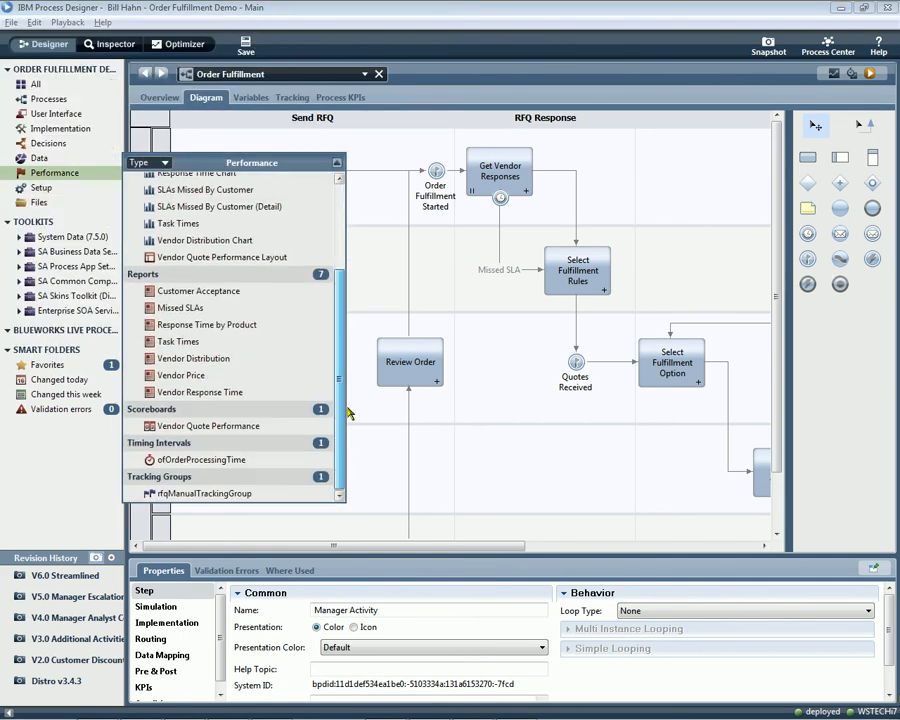
scroll("up", 3)
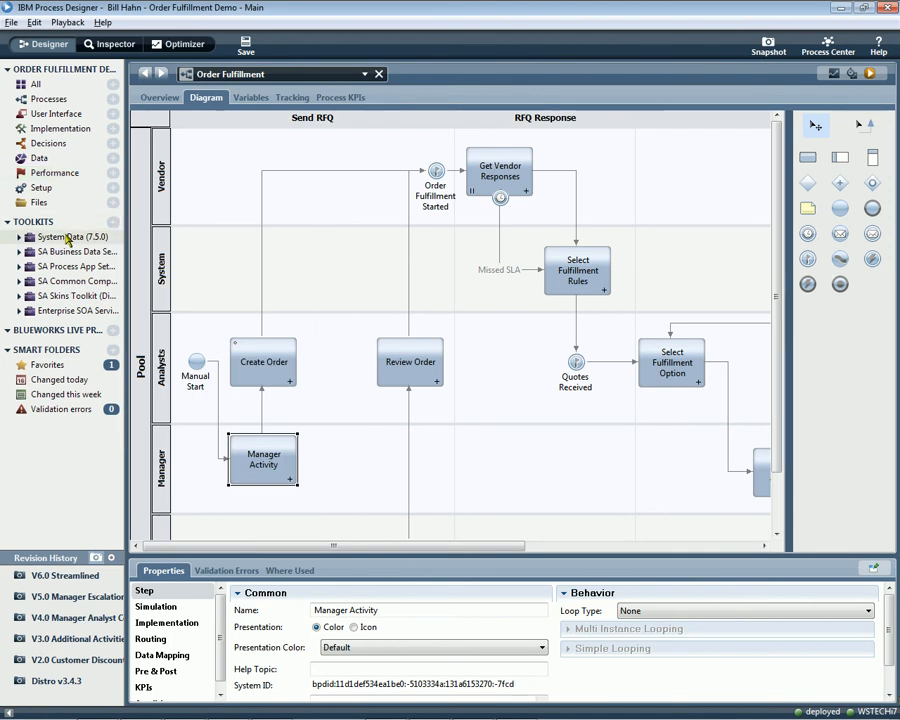
left_click(20, 310)
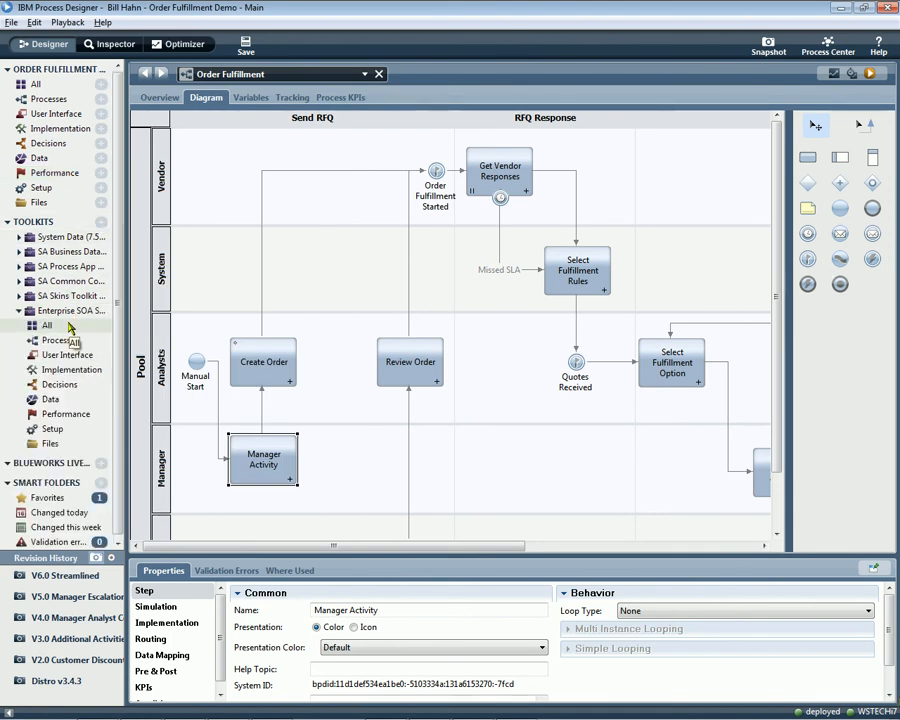
left_click(47, 325)
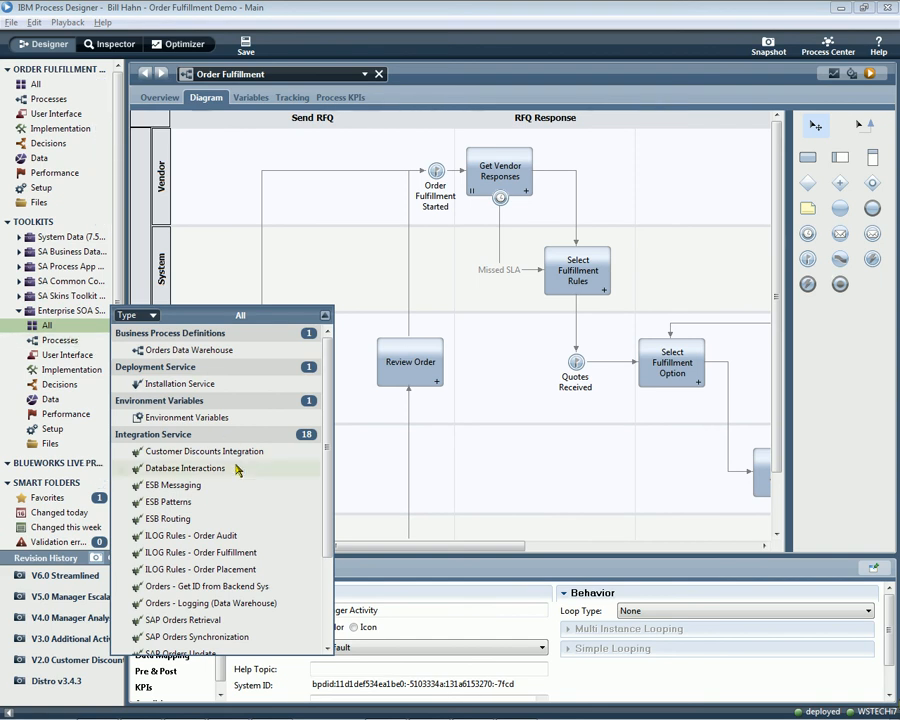
mouse_move(225, 519)
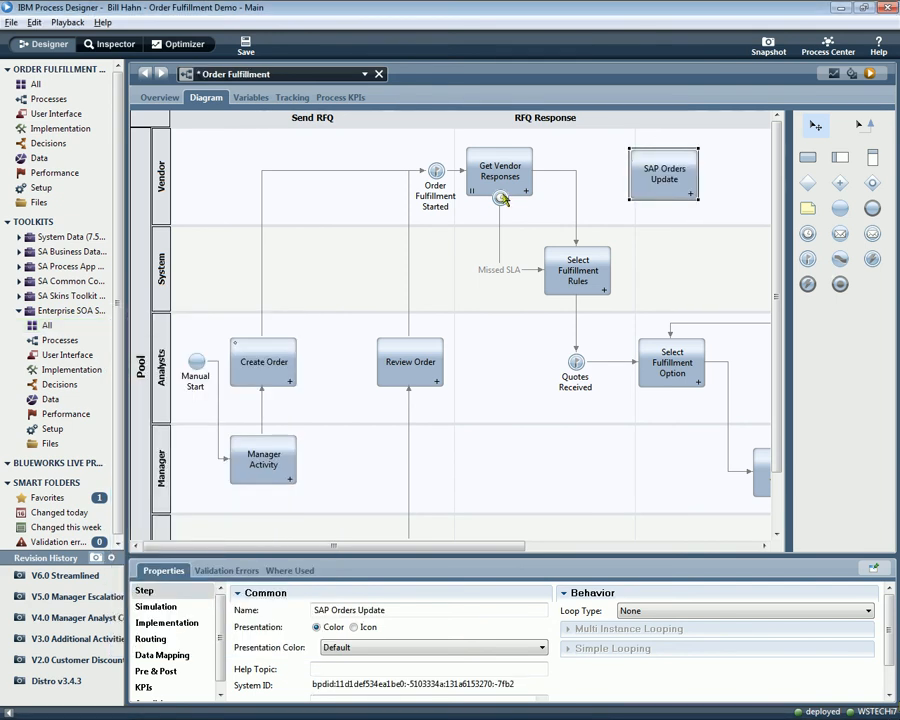
- Add ILOG Rules - Order Fulfillment and an 'Additional Fulfillment Rules?' gateway flowing to SAP Orders Update
left_click(47, 324)
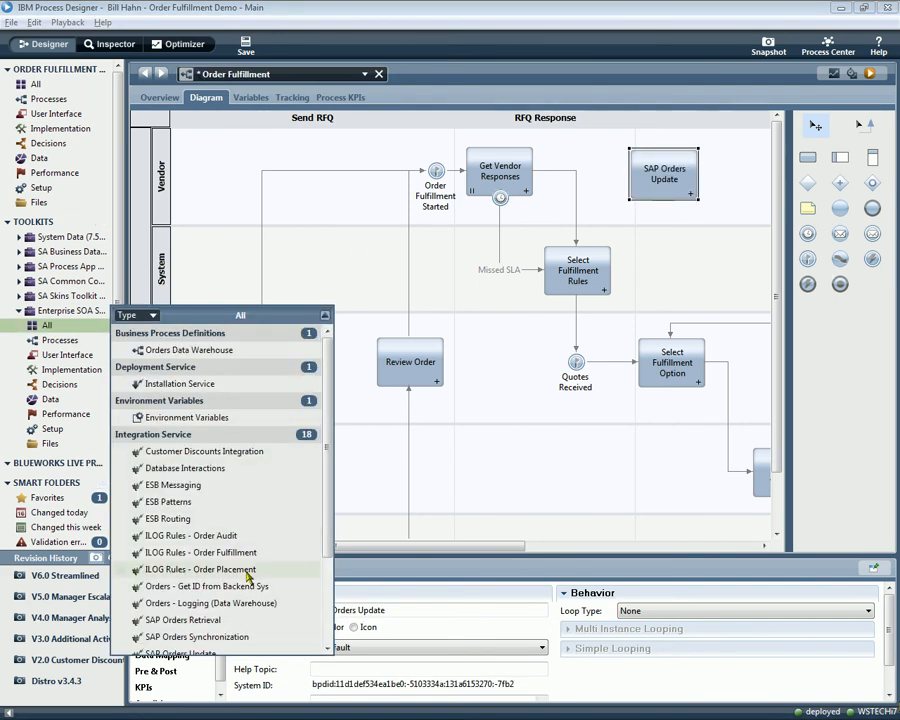
left_click(200, 552)
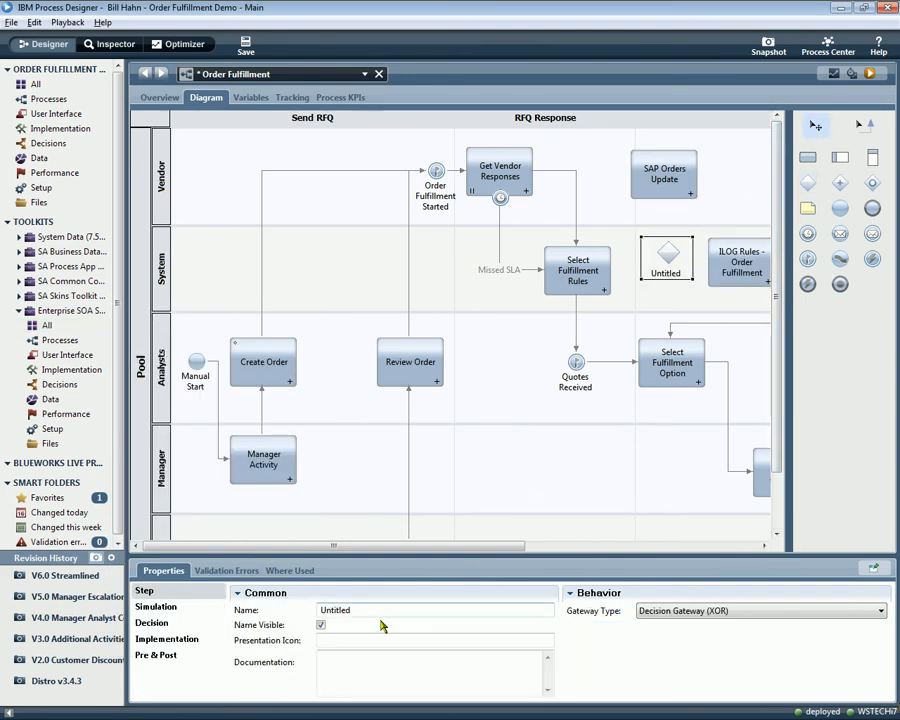
type("Additional Fulfillment Rules?")
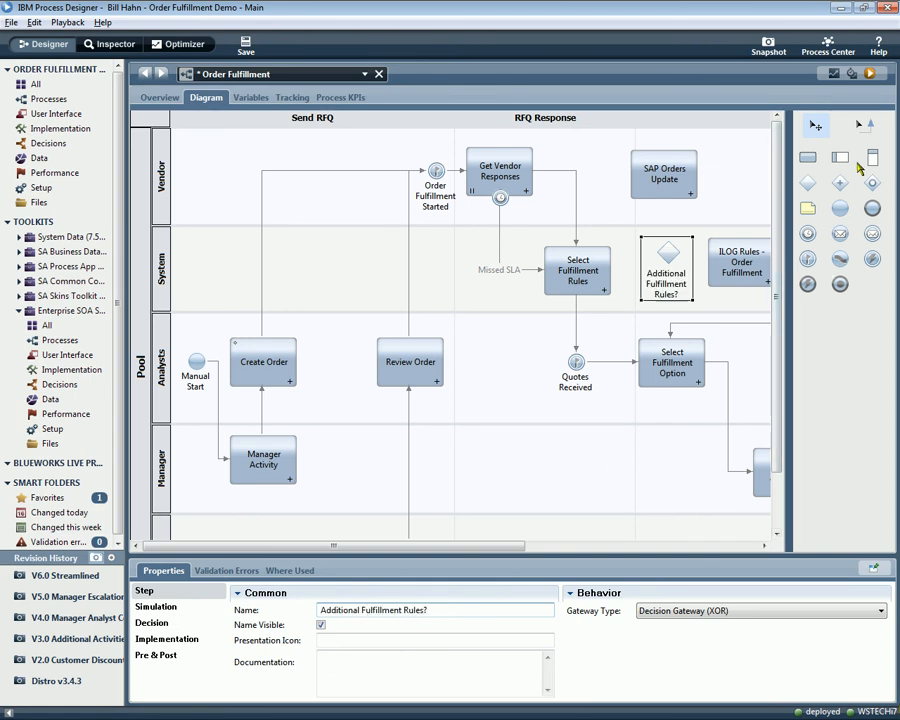
left_click(577, 270)
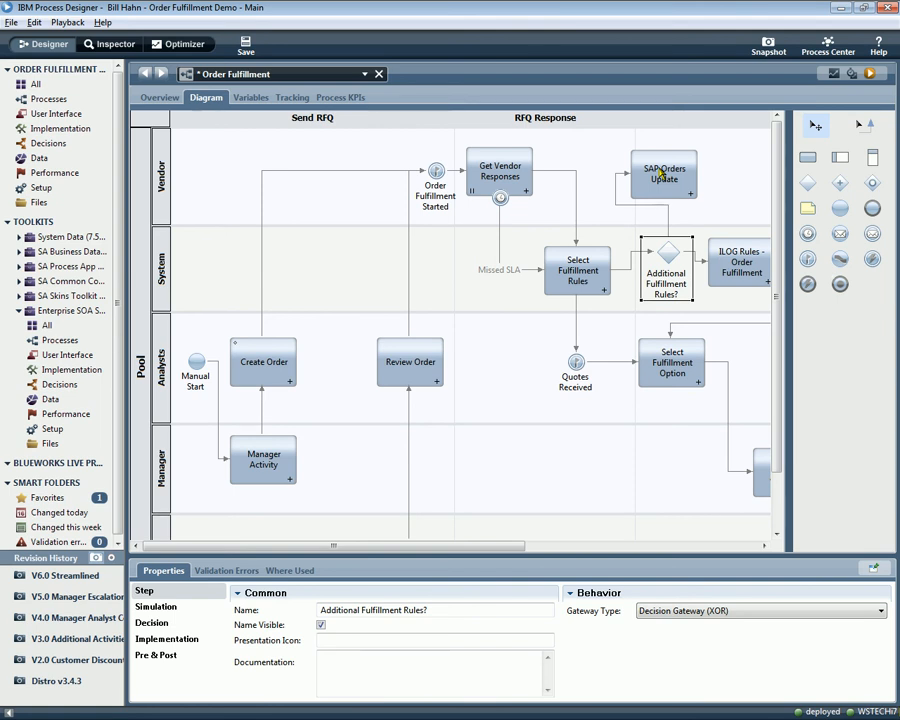
left_click(664, 174)
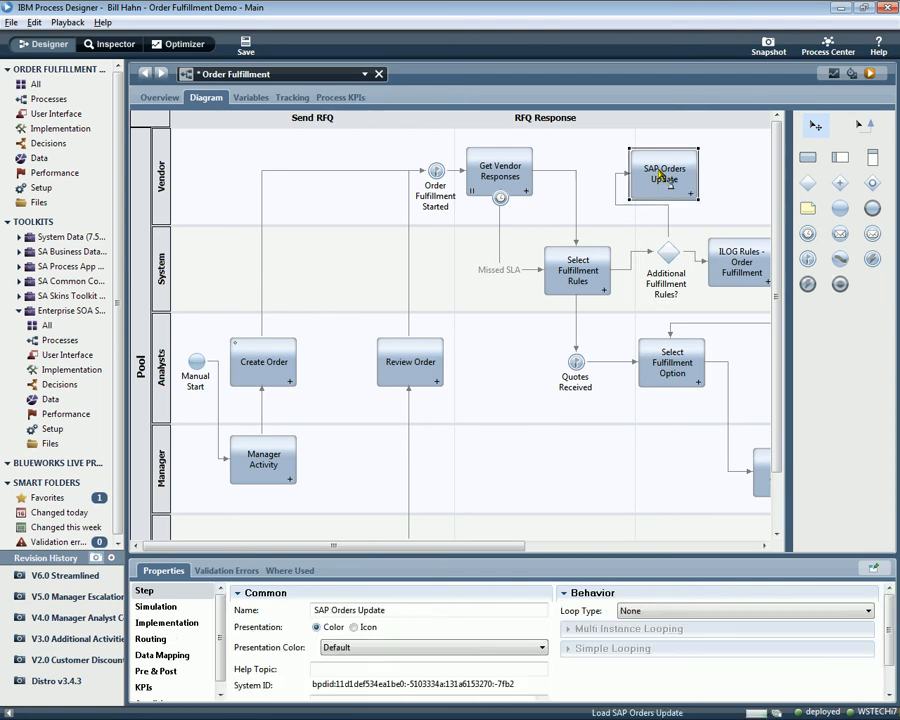
- Open SAP Orders Update's service and upgrade the Enterprise SOA toolkit dependency to V3.0
double_click(664, 175)
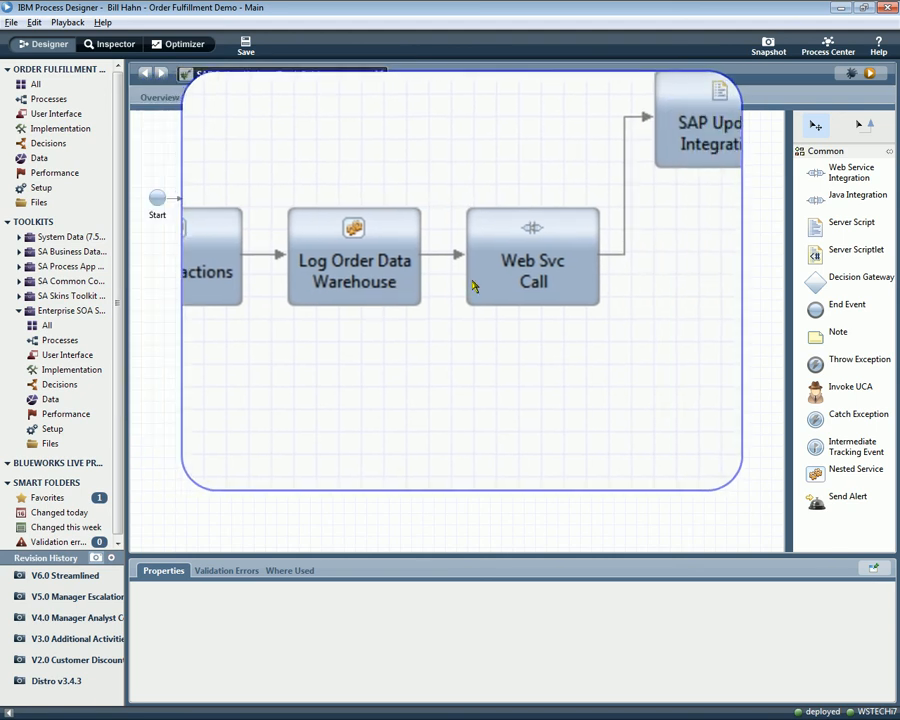
left_click(206, 97)
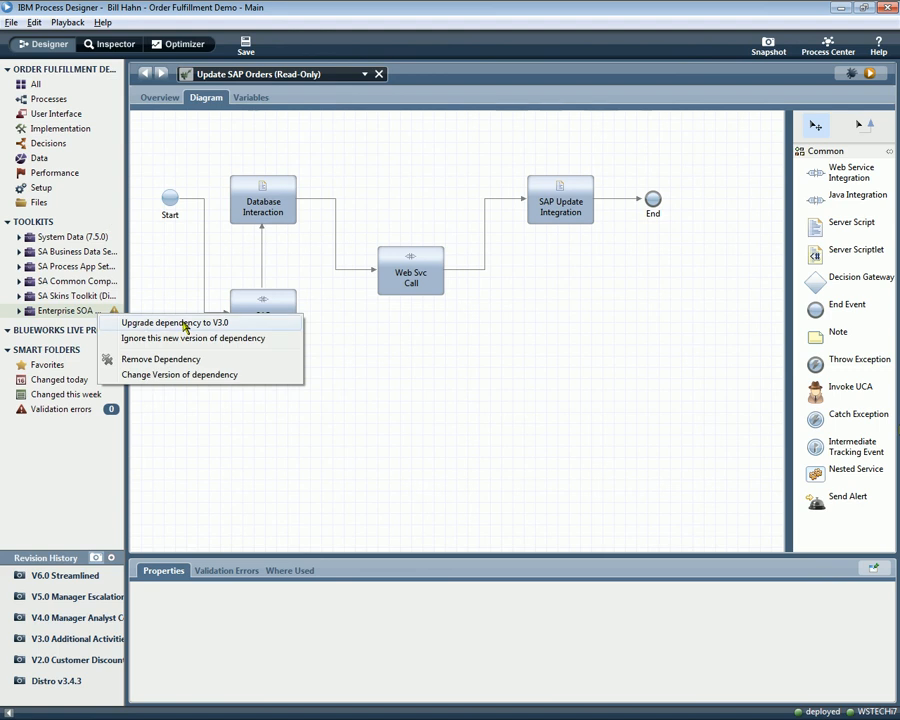
left_click(174, 322)
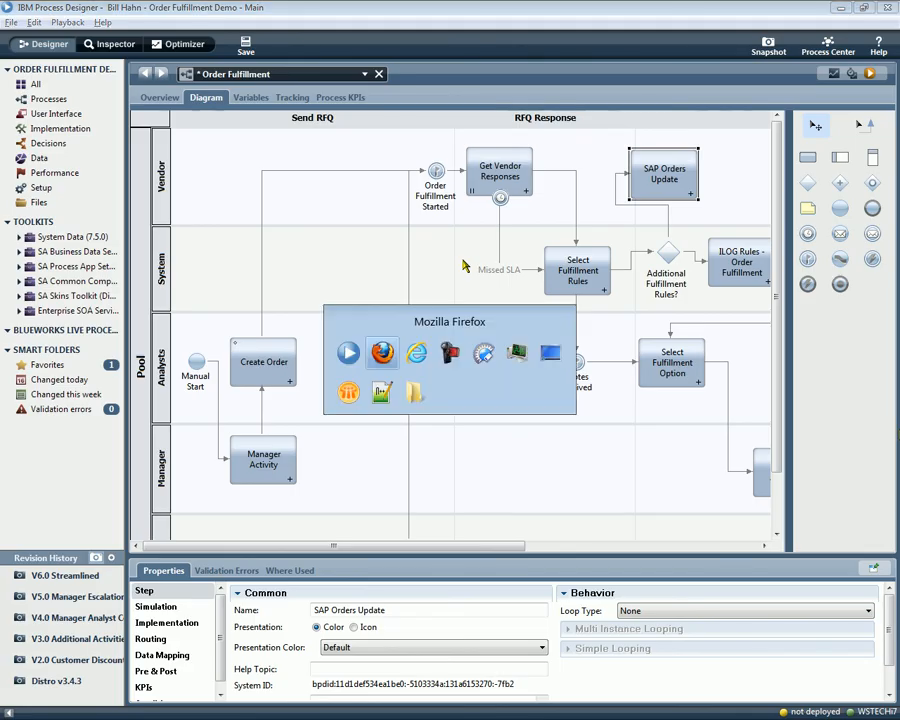
- In Firefox, view the Manager Approval RFQ 209-iPad 2 Cover task details, then close its form
left_click(383, 352)
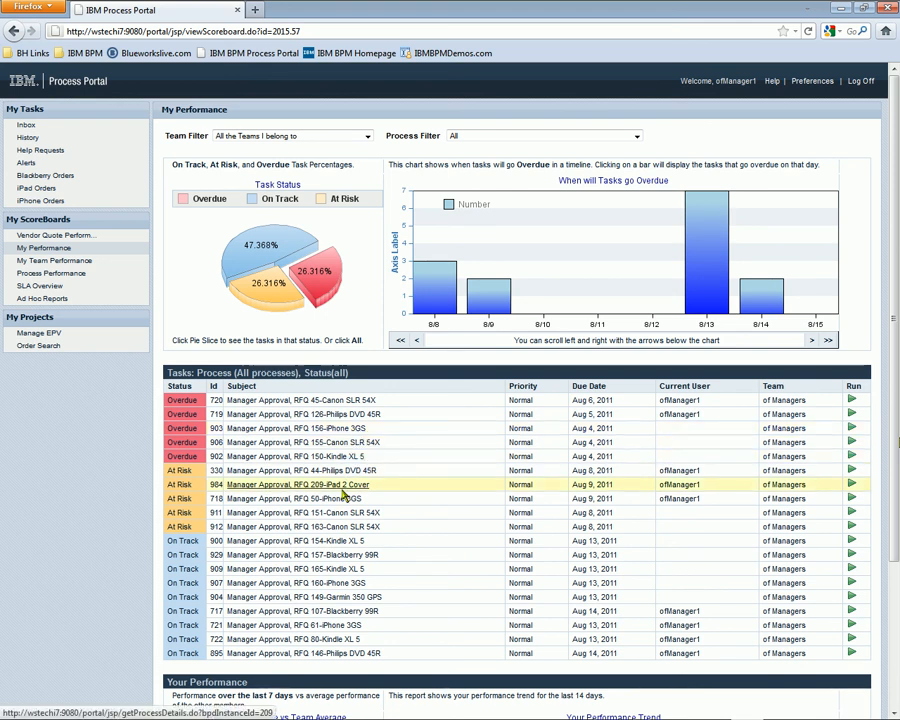
left_click(296, 484)
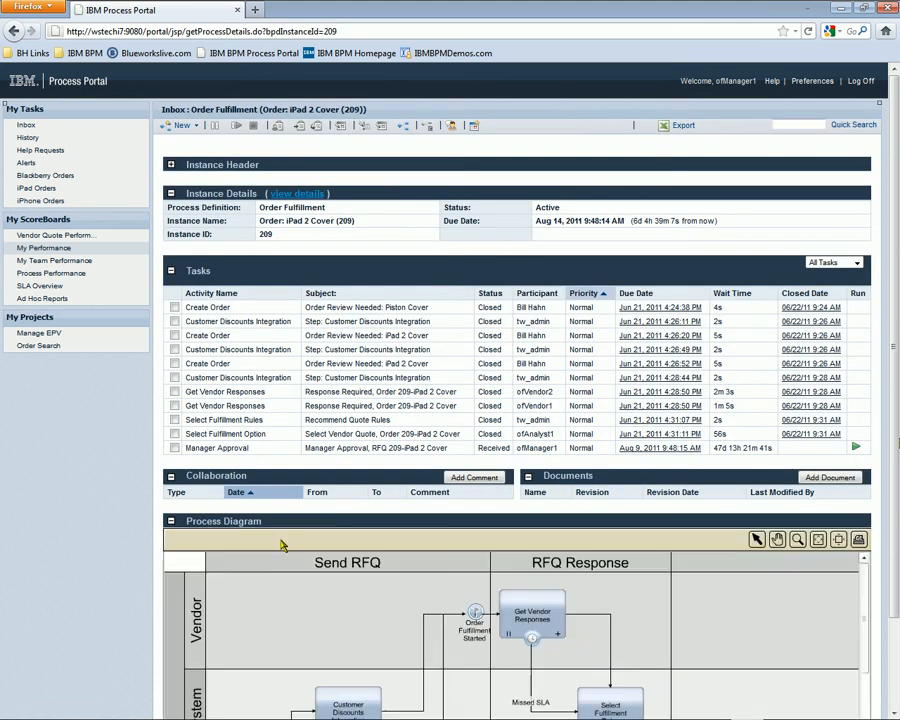
scroll("down", 3)
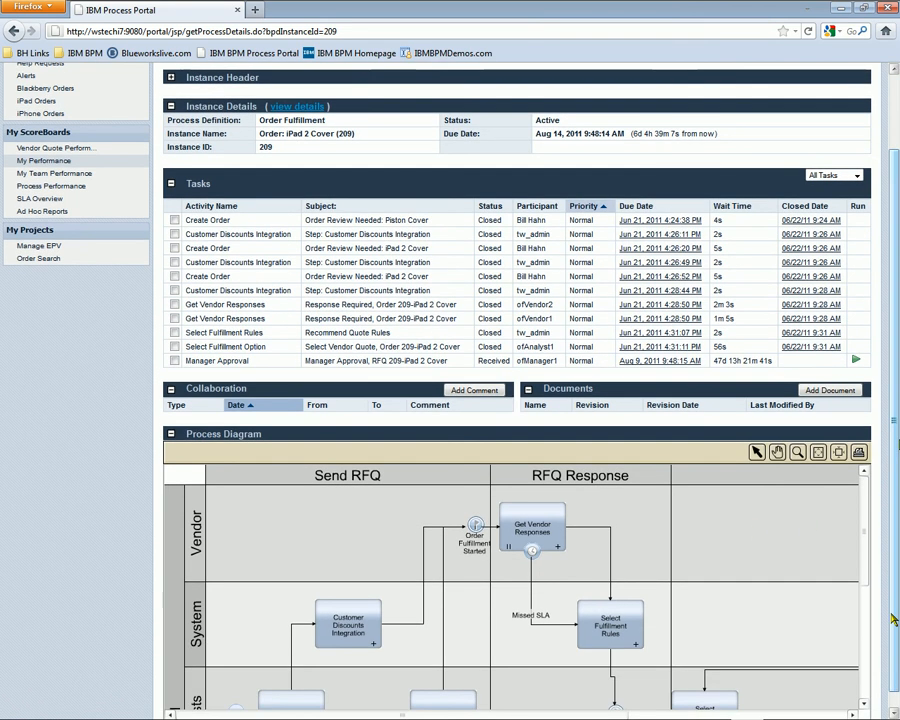
scroll("down", 3)
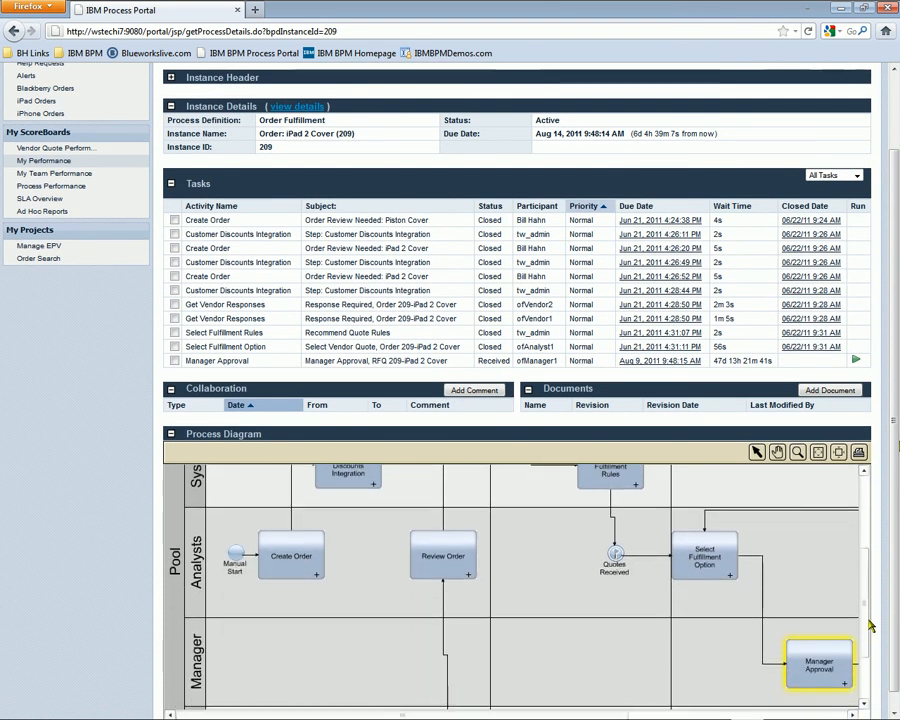
mouse_move(795, 648)
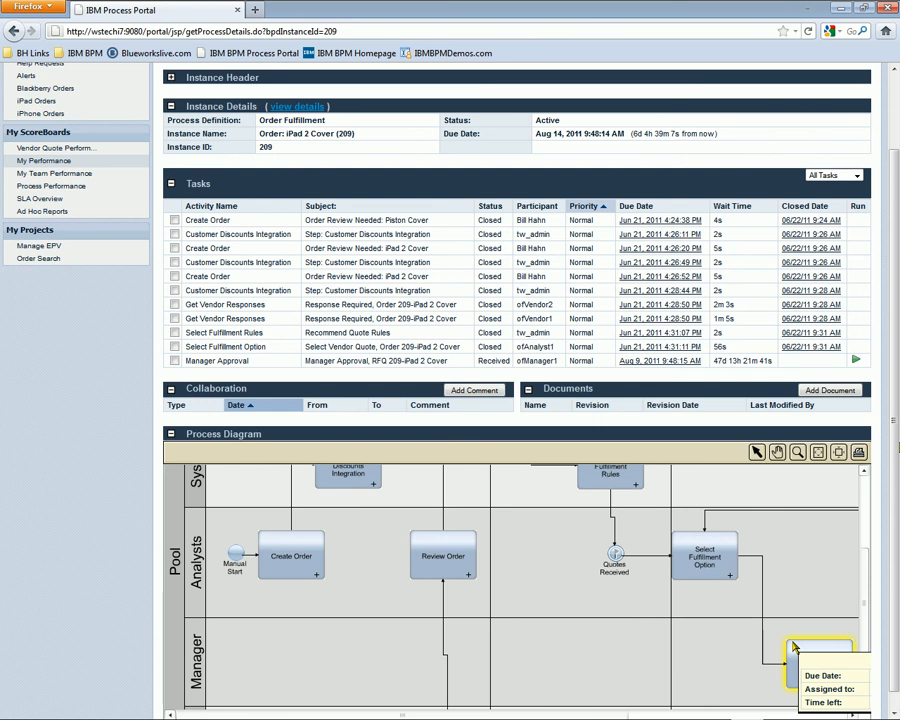
mouse_move(735, 601)
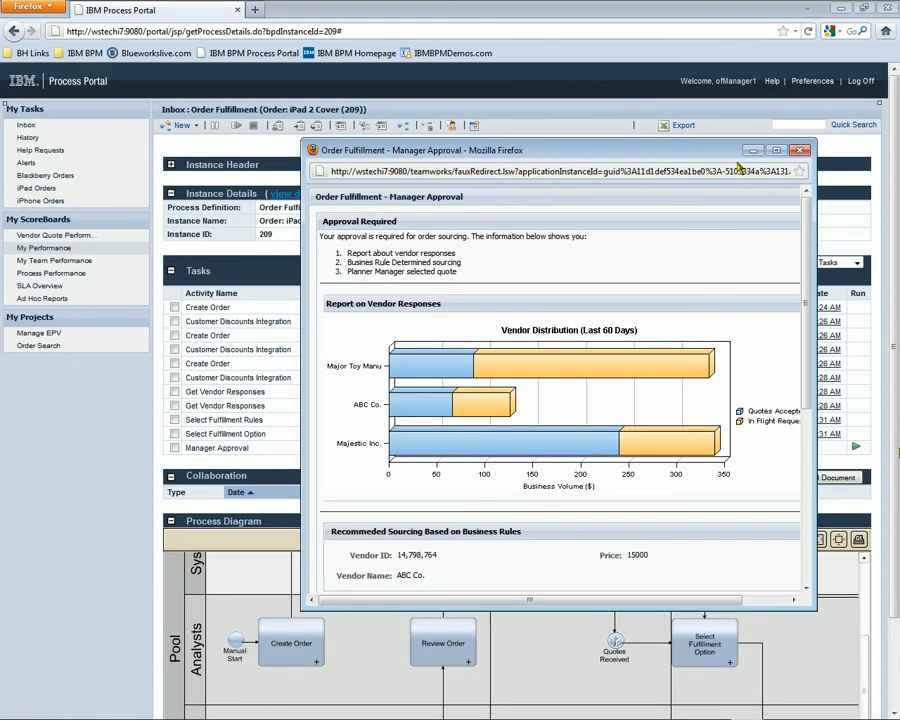
left_click(778, 150)
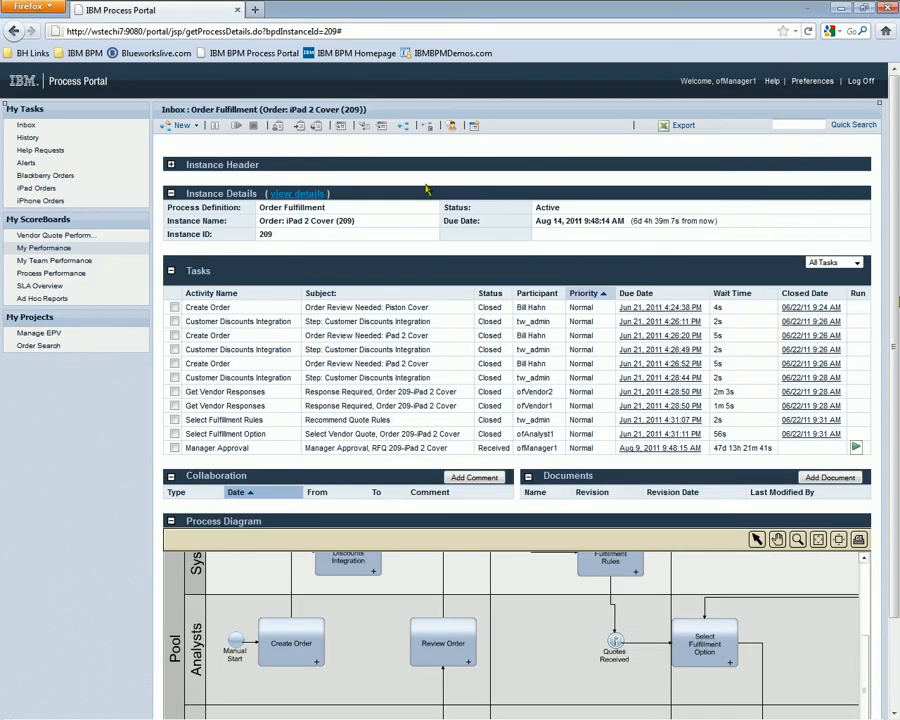
- Open My Team Performance and filter the task list to At Risk tasks
left_click(54, 260)
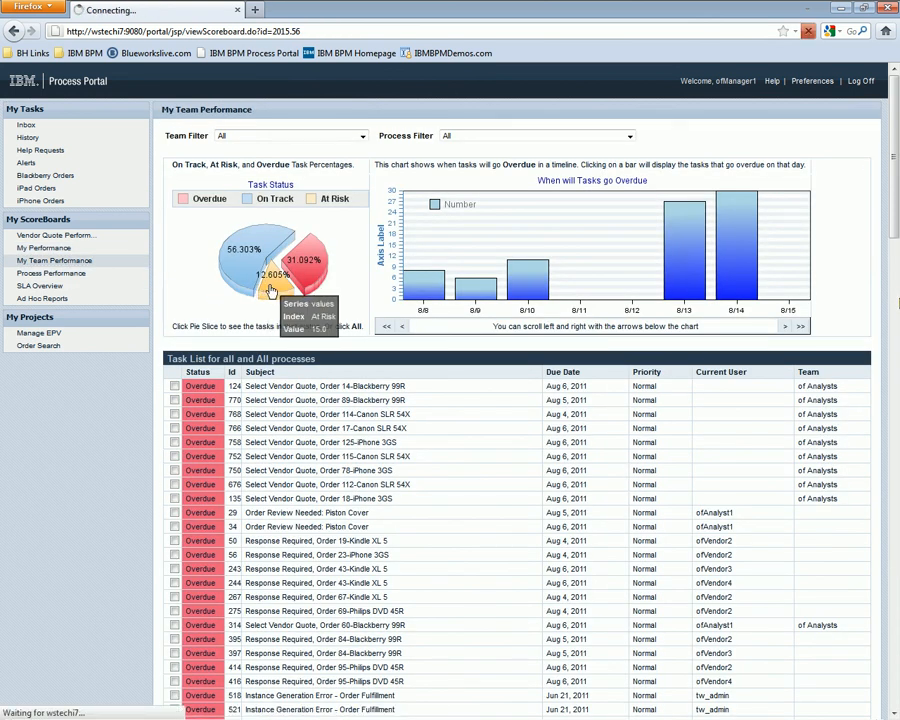
left_click(290, 285)
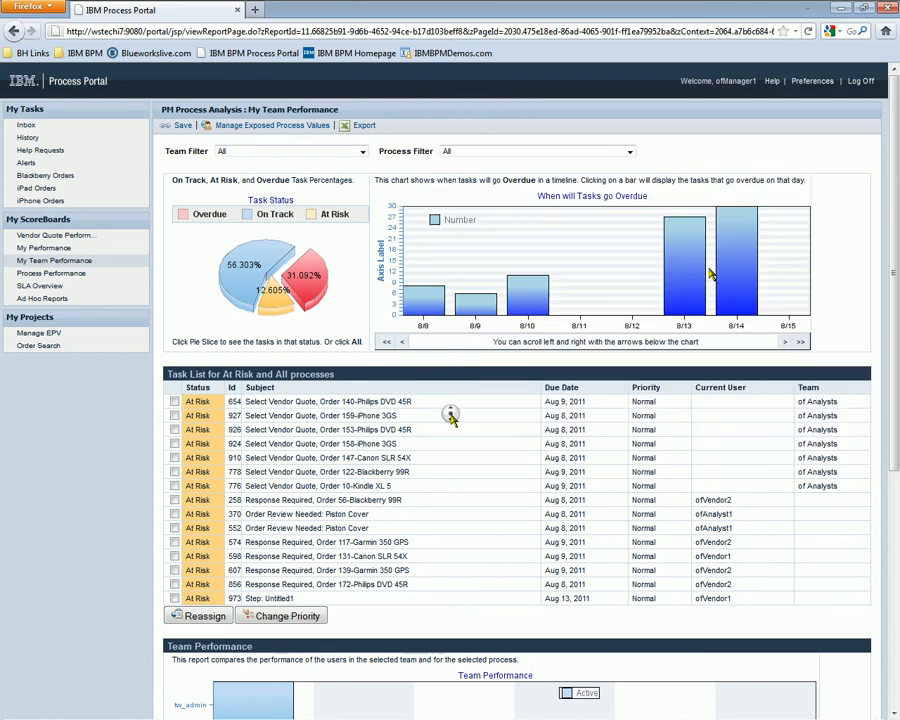
left_click(458, 270)
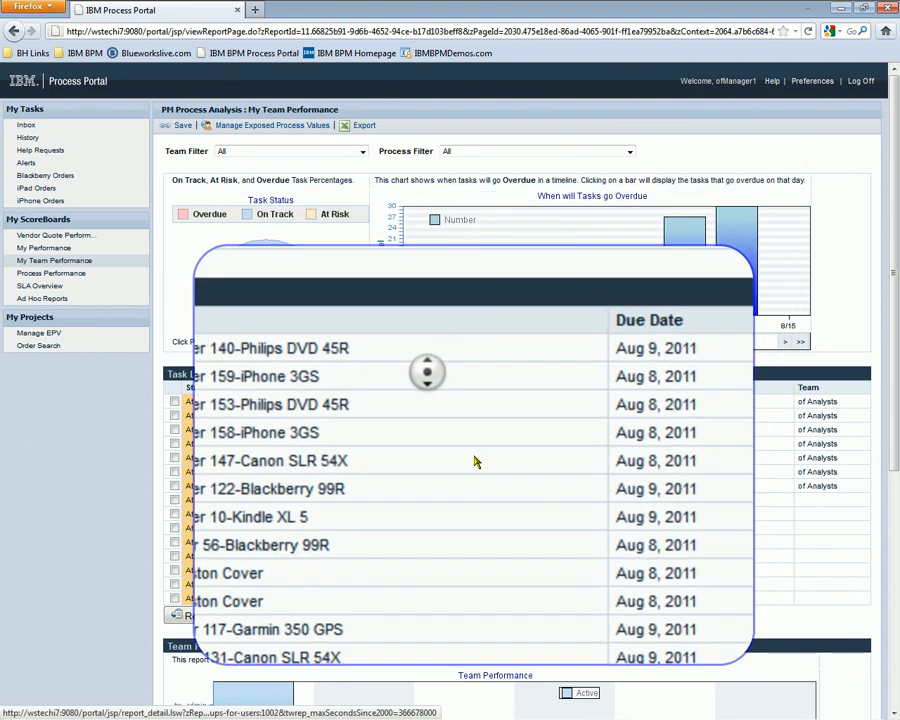
scroll("down", 3)
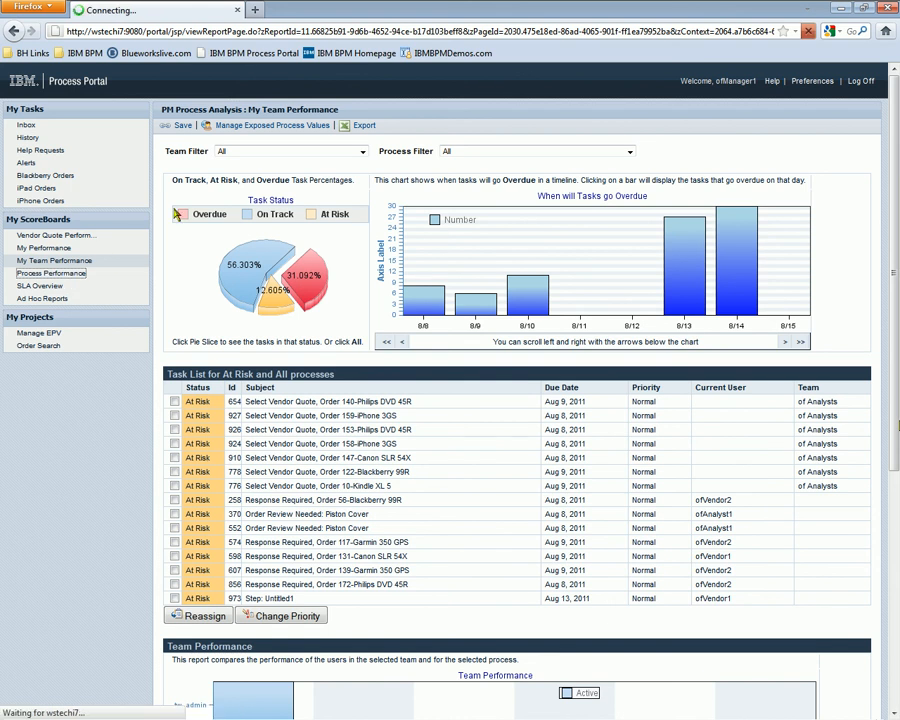
- Show Process Performance with a weekly instance trend, then open Vendor Quote Performance
left_click(51, 273)
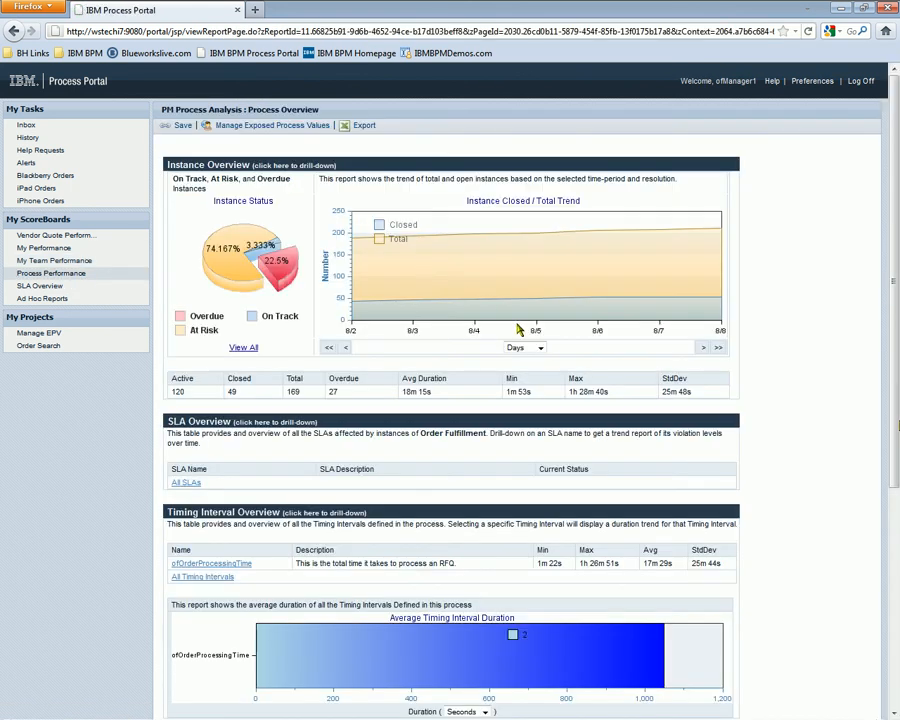
left_click(524, 347)
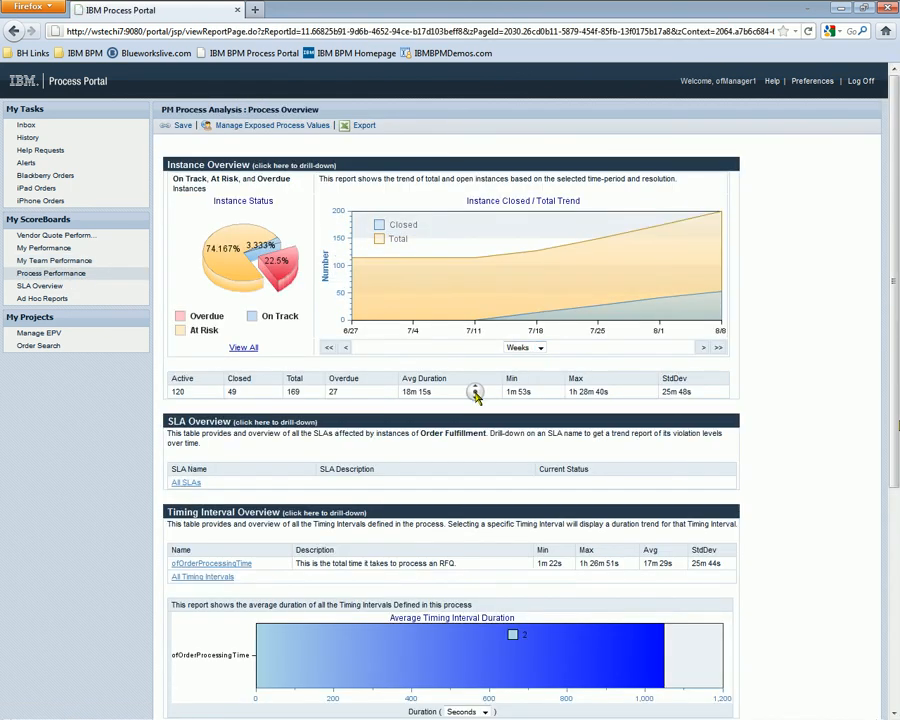
scroll("down", 3)
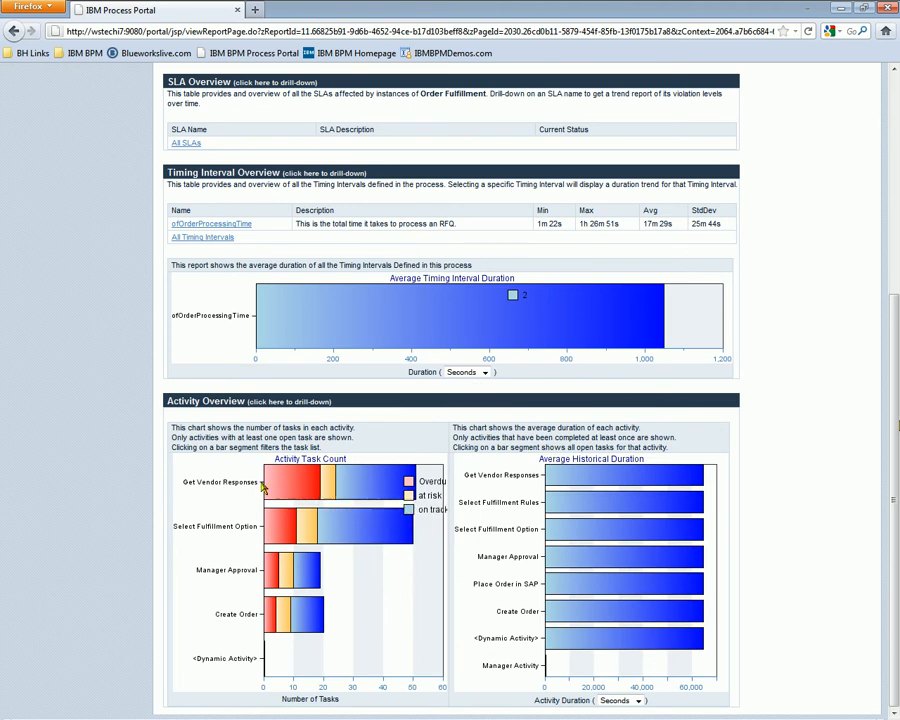
mouse_move(275, 567)
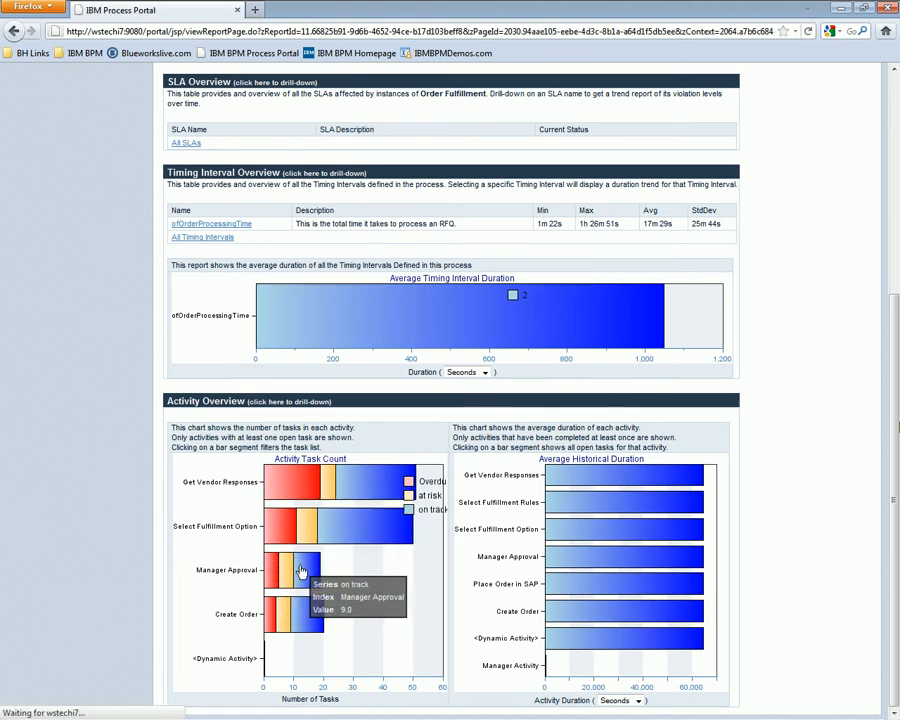
left_click(300, 570)
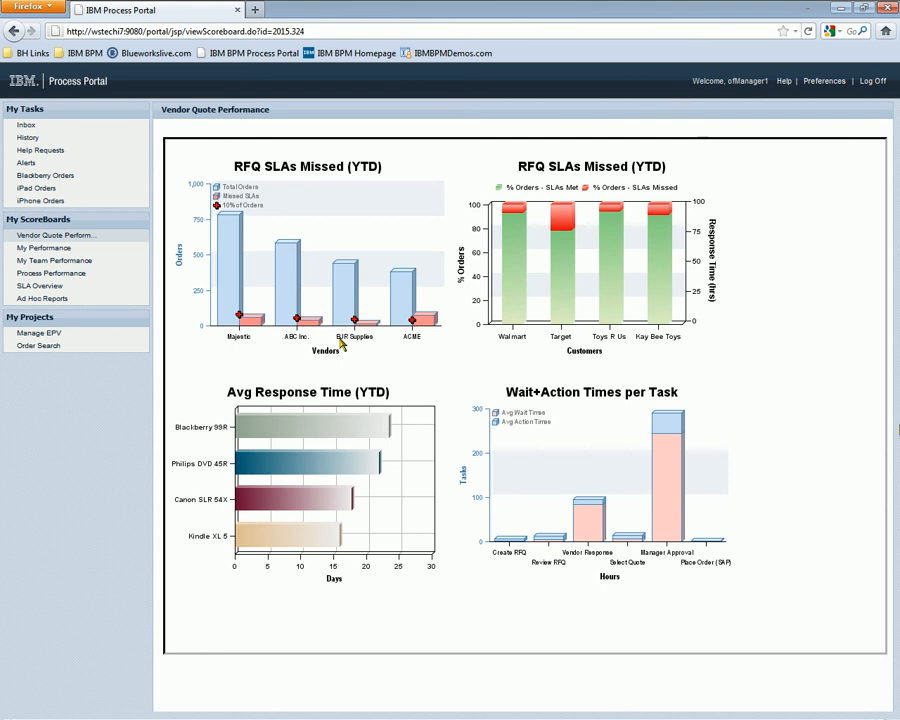
mouse_move(476, 374)
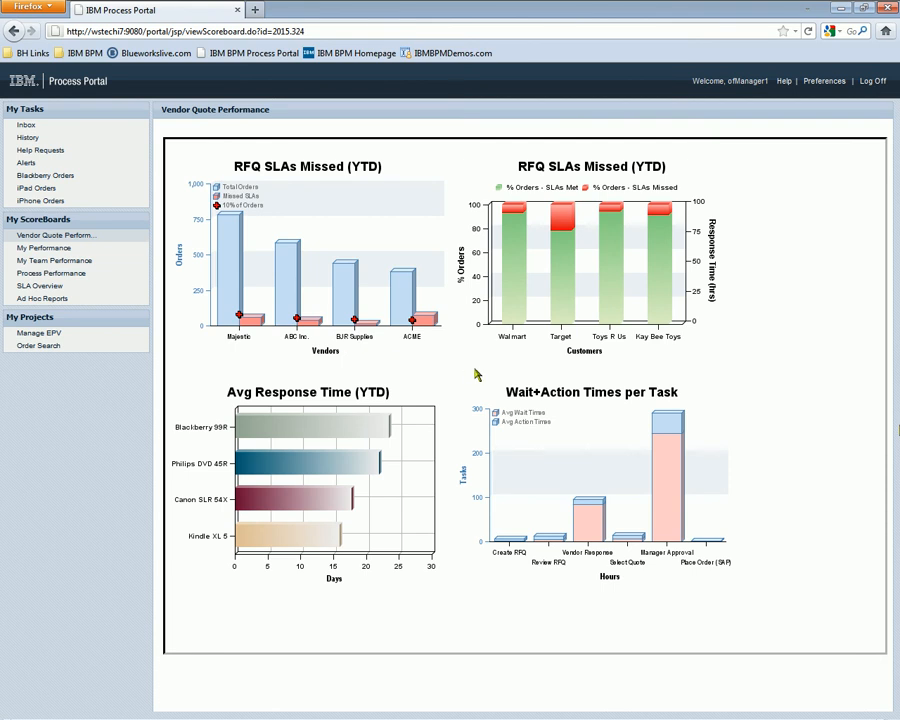
mouse_move(527, 479)
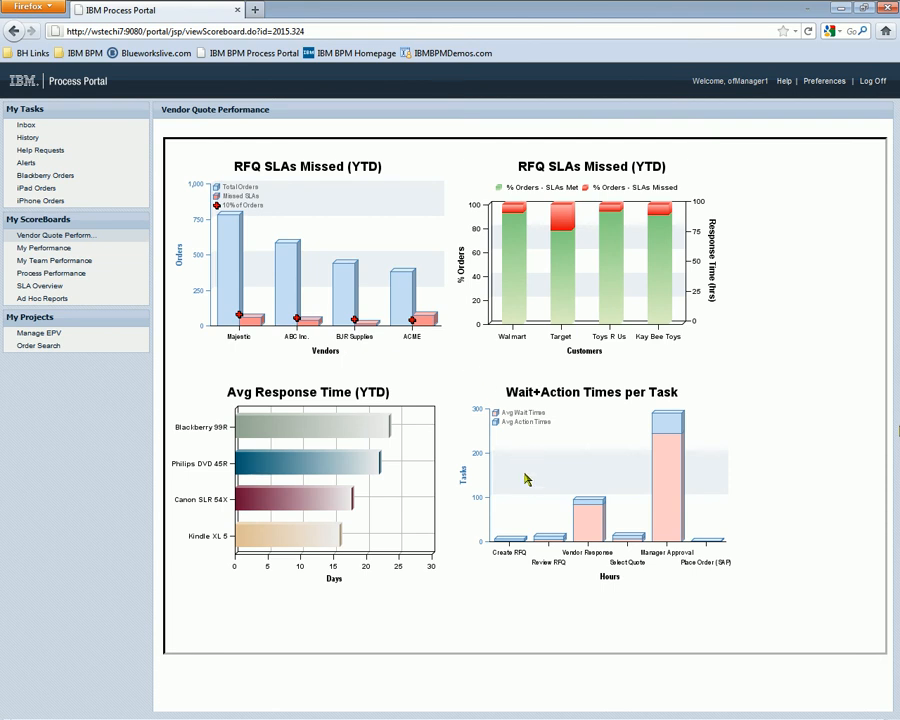
mouse_move(660, 567)
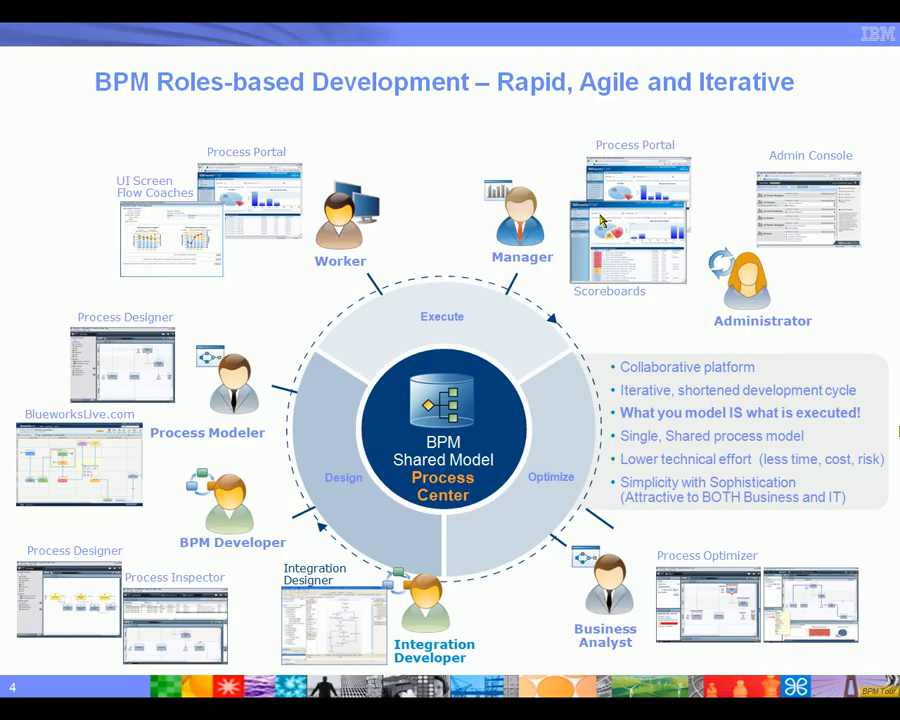
mouse_move(640, 608)
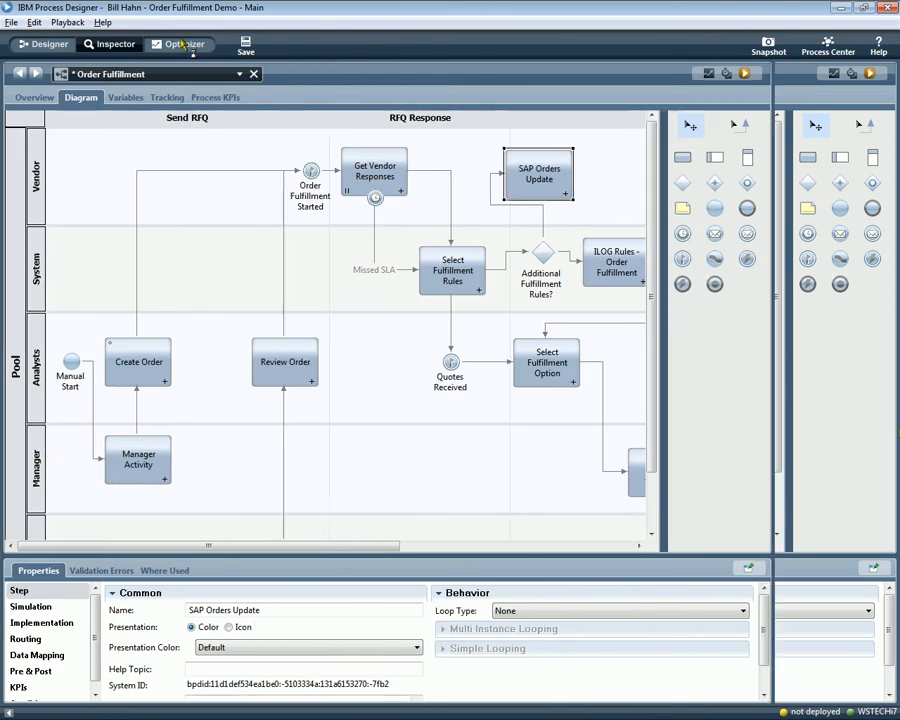
- Show Order Fulfillment as a Path heat map and list instances on the Approved?, No and Yes flows
left_click(186, 44)
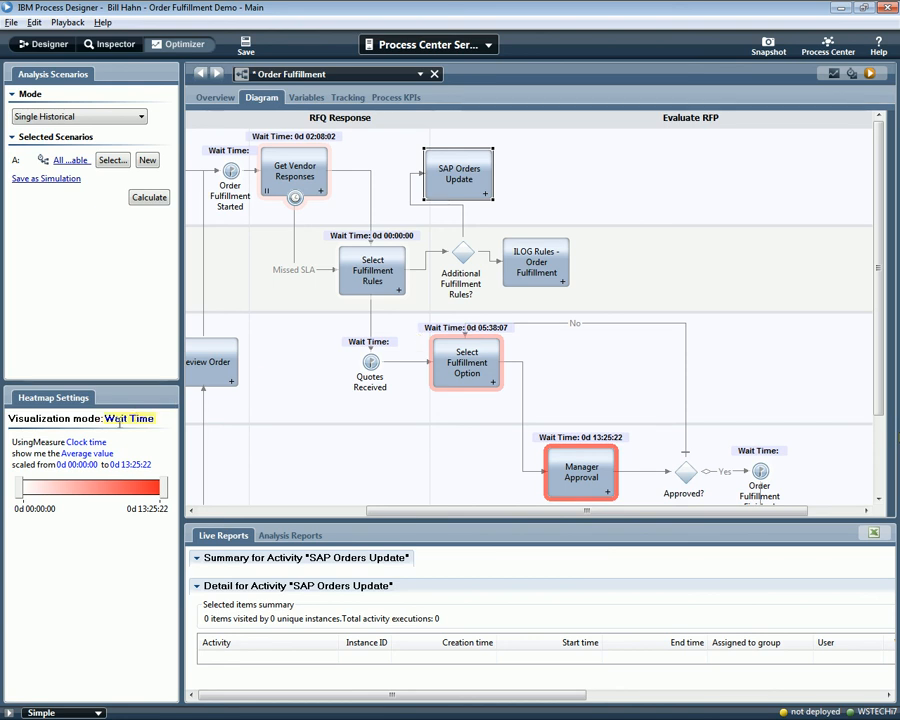
left_click(128, 418)
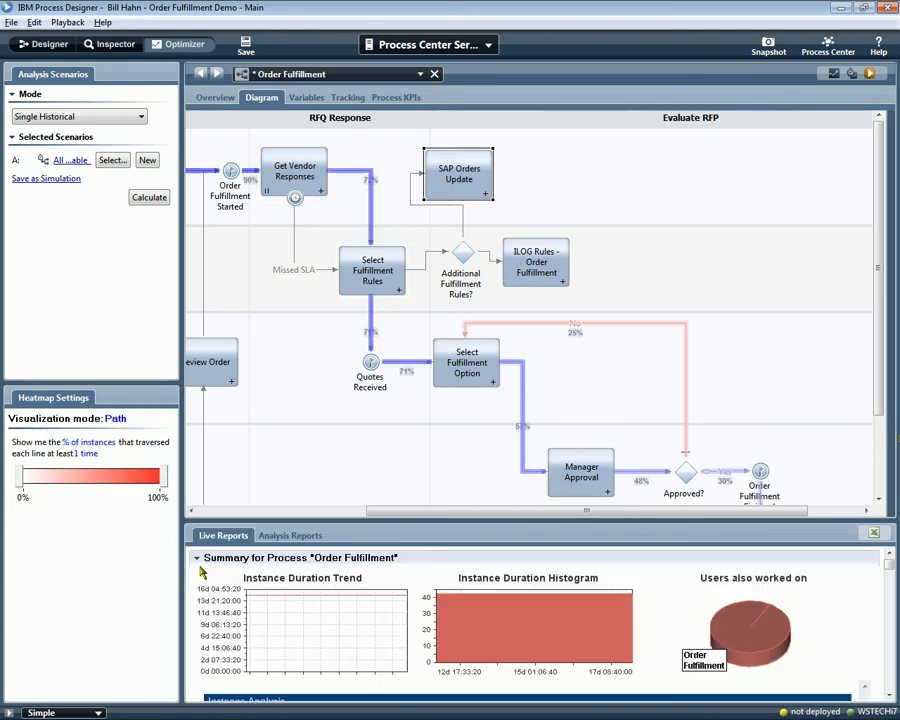
left_click(660, 475)
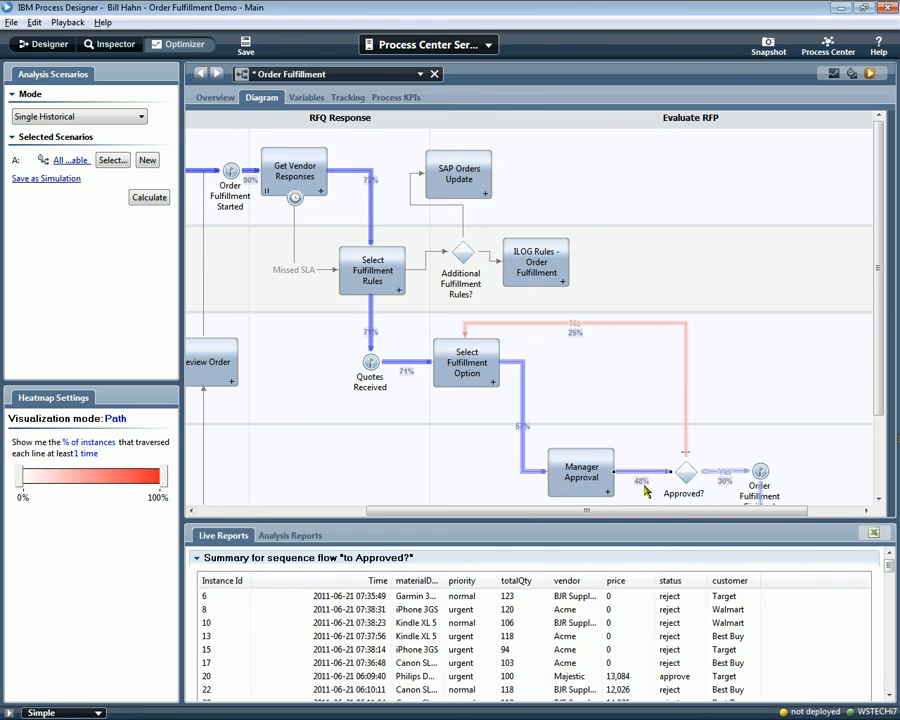
scroll("down", 3)
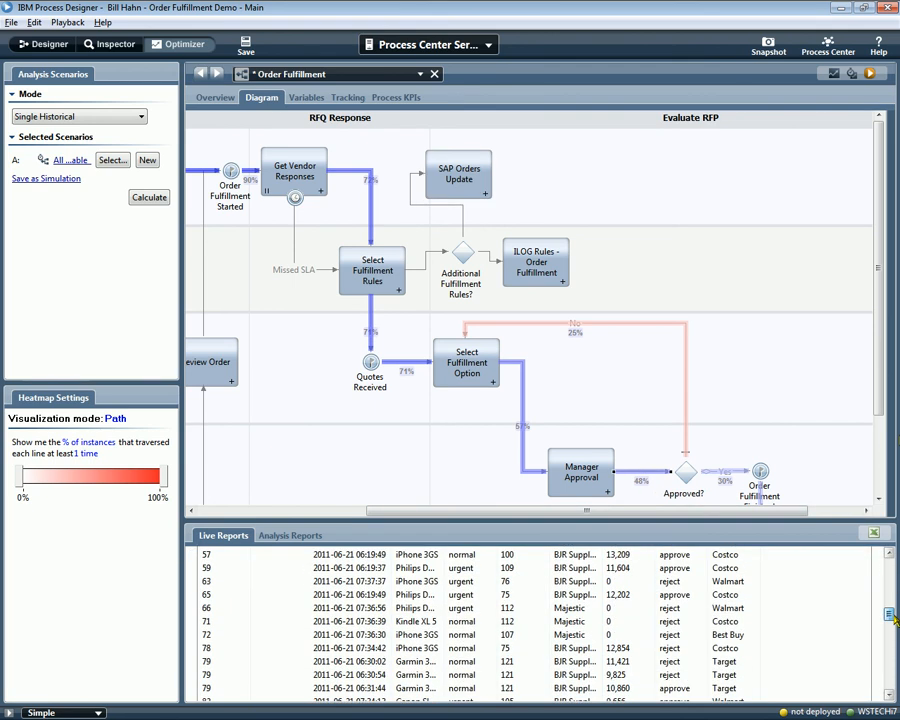
left_click(718, 470)
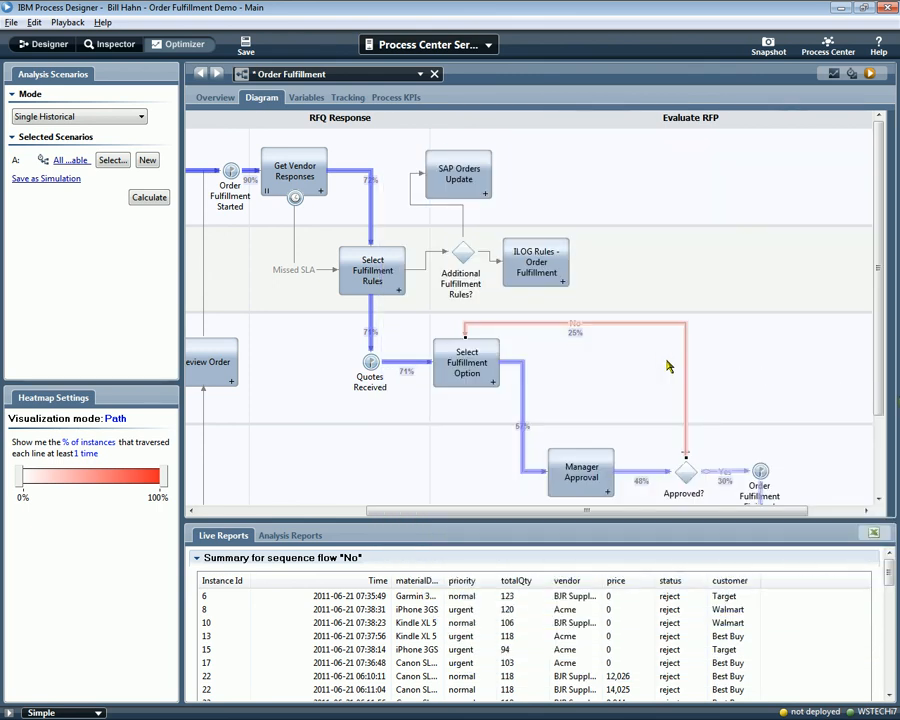
mouse_move(690, 568)
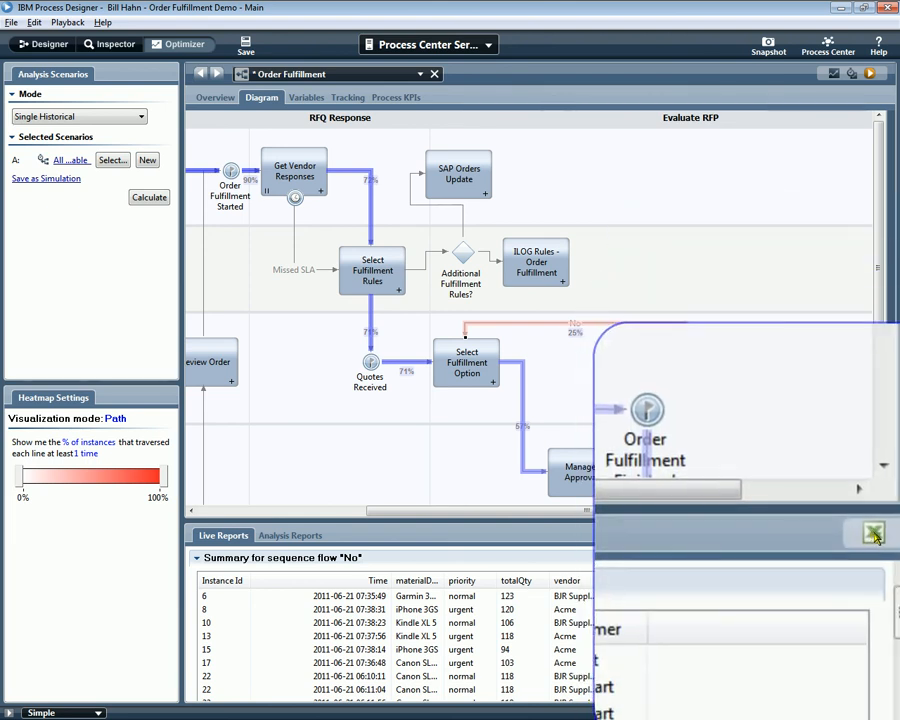
left_click(873, 532)
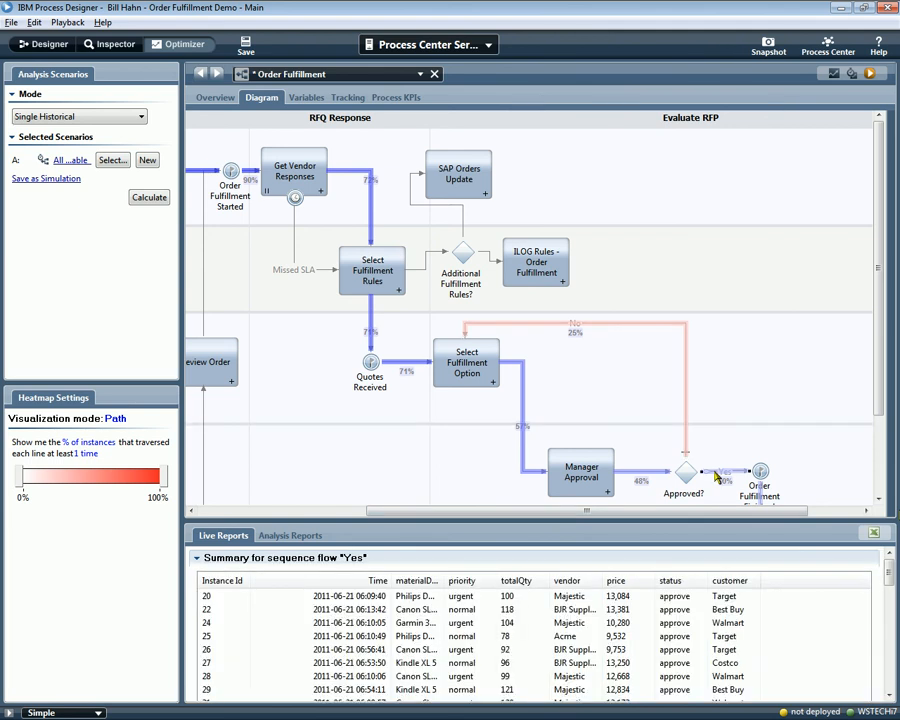
scroll("left", 3)
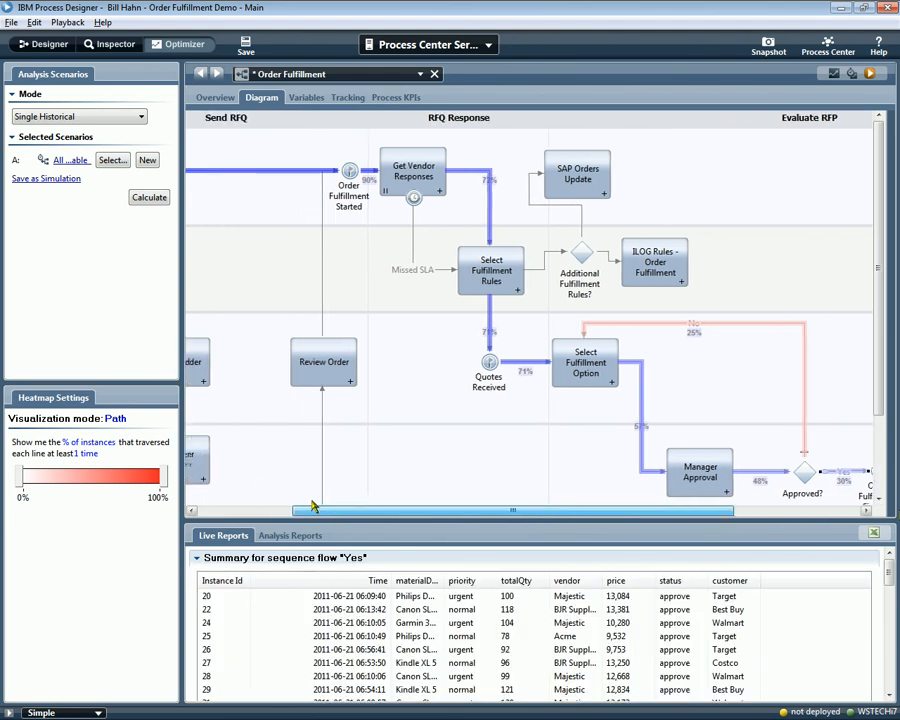
- Pick a different heat map mode from the Visualization mode list
left_click(115, 418)
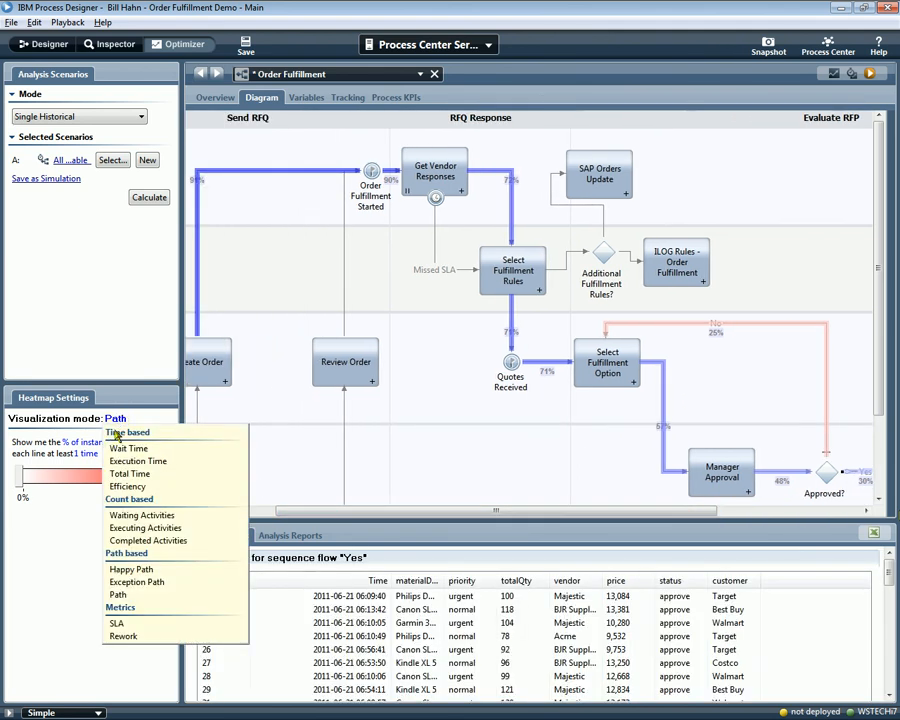
left_click(128, 448)
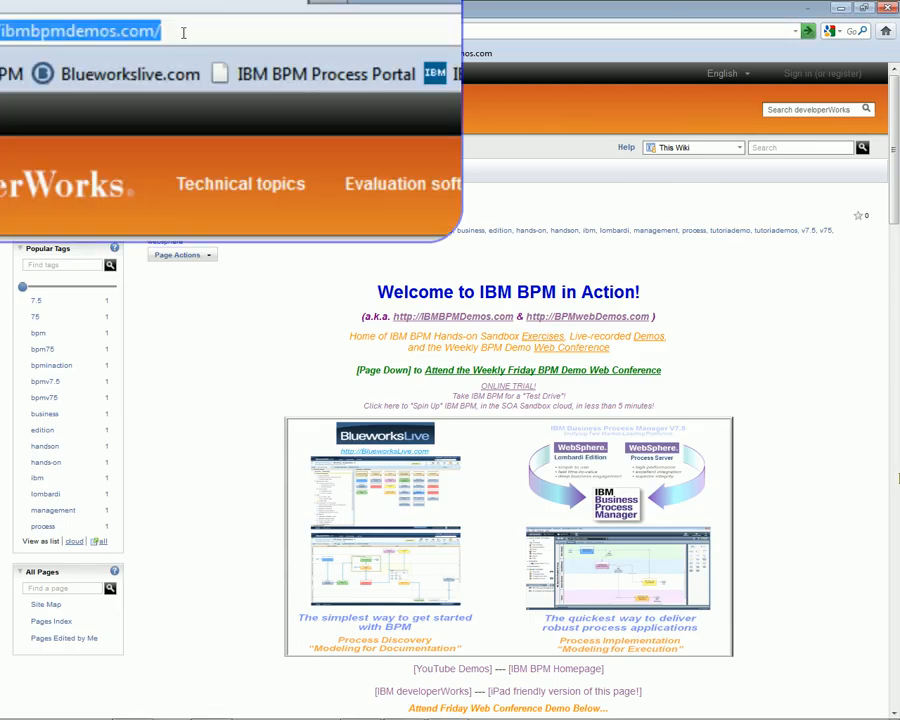
type("http://")
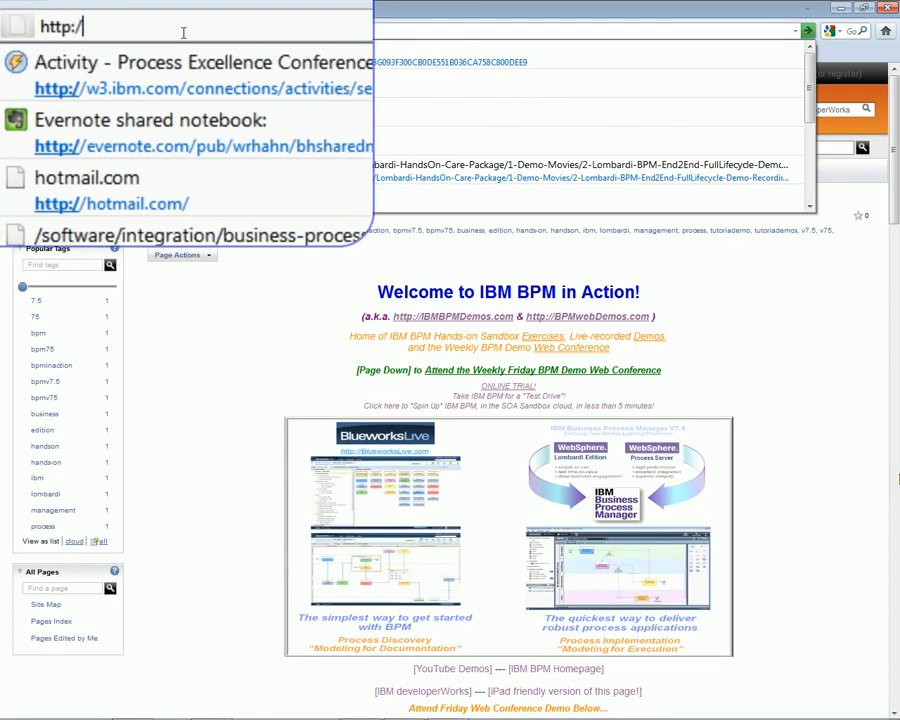
type("IBMBPMDemos.com")
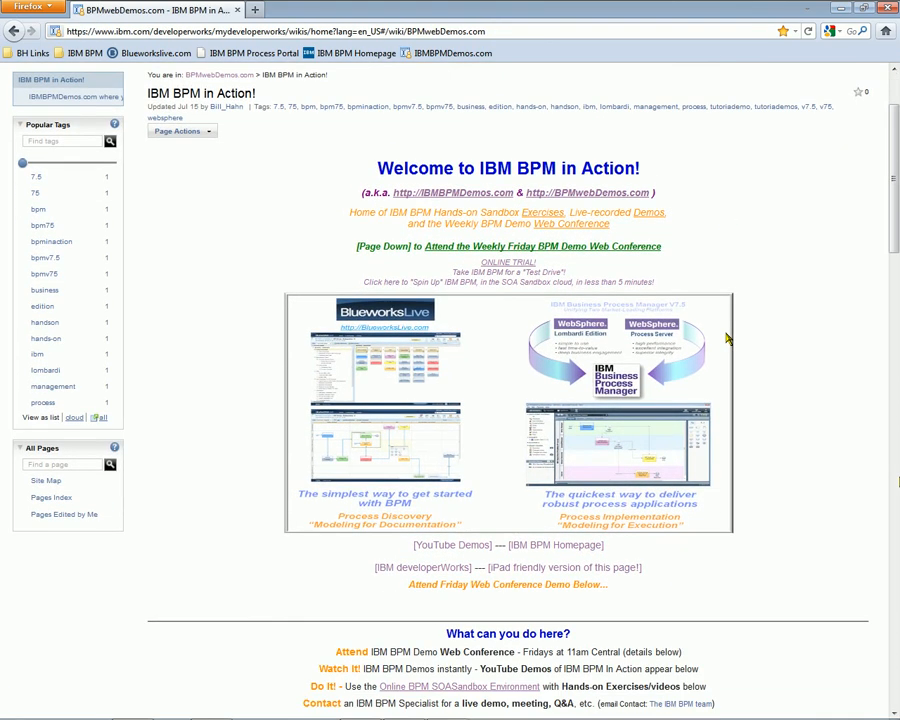
scroll("down", 3)
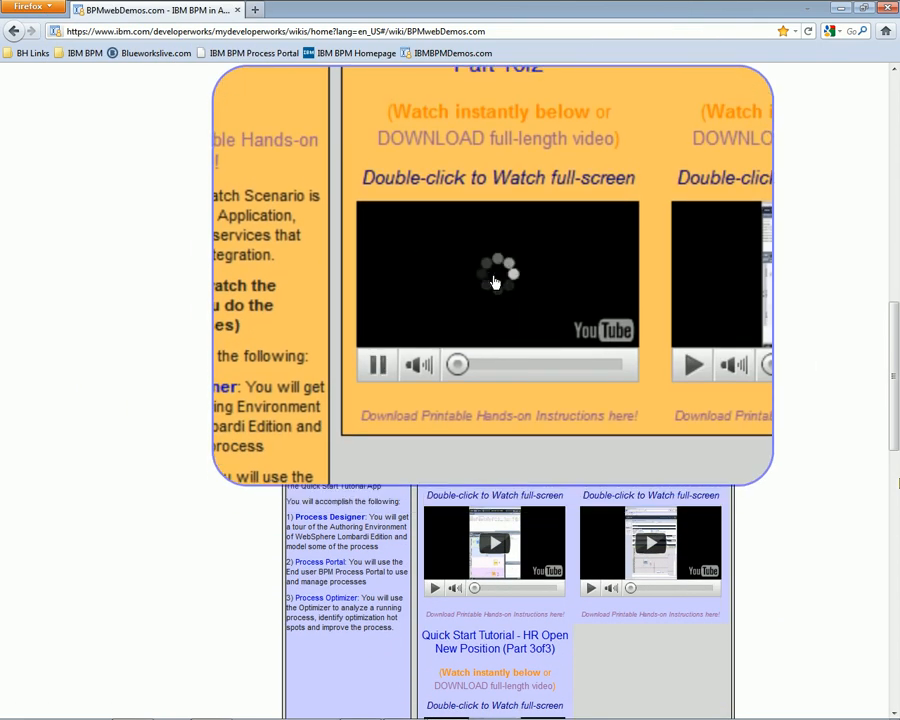
scroll("up", 3)
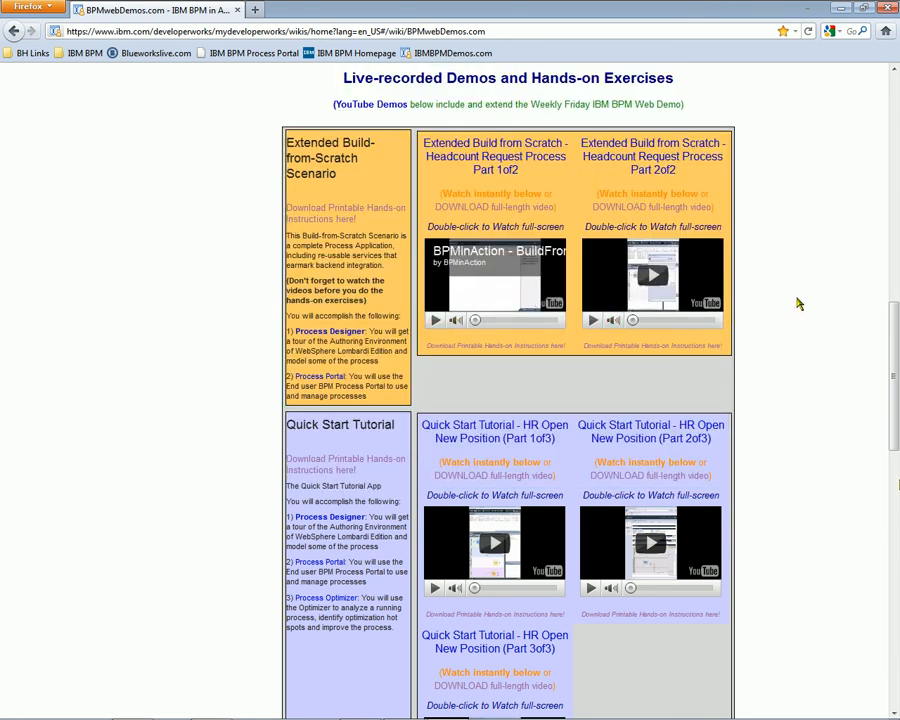
scroll("down", 3)
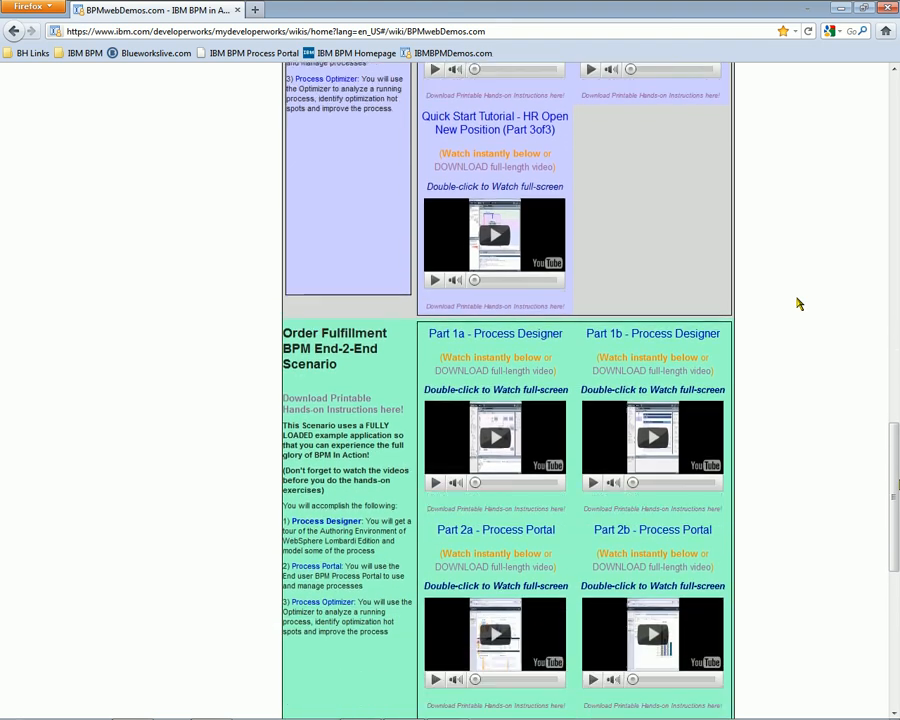
scroll("down", 3)
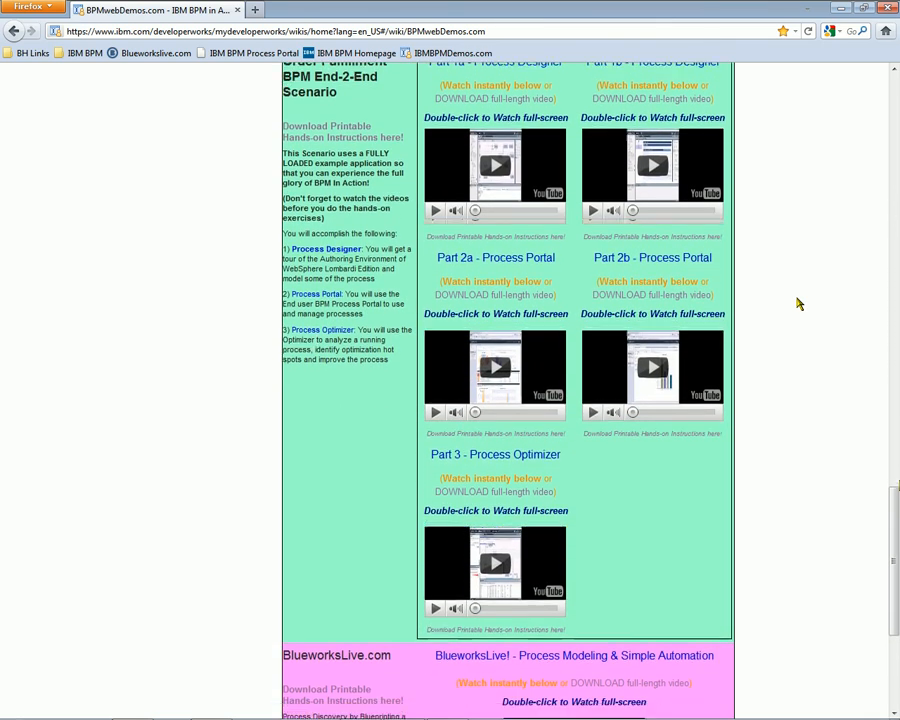